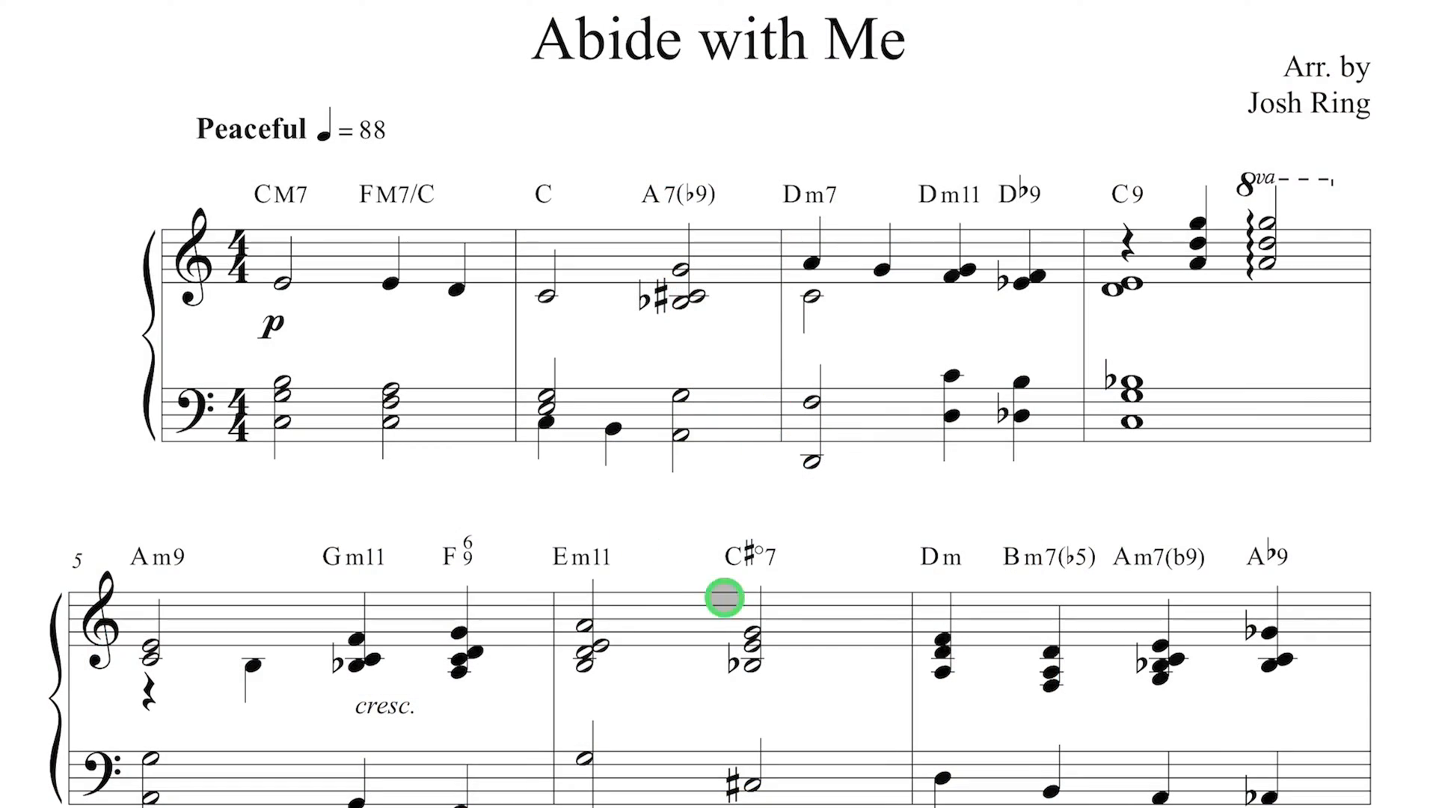
mouse_move(687, 493)
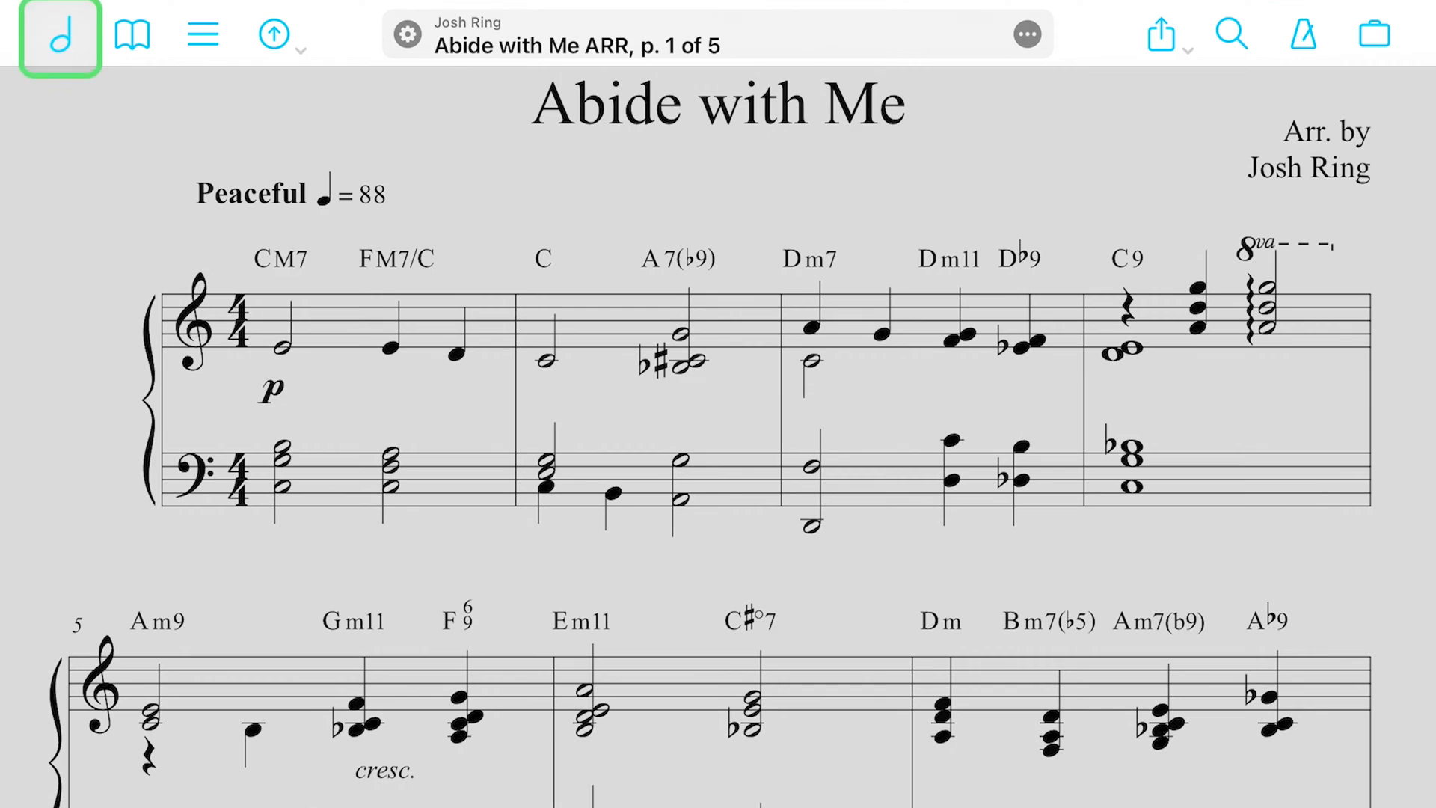
Open the score library, then finish annotating and return to the score.
left_click(58, 35)
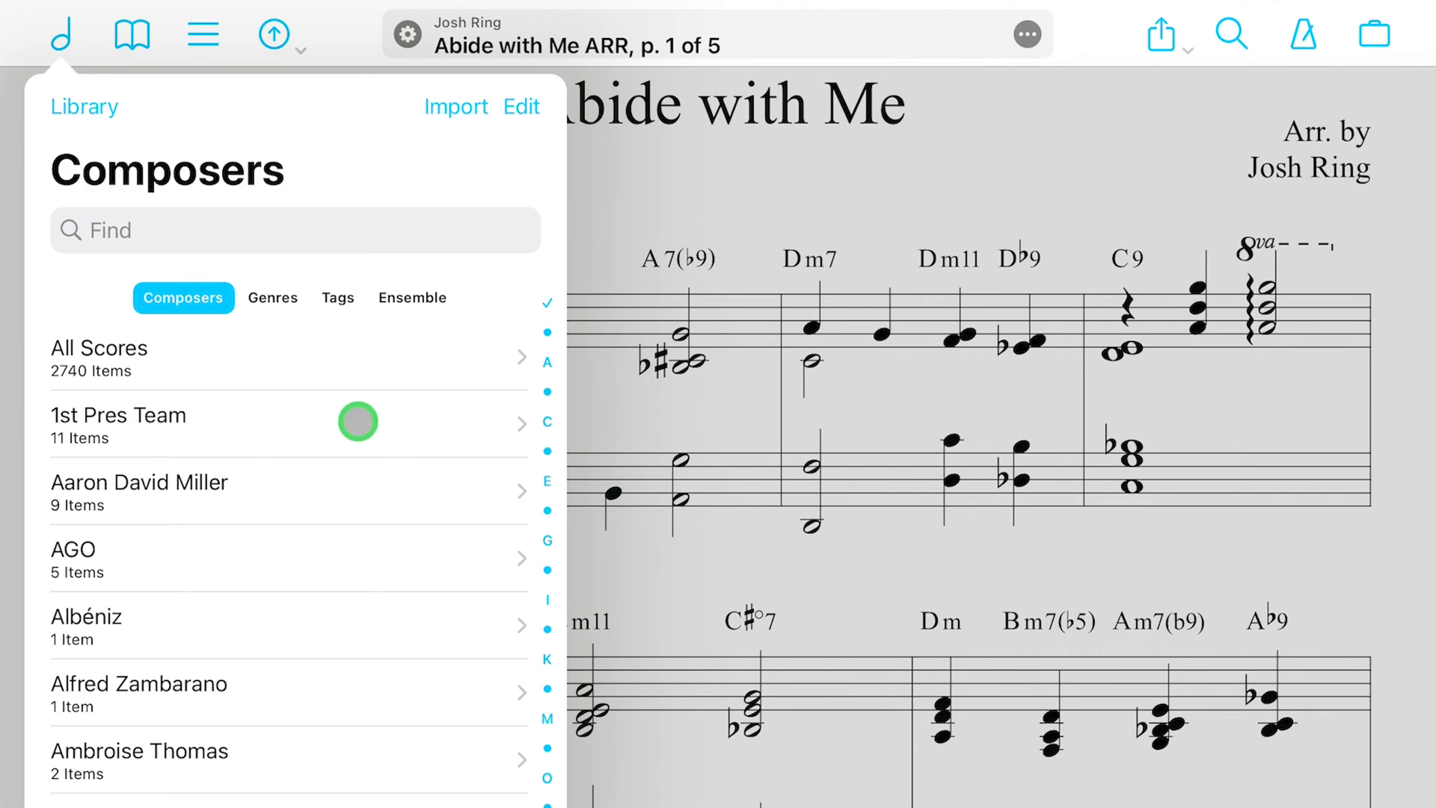
mouse_move(183, 375)
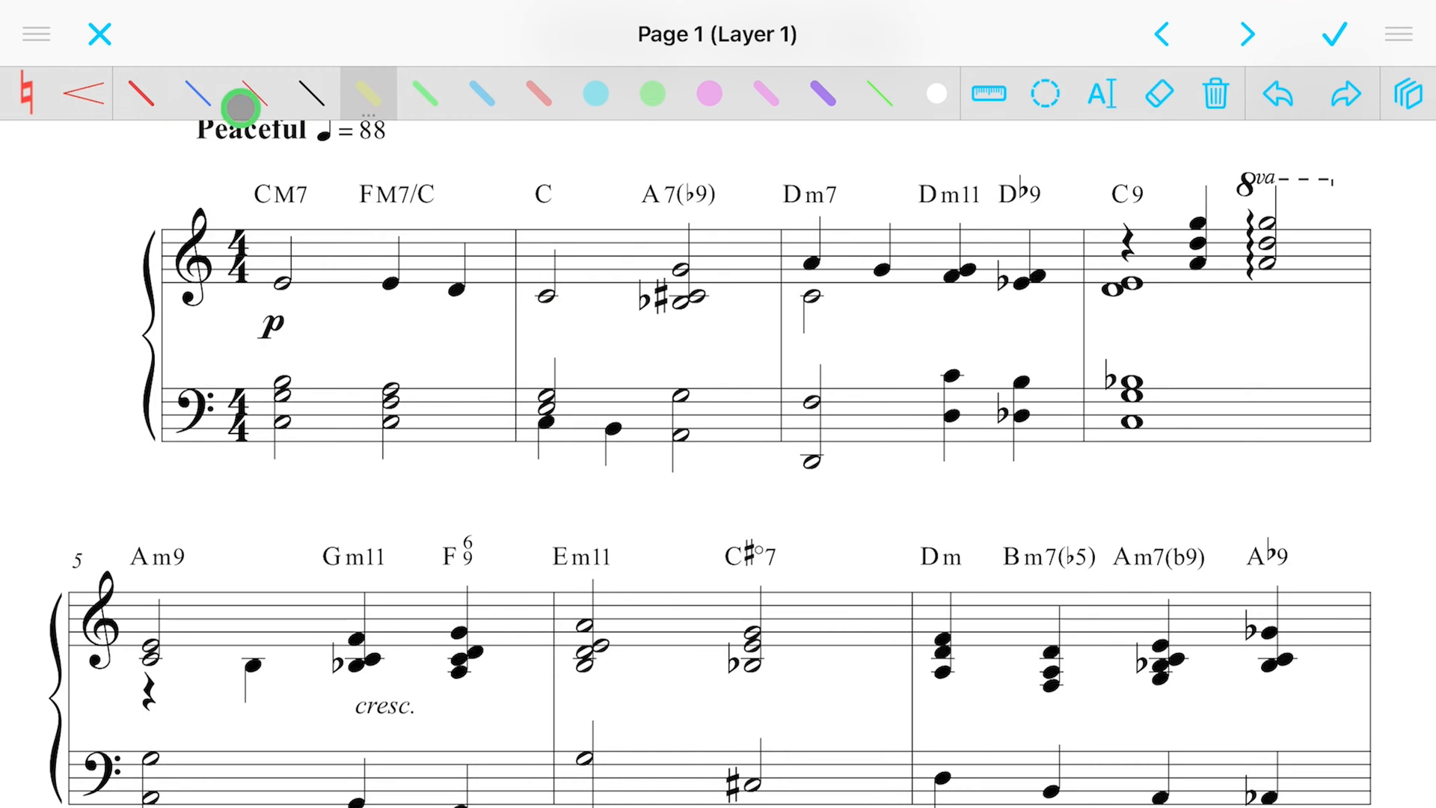
mouse_move(833, 160)
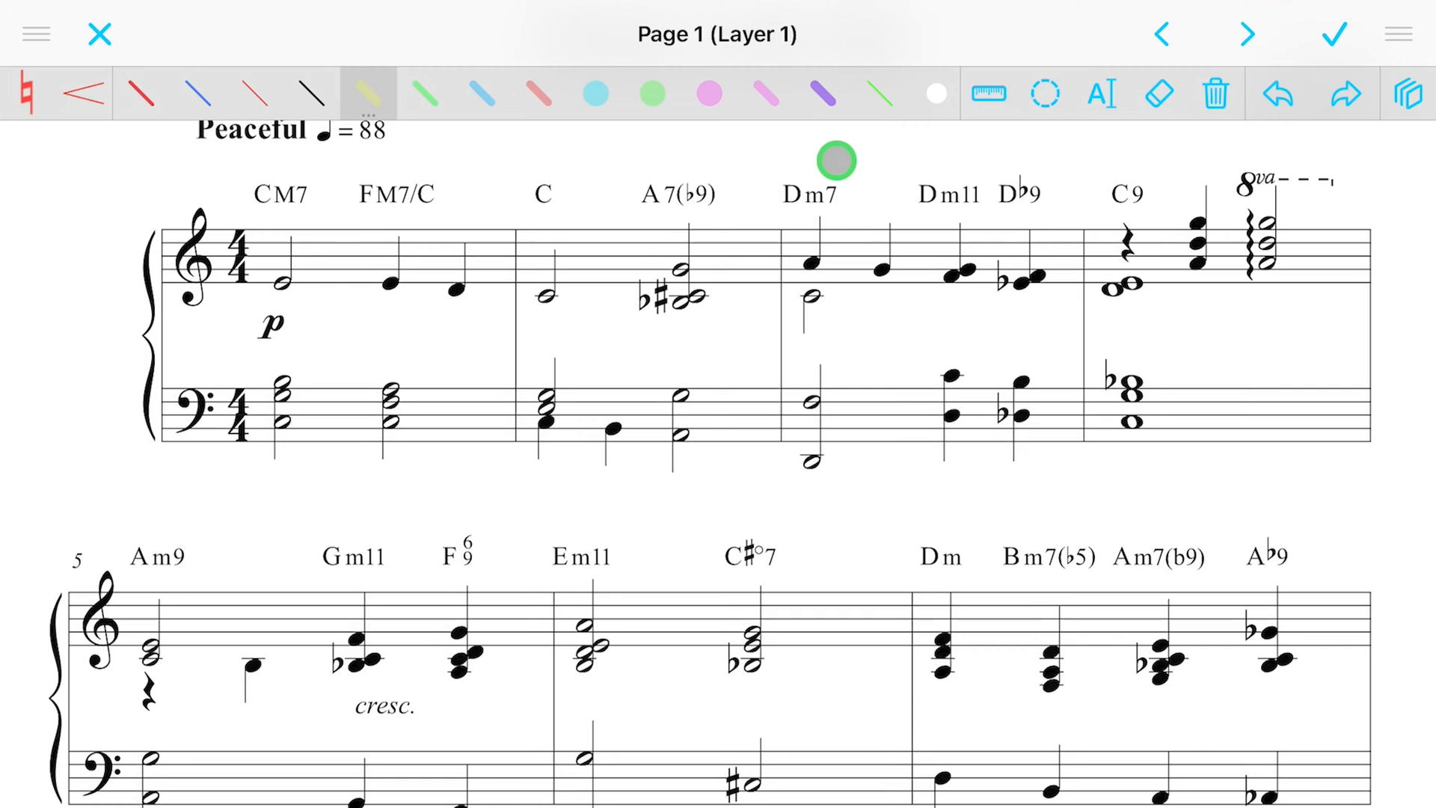
left_click(1334, 34)
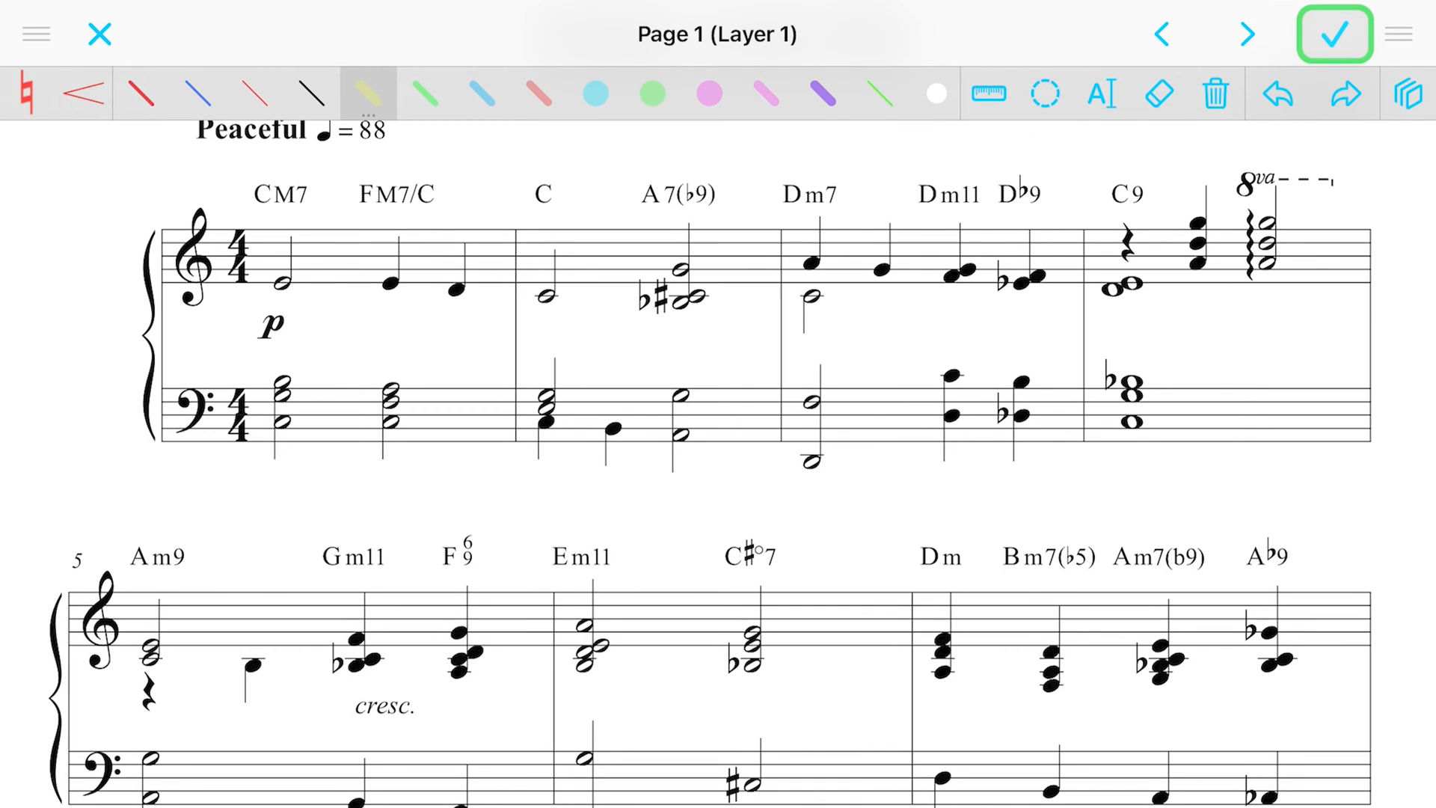
left_click(1334, 34)
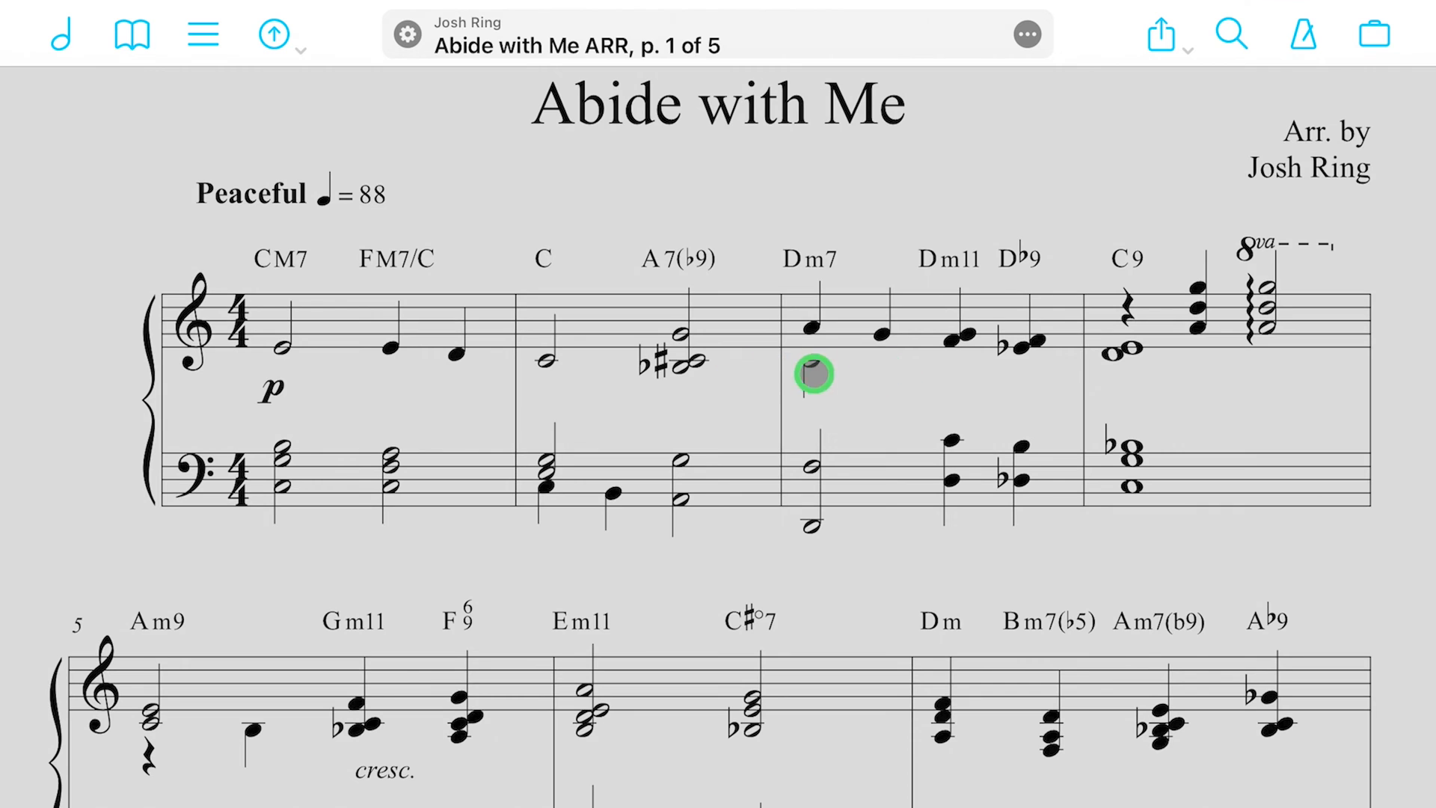
Open Backup from the More section of the Tools briefcase menu.
left_click(1373, 34)
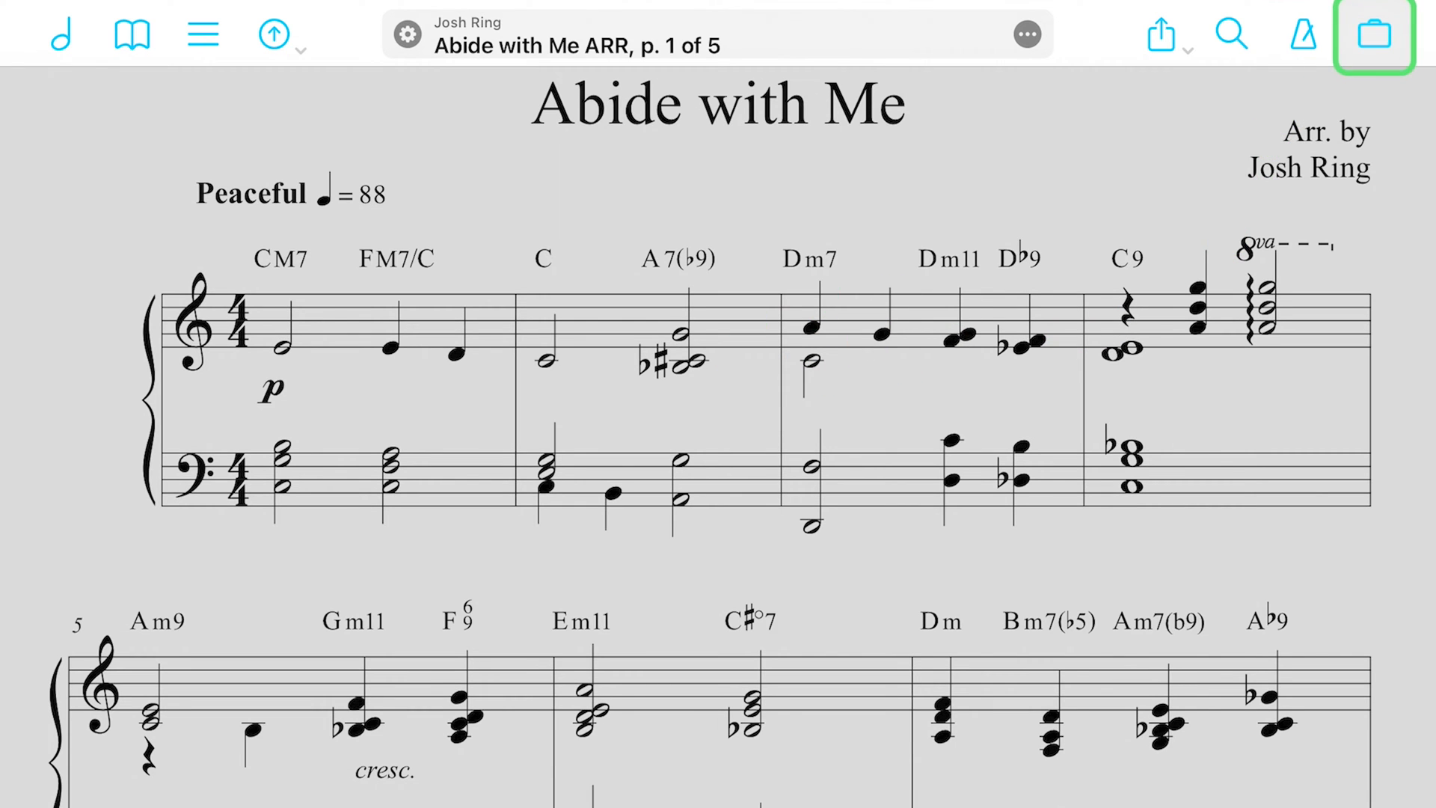
left_click(1374, 33)
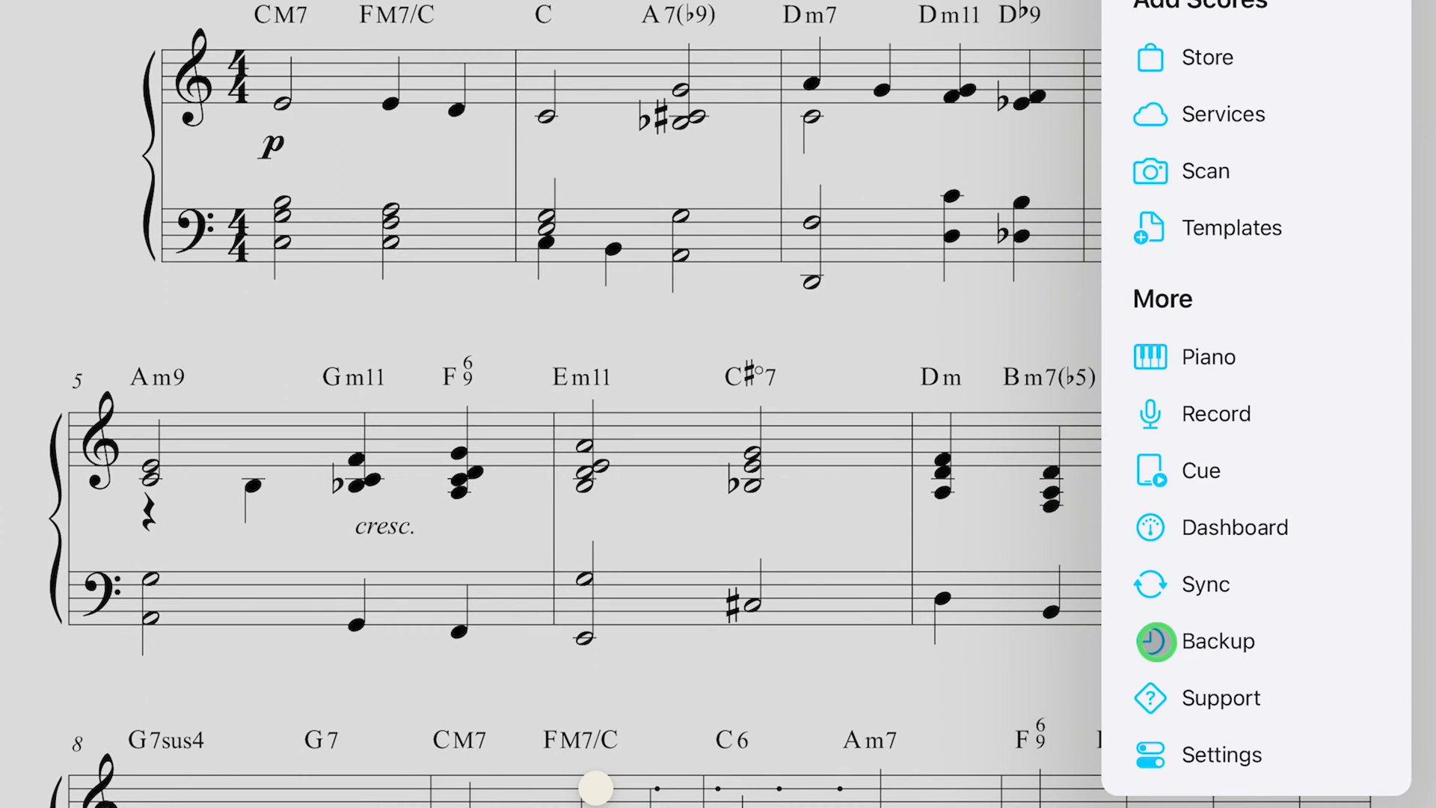
left_click(1216, 640)
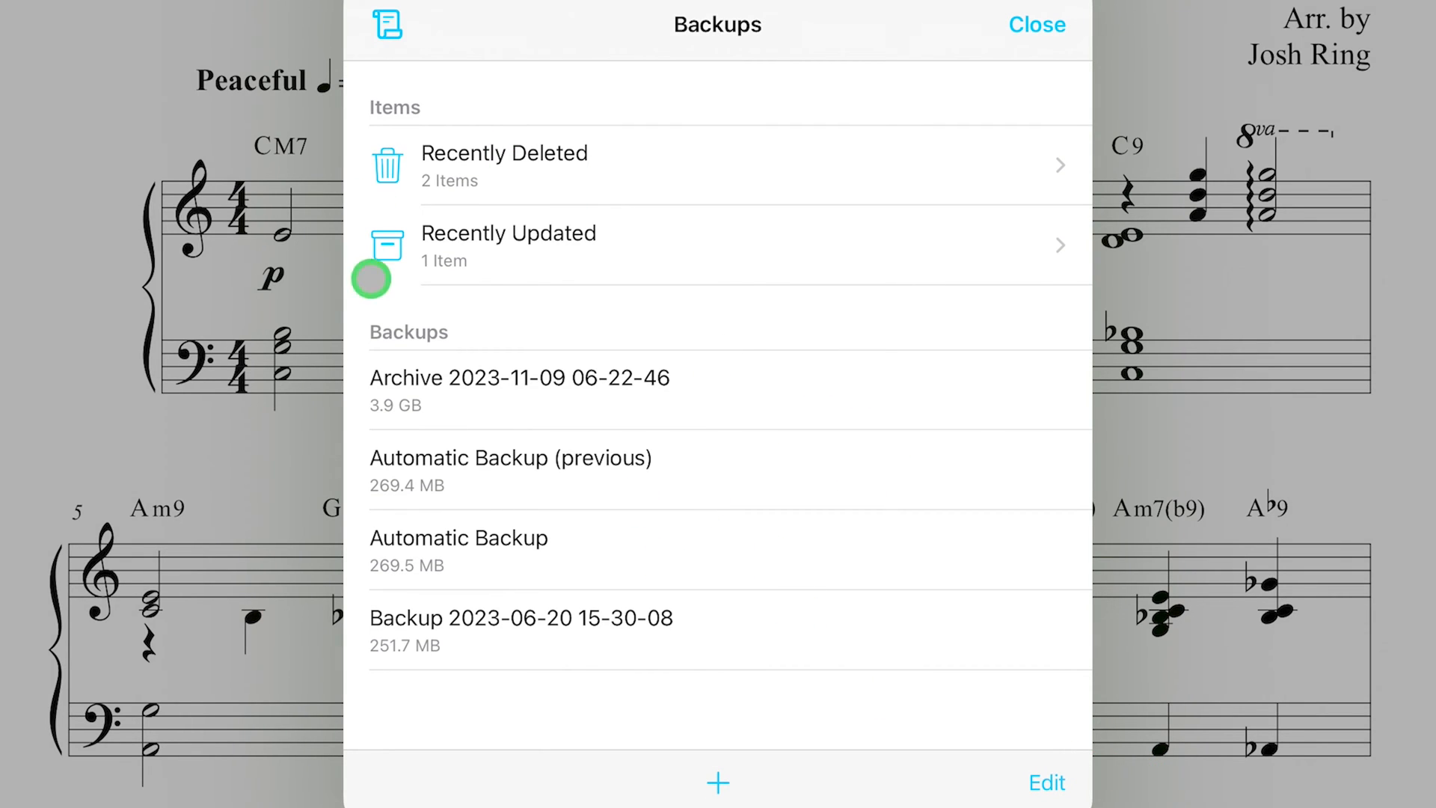
mouse_move(595, 575)
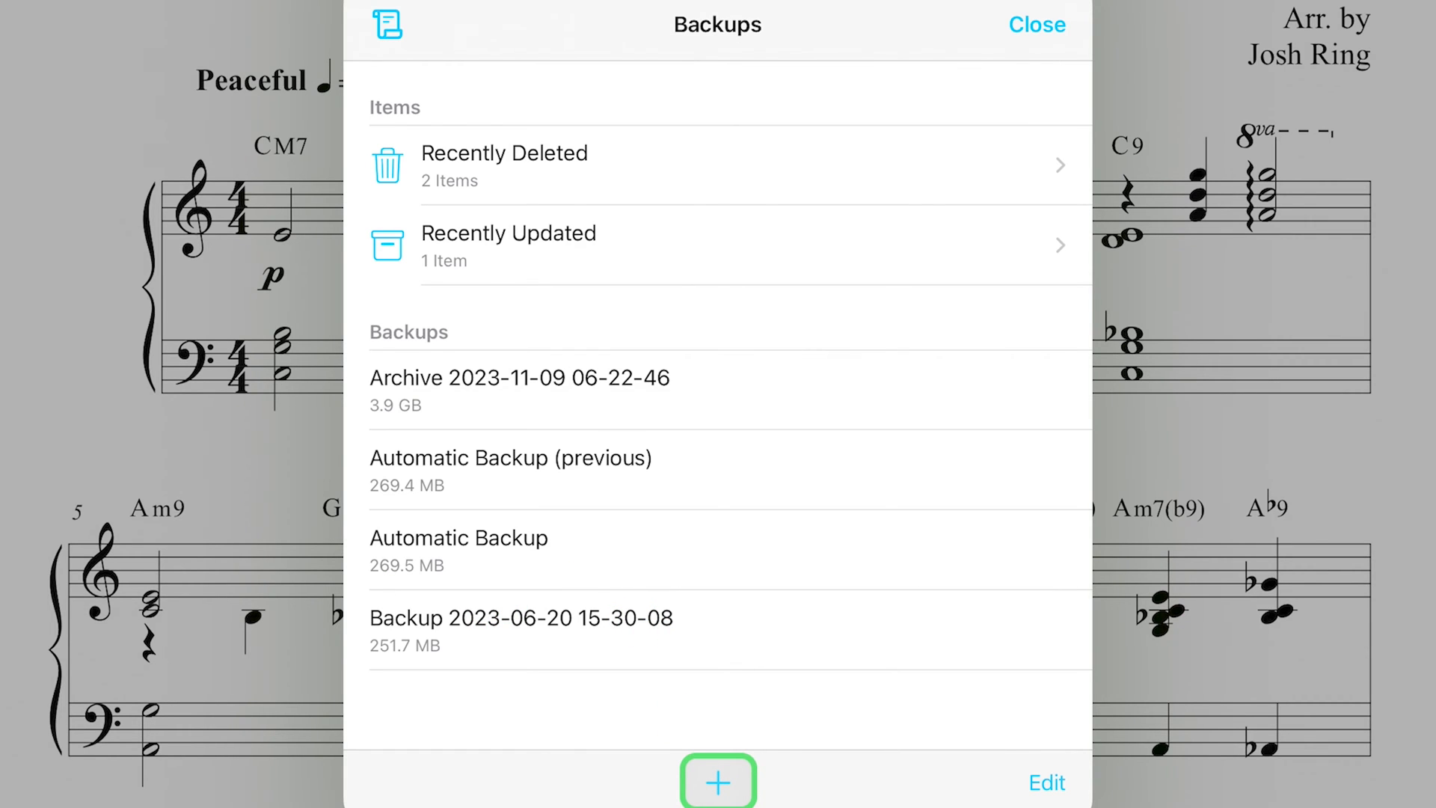
Start a new backup, bringing up the backup-versus-full-archive prompt.
left_click(718, 782)
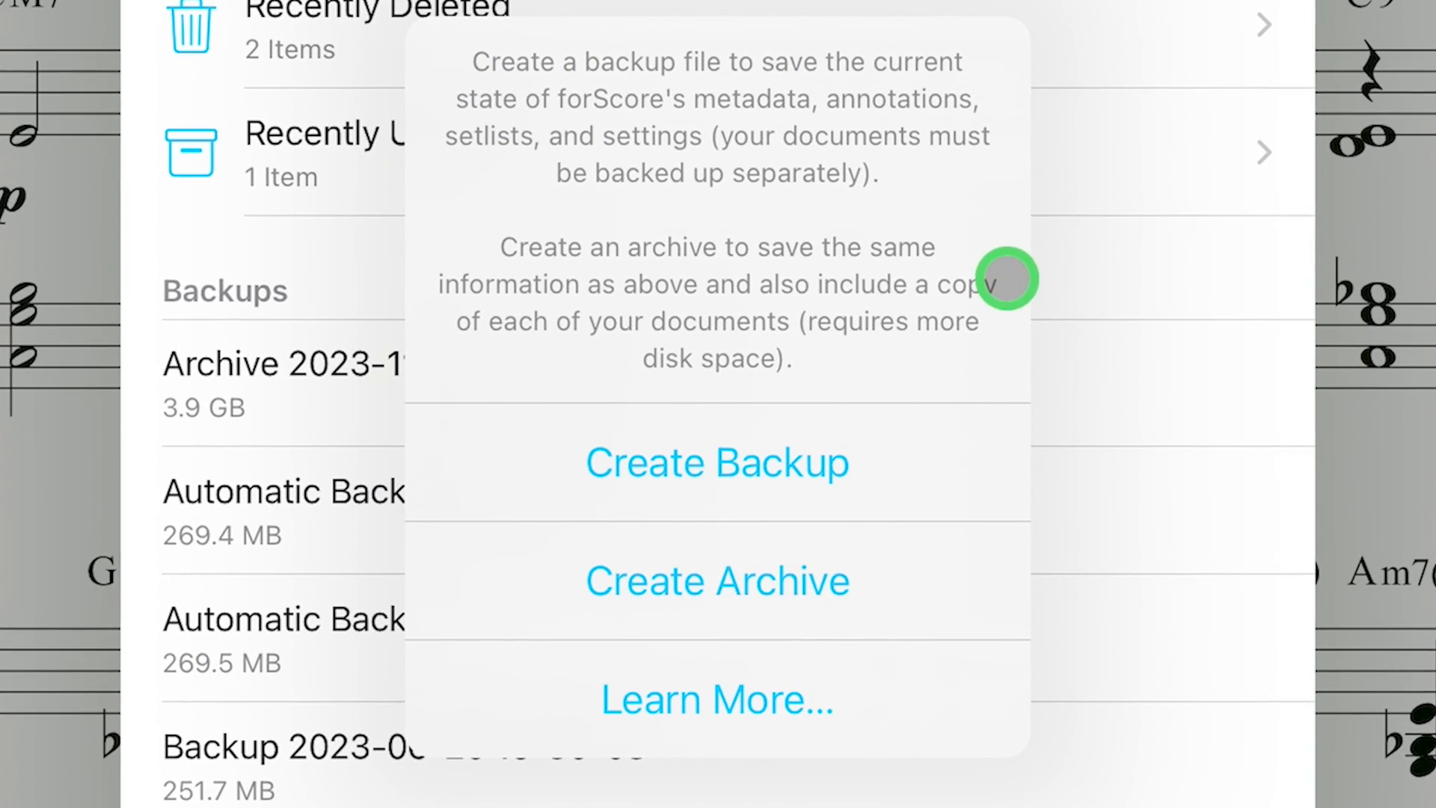
mouse_move(1102, 377)
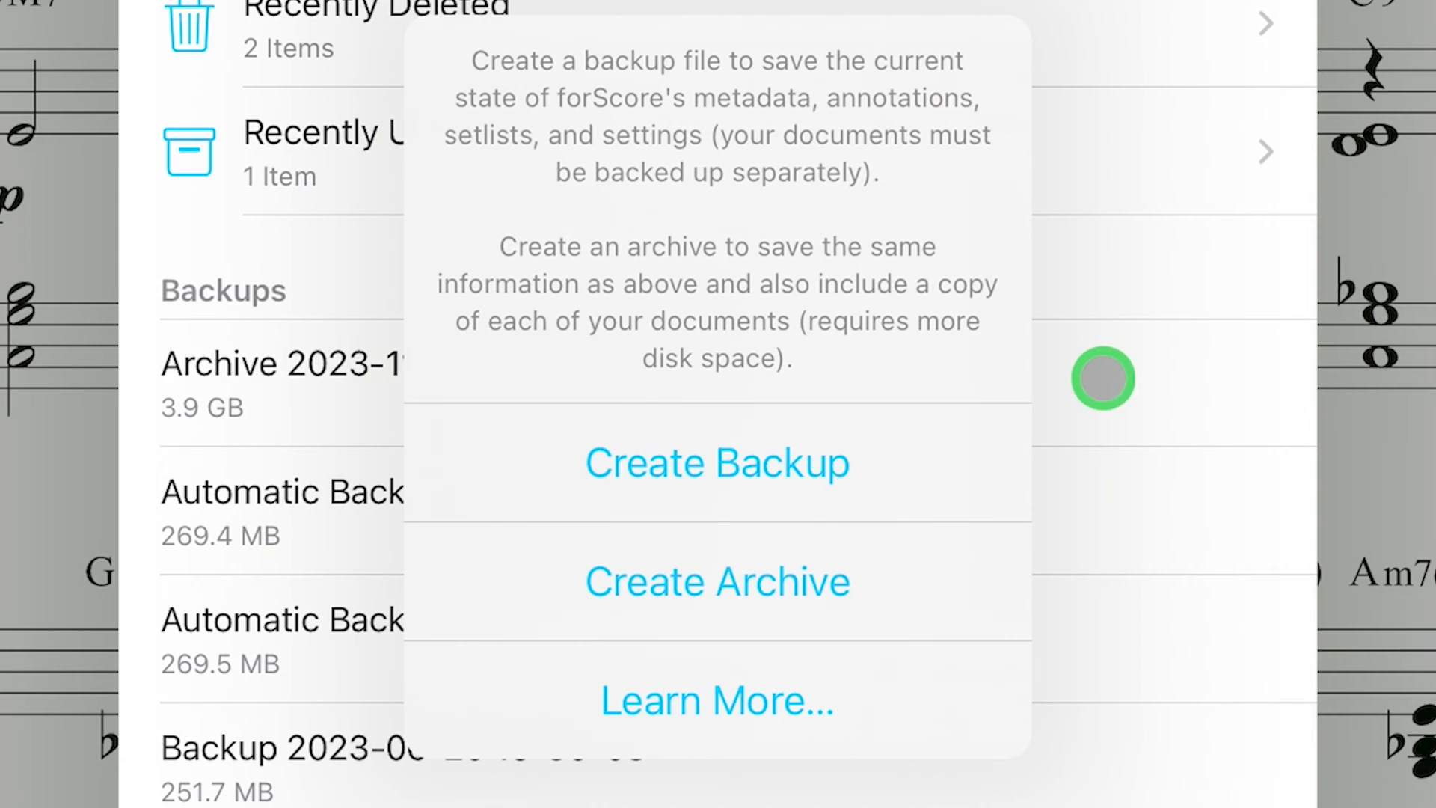
mouse_move(885, 460)
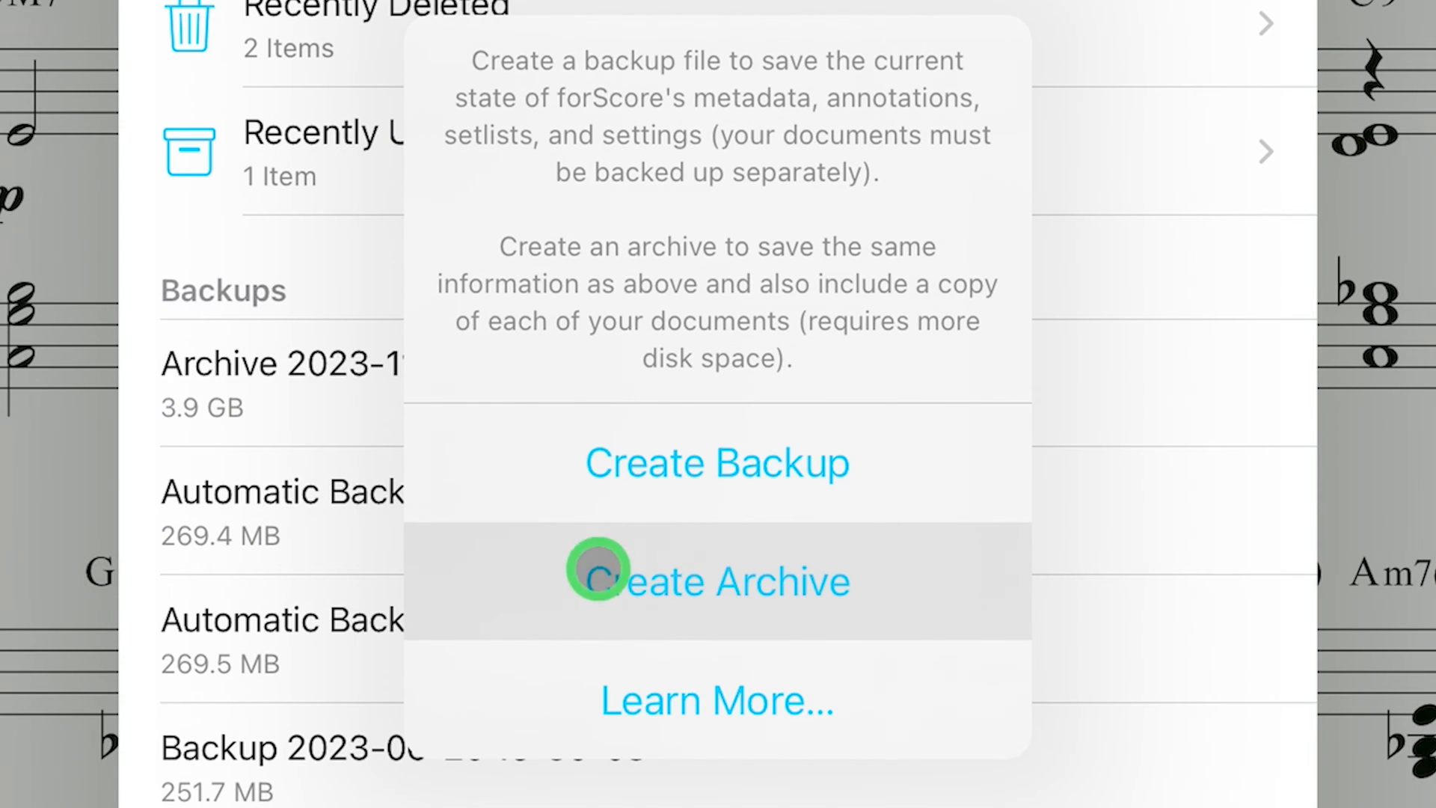
mouse_move(955, 588)
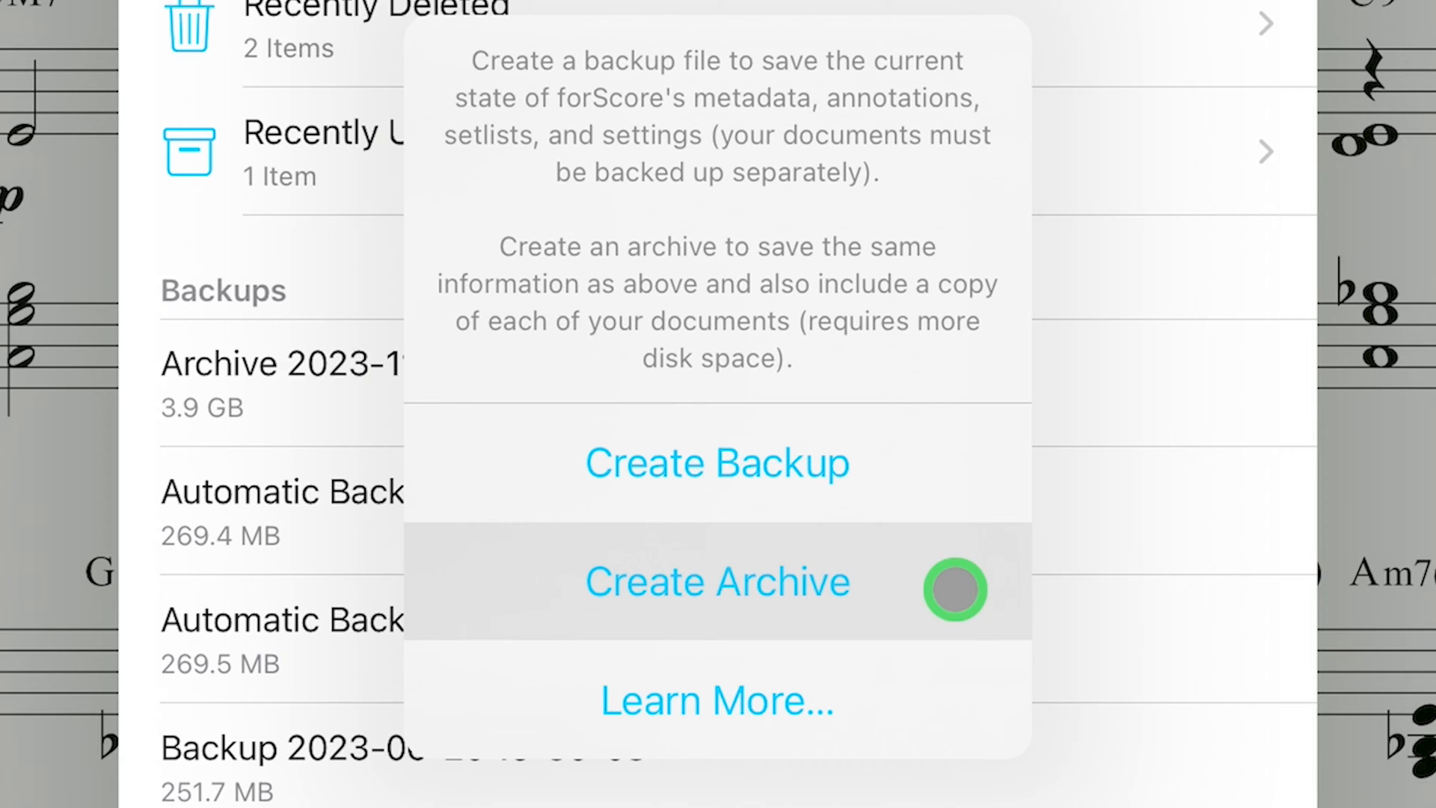
mouse_move(799, 588)
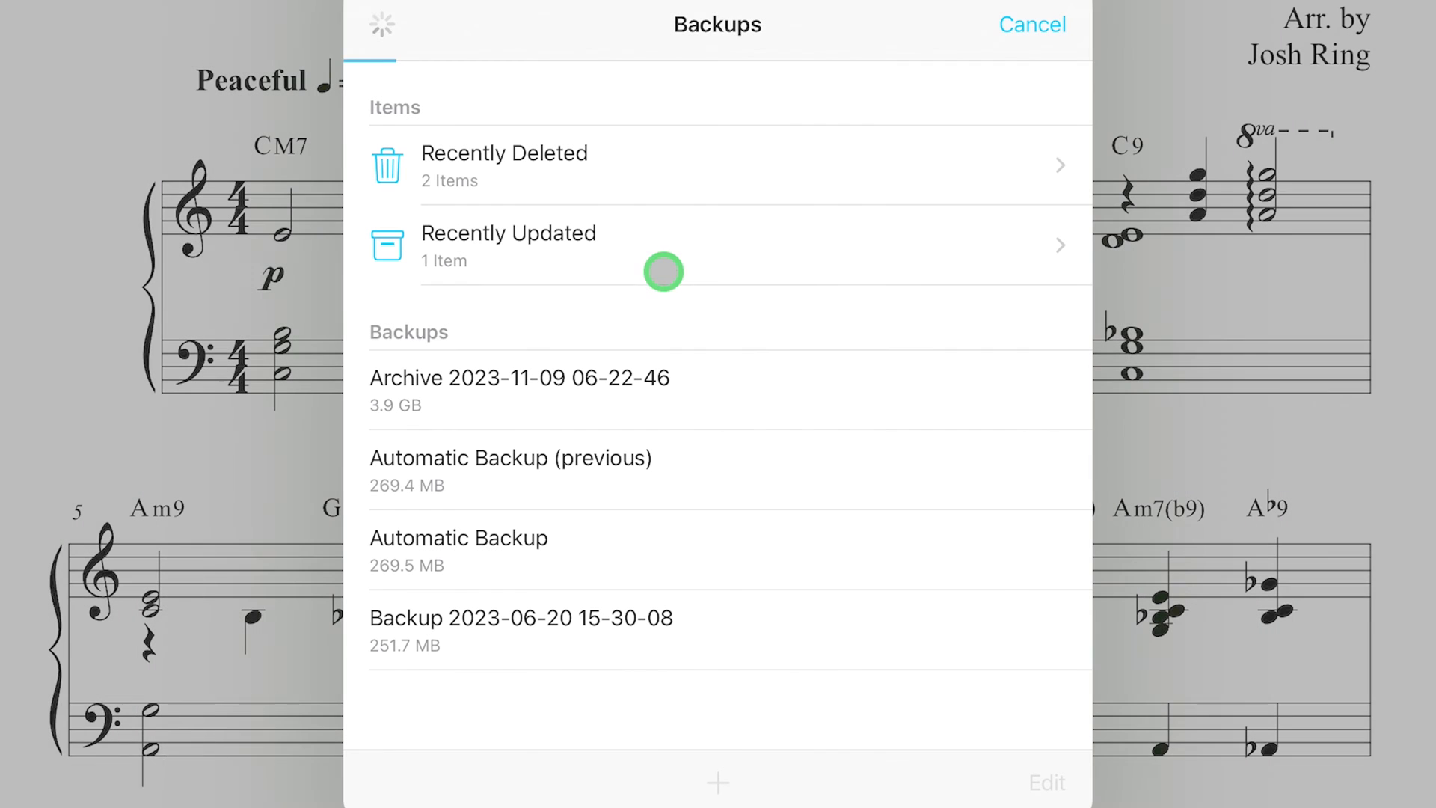
mouse_move(473, 73)
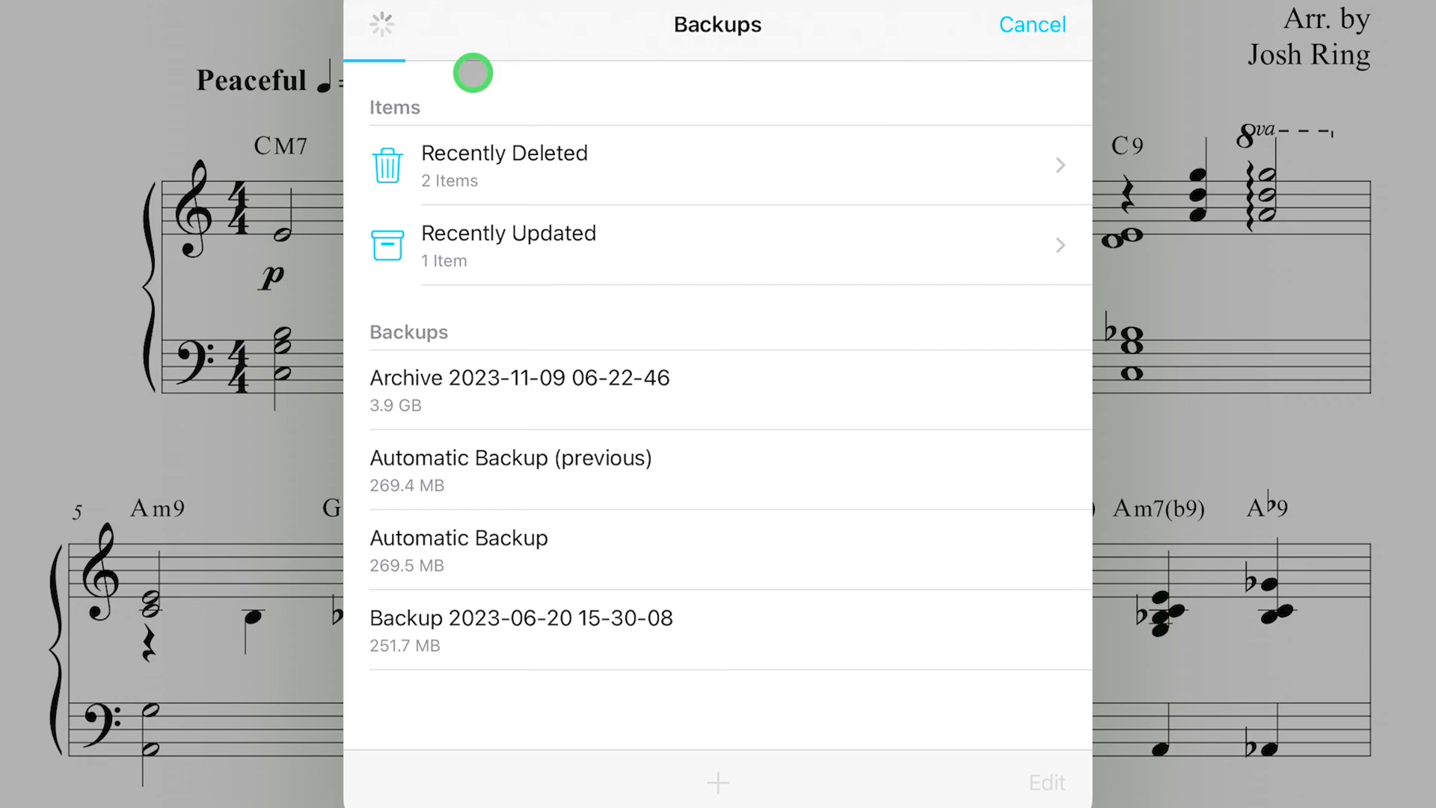
mouse_move(1101, 82)
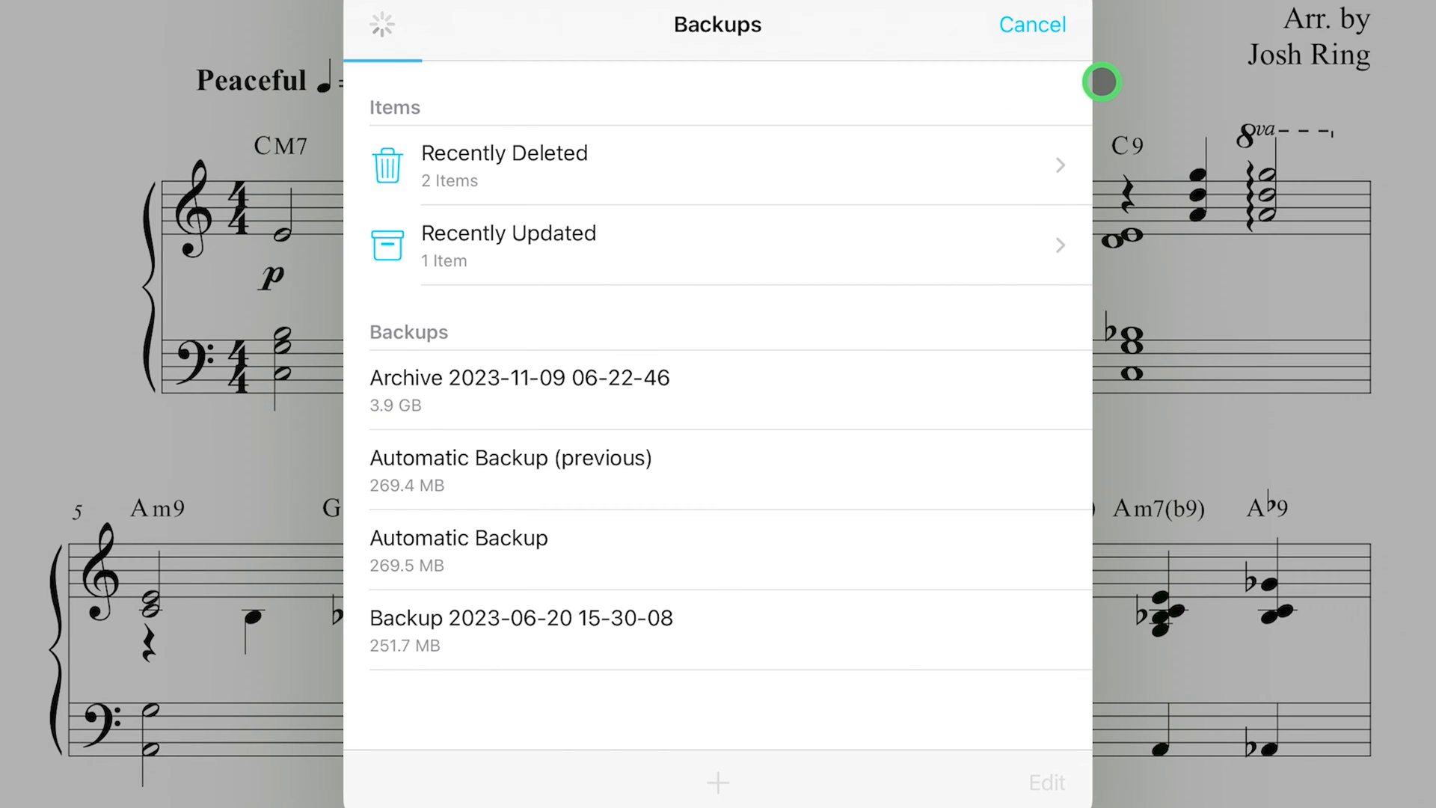
mouse_move(374, 436)
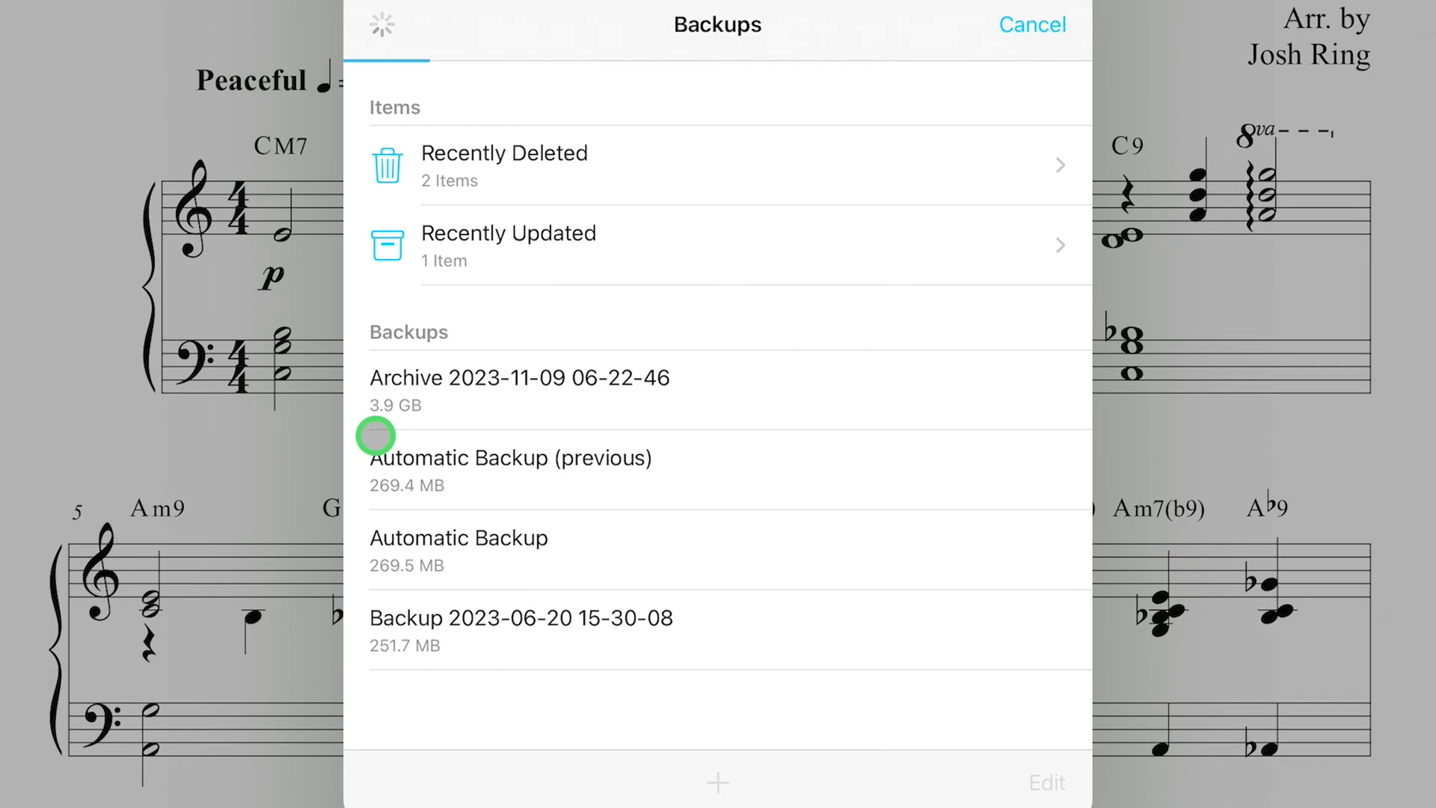
mouse_move(1114, 94)
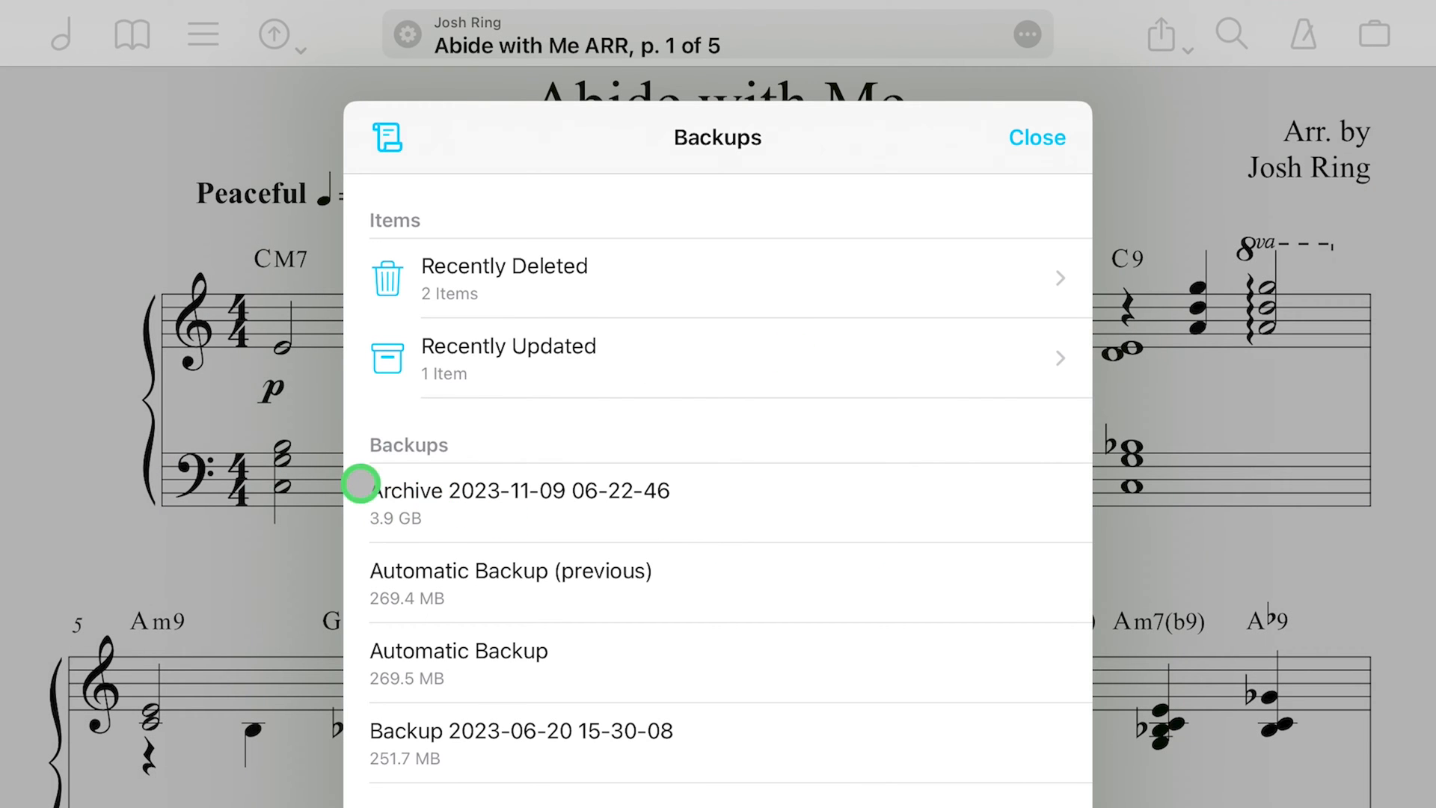
mouse_move(1070, 340)
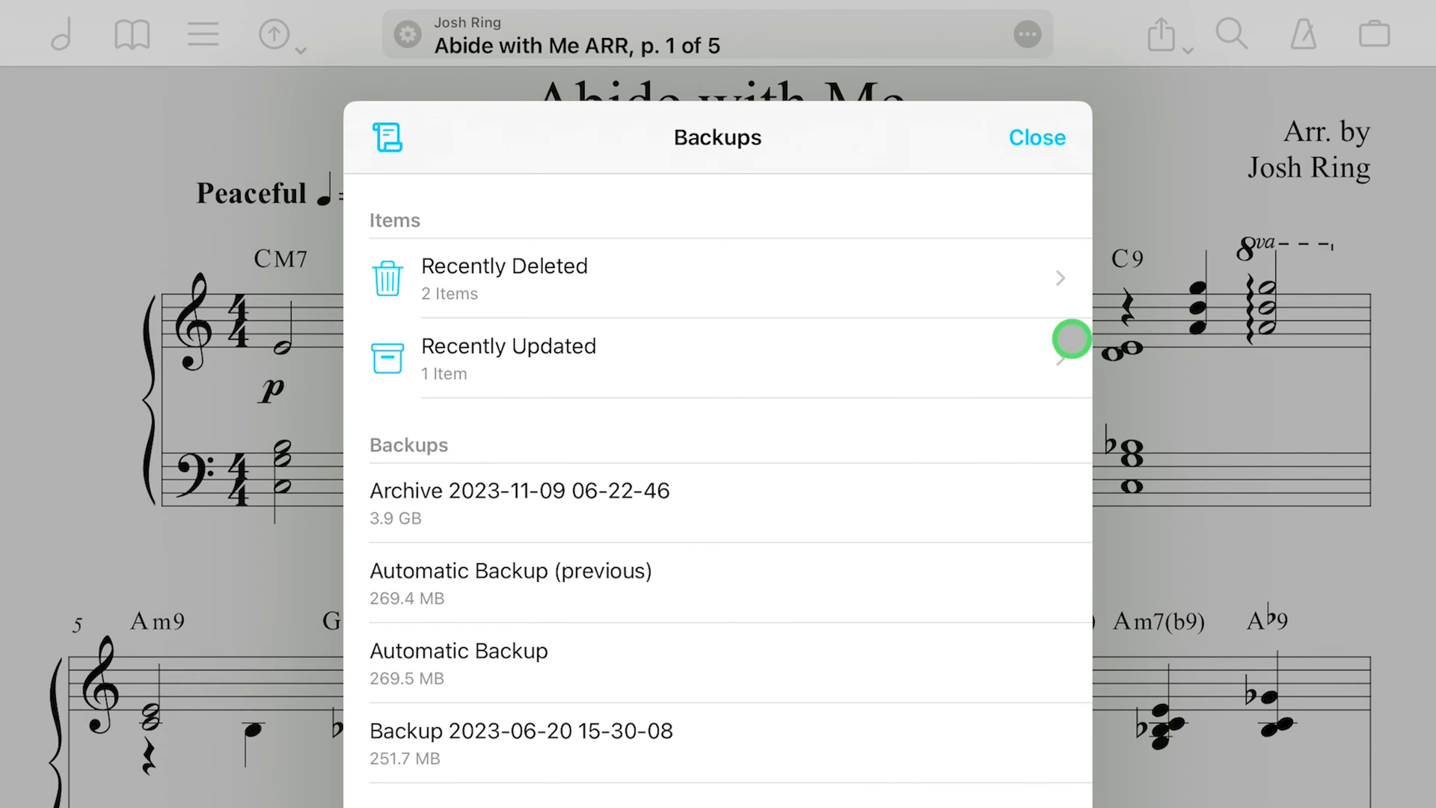
Close Backups and open Files under Cloud Storage in Tools > Services.
left_click(1036, 138)
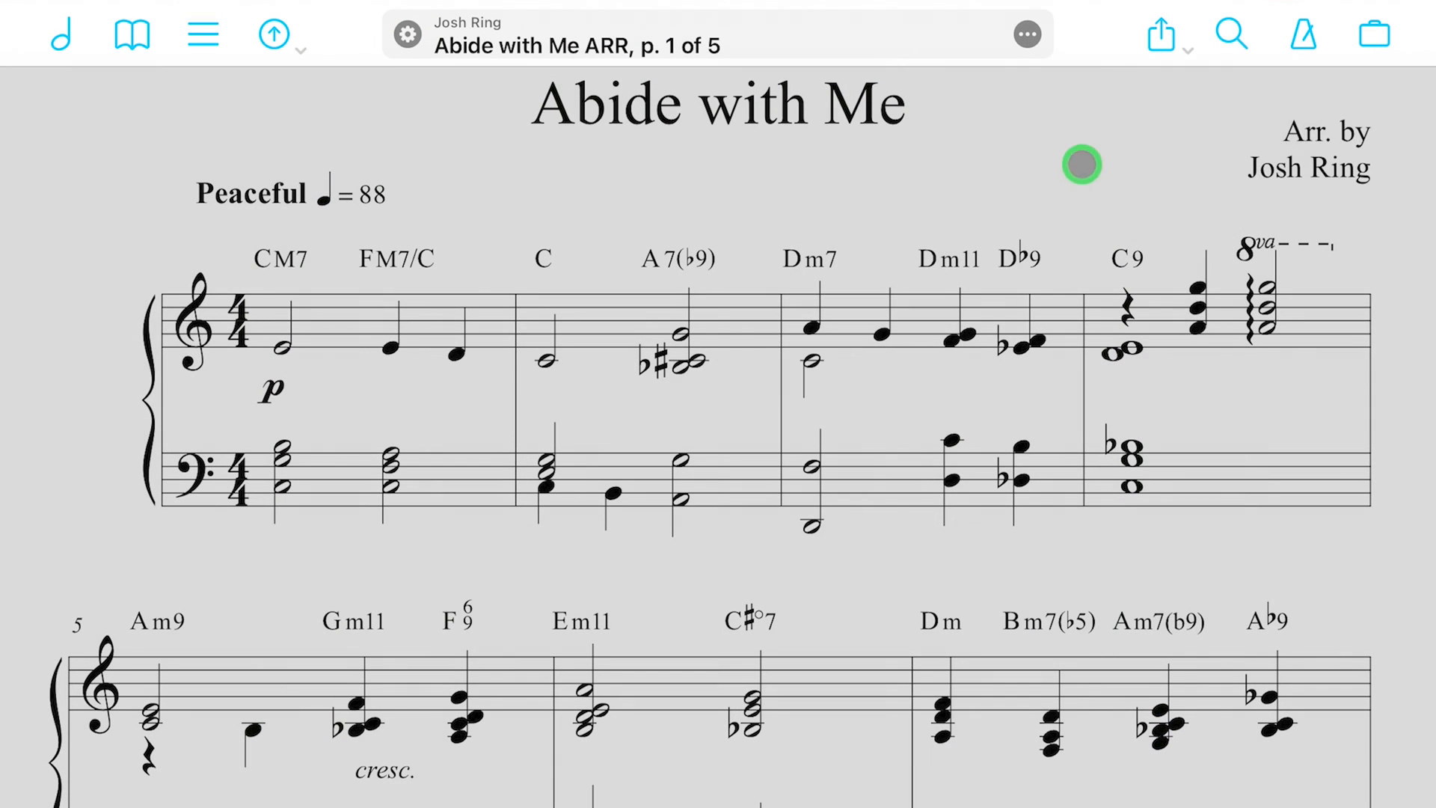
left_click(1371, 34)
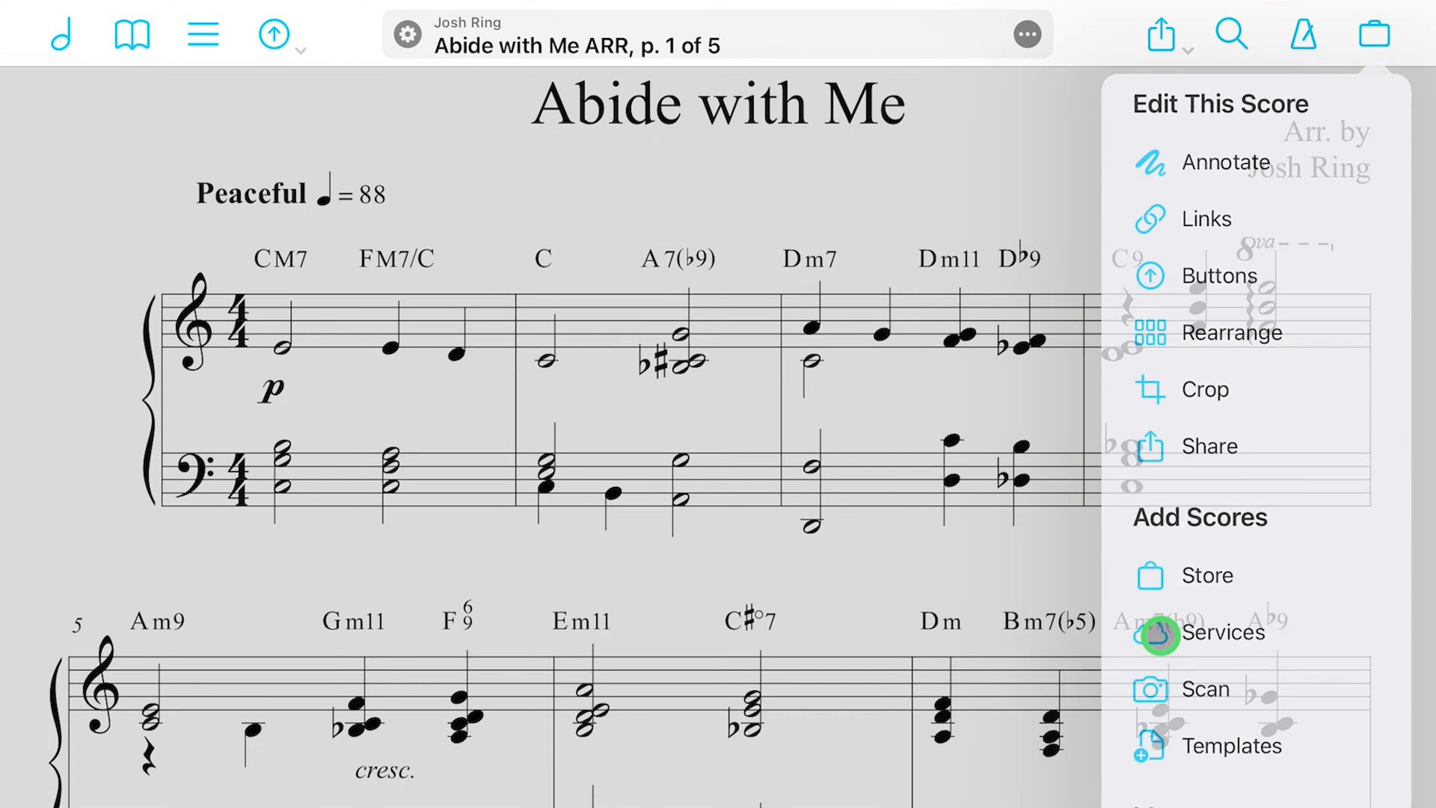
left_click(1220, 632)
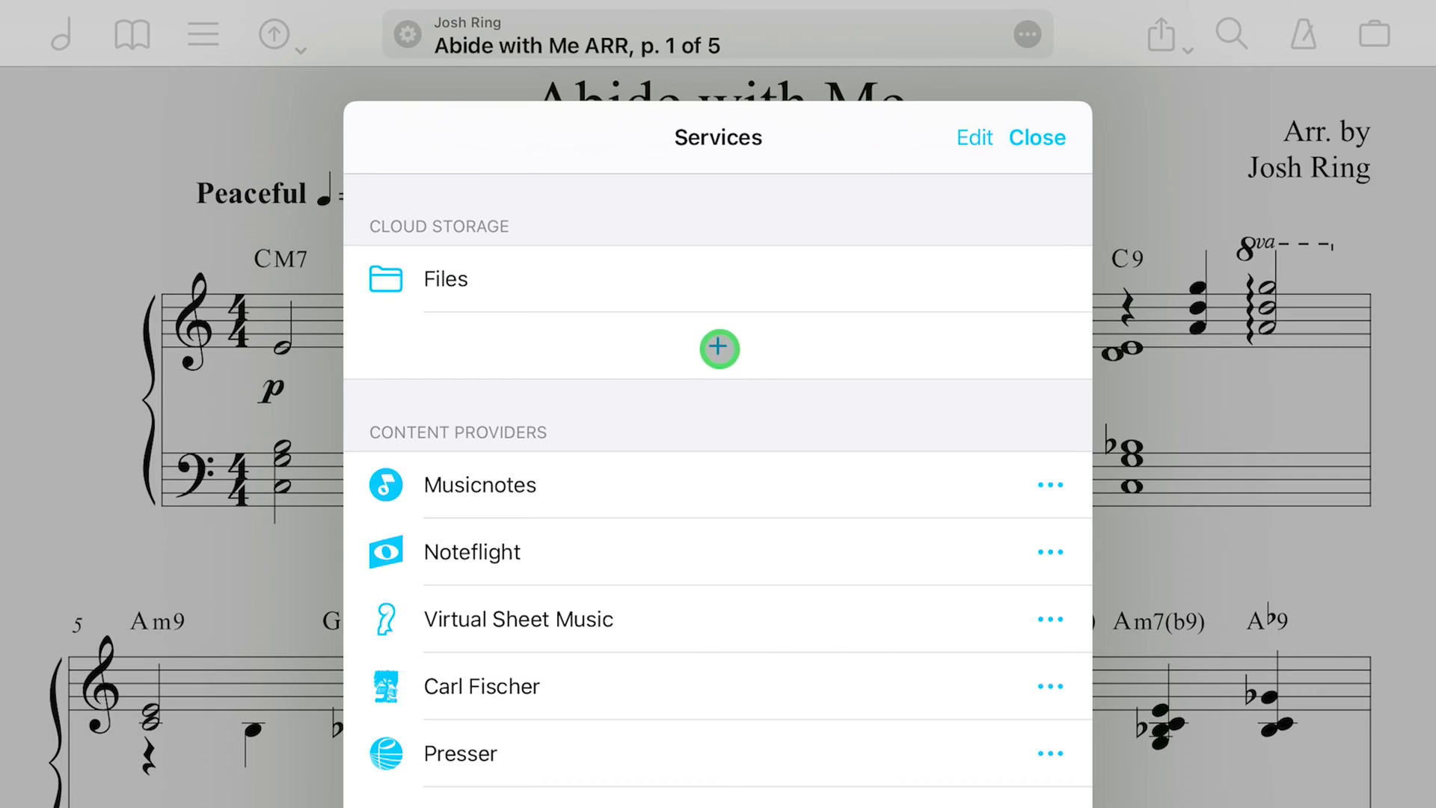
left_click(718, 348)
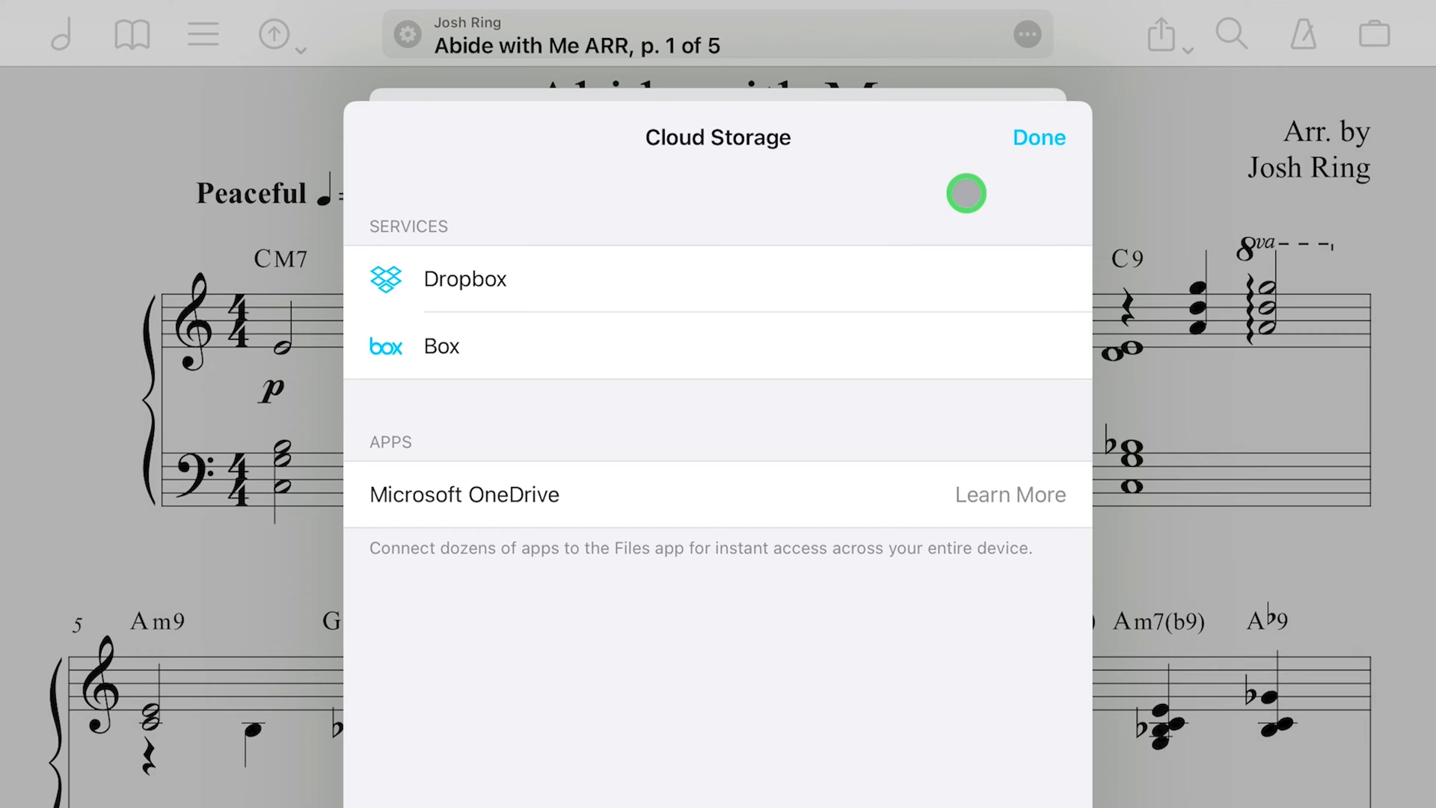
left_click(1039, 138)
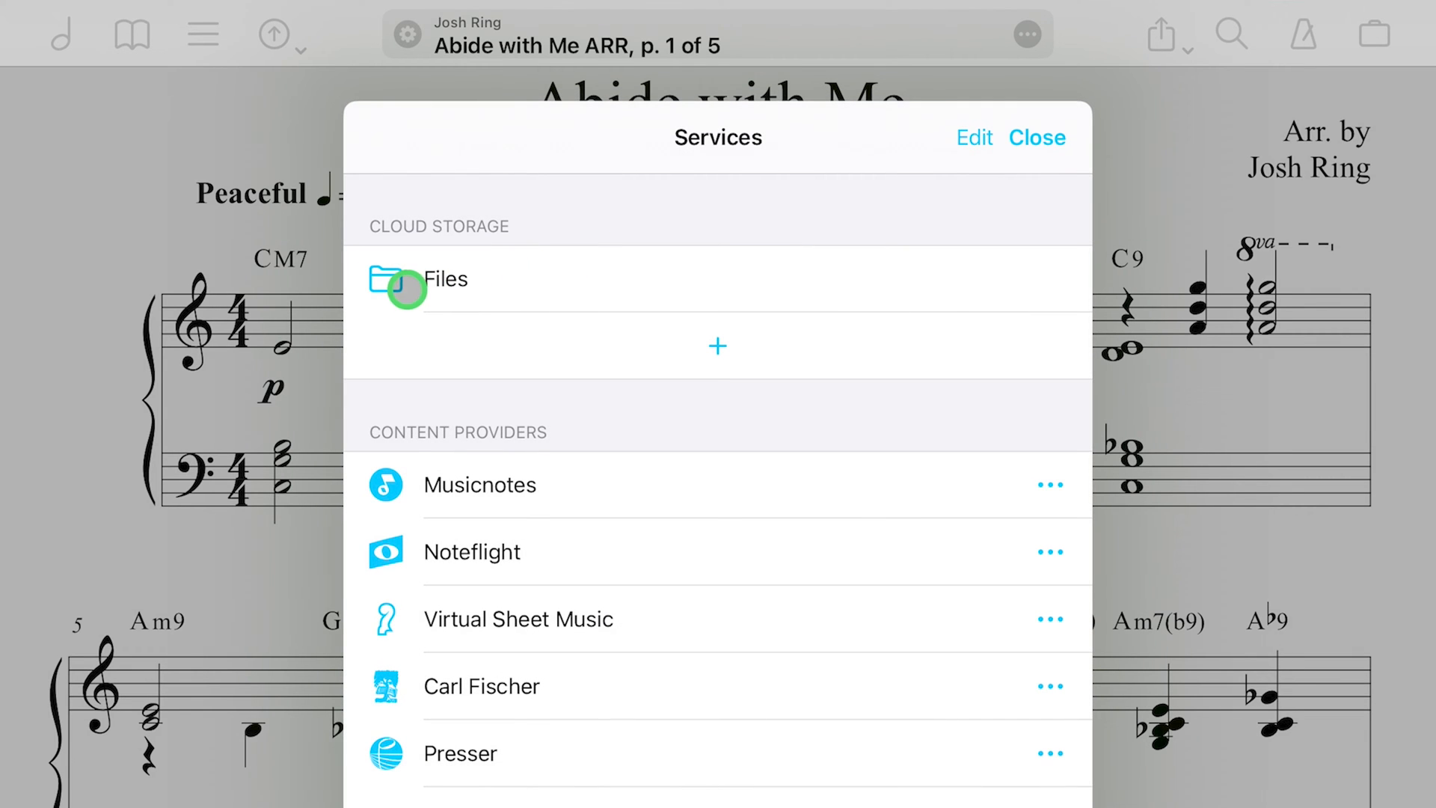
left_click(444, 279)
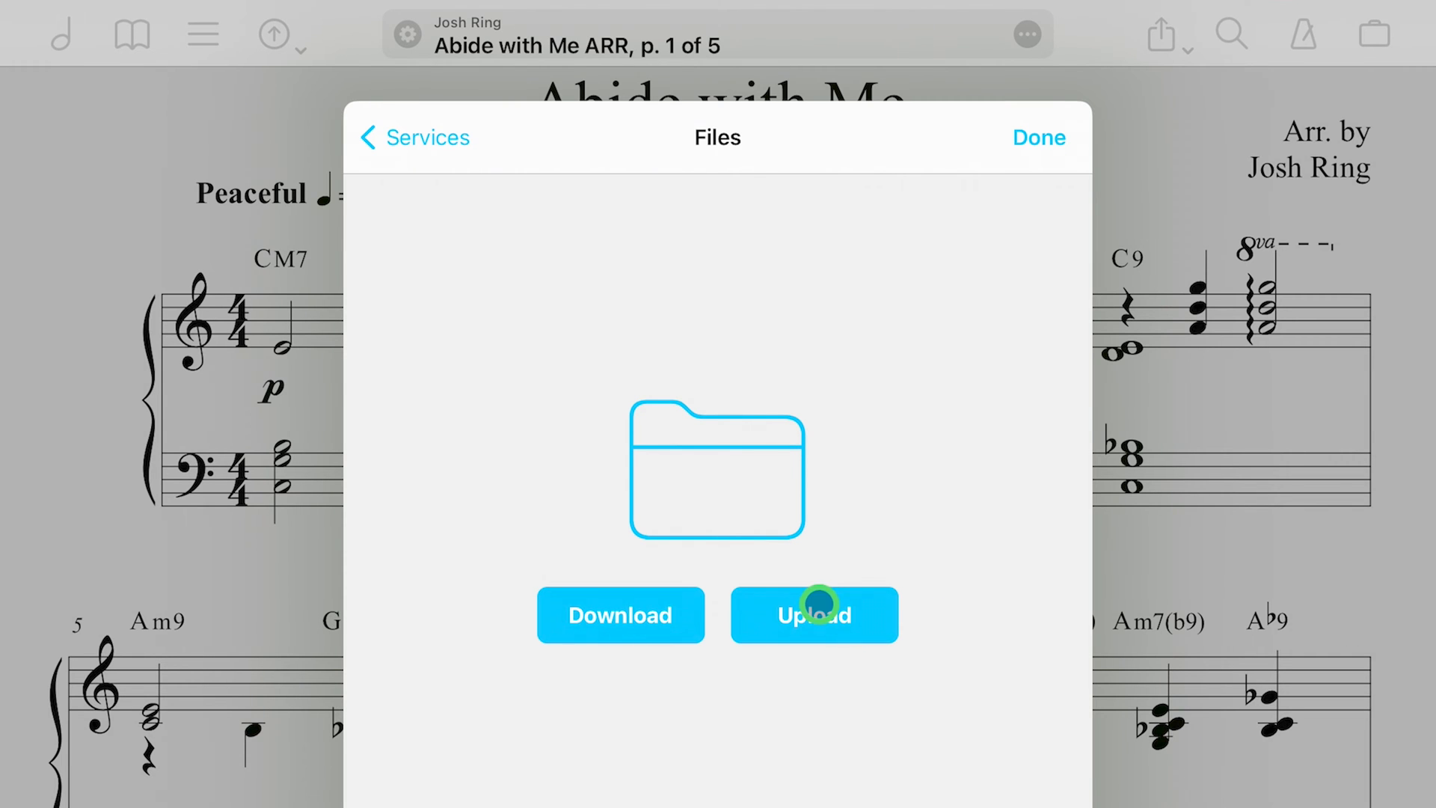
Choose Upload in the Files service and show the Backups category.
left_click(813, 615)
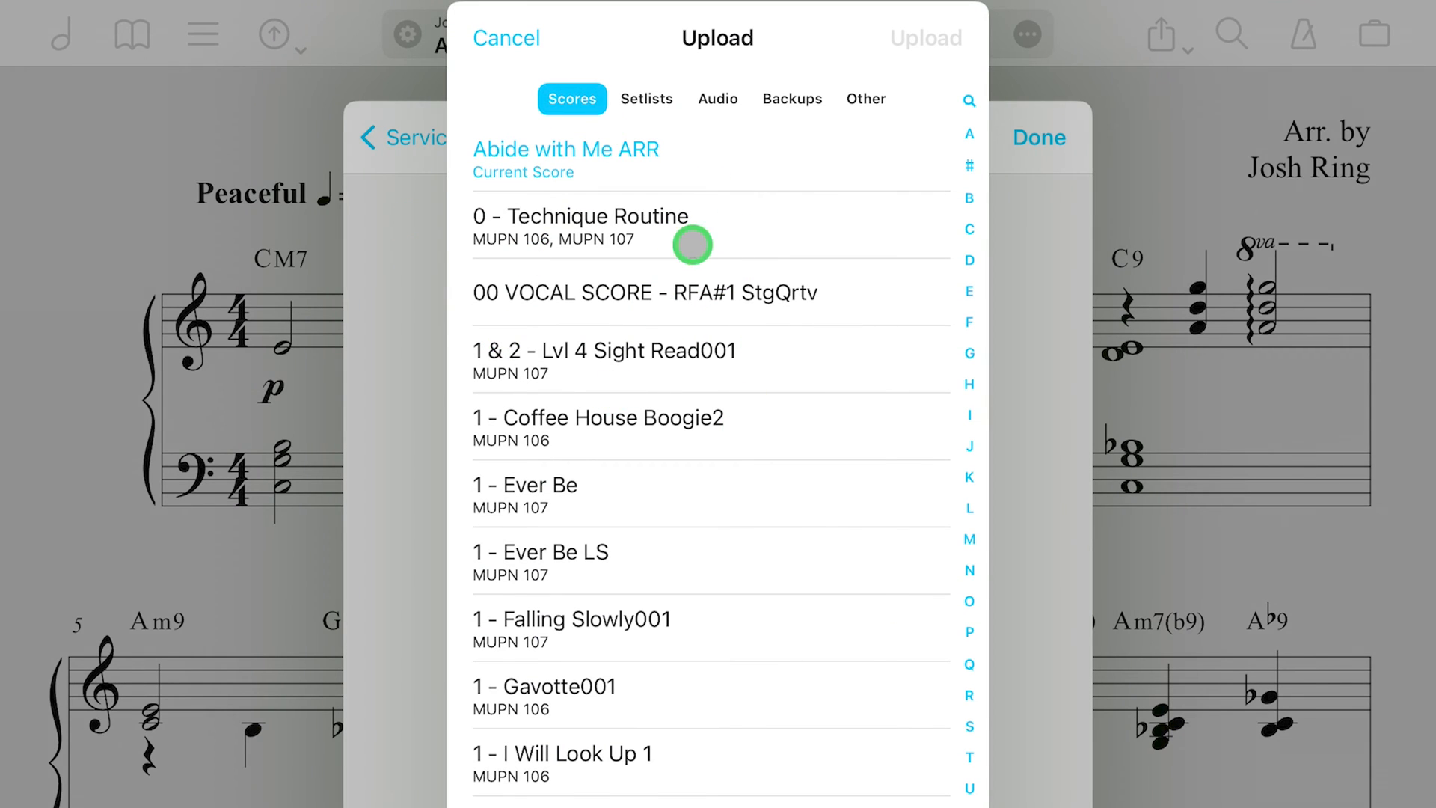
mouse_move(593, 68)
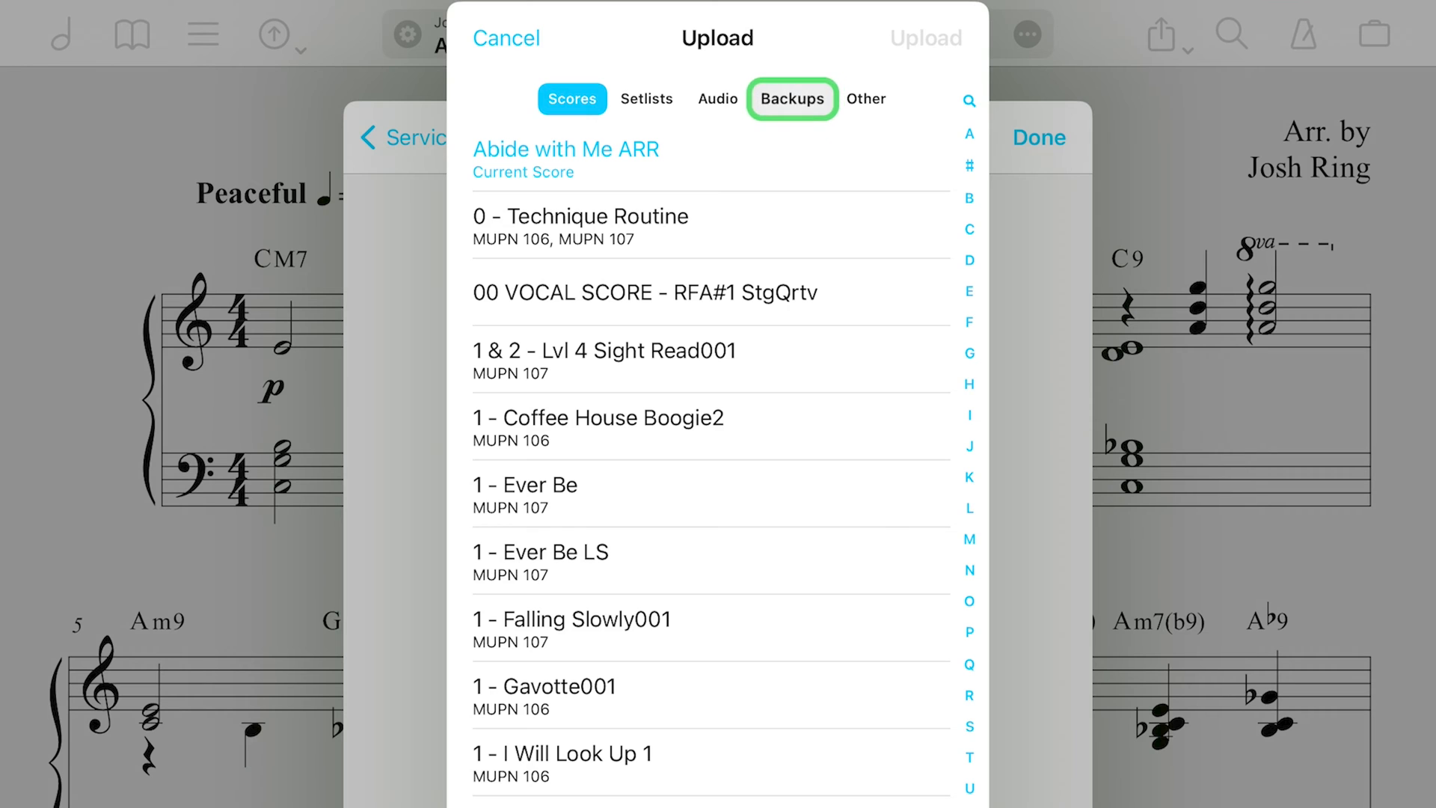
left_click(791, 98)
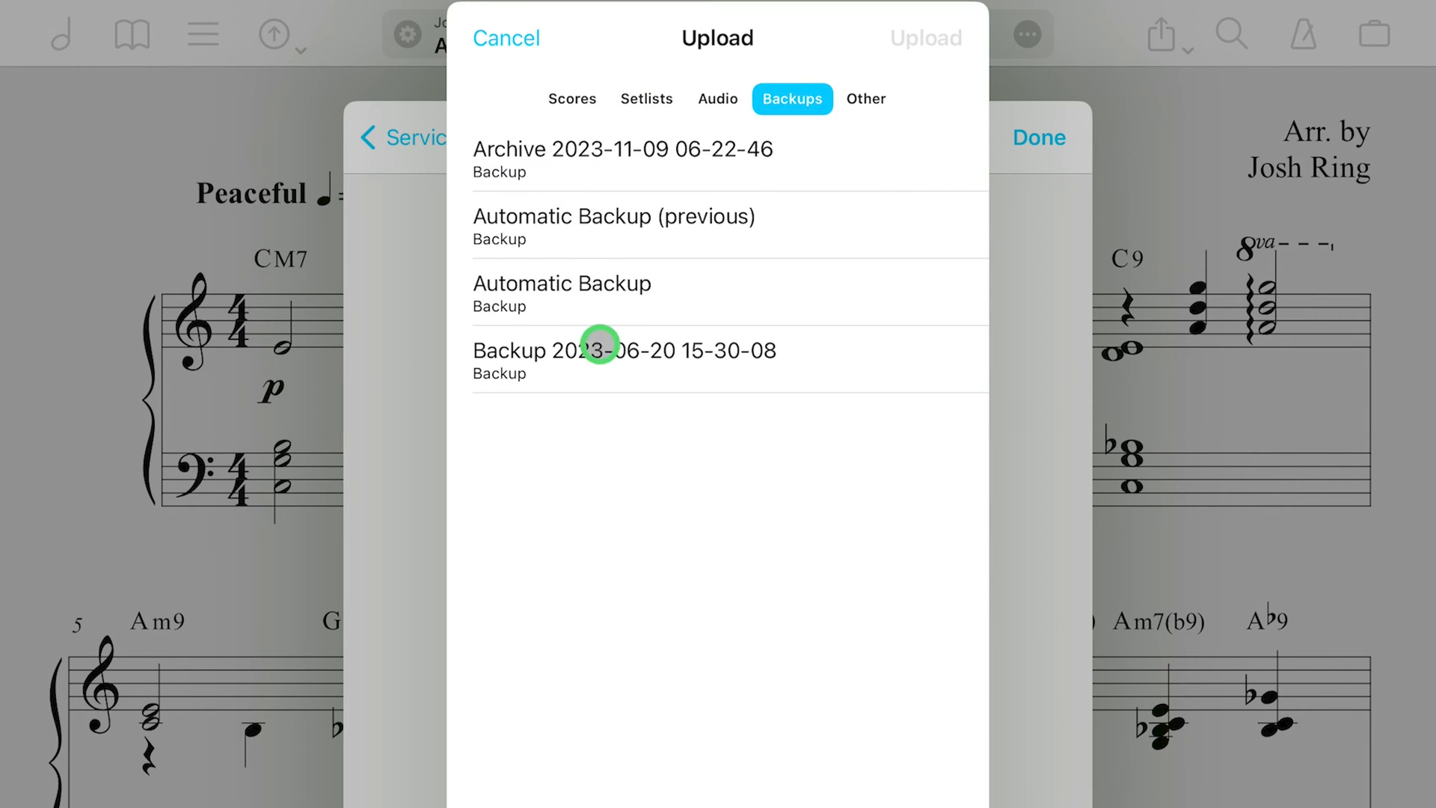
mouse_move(536, 171)
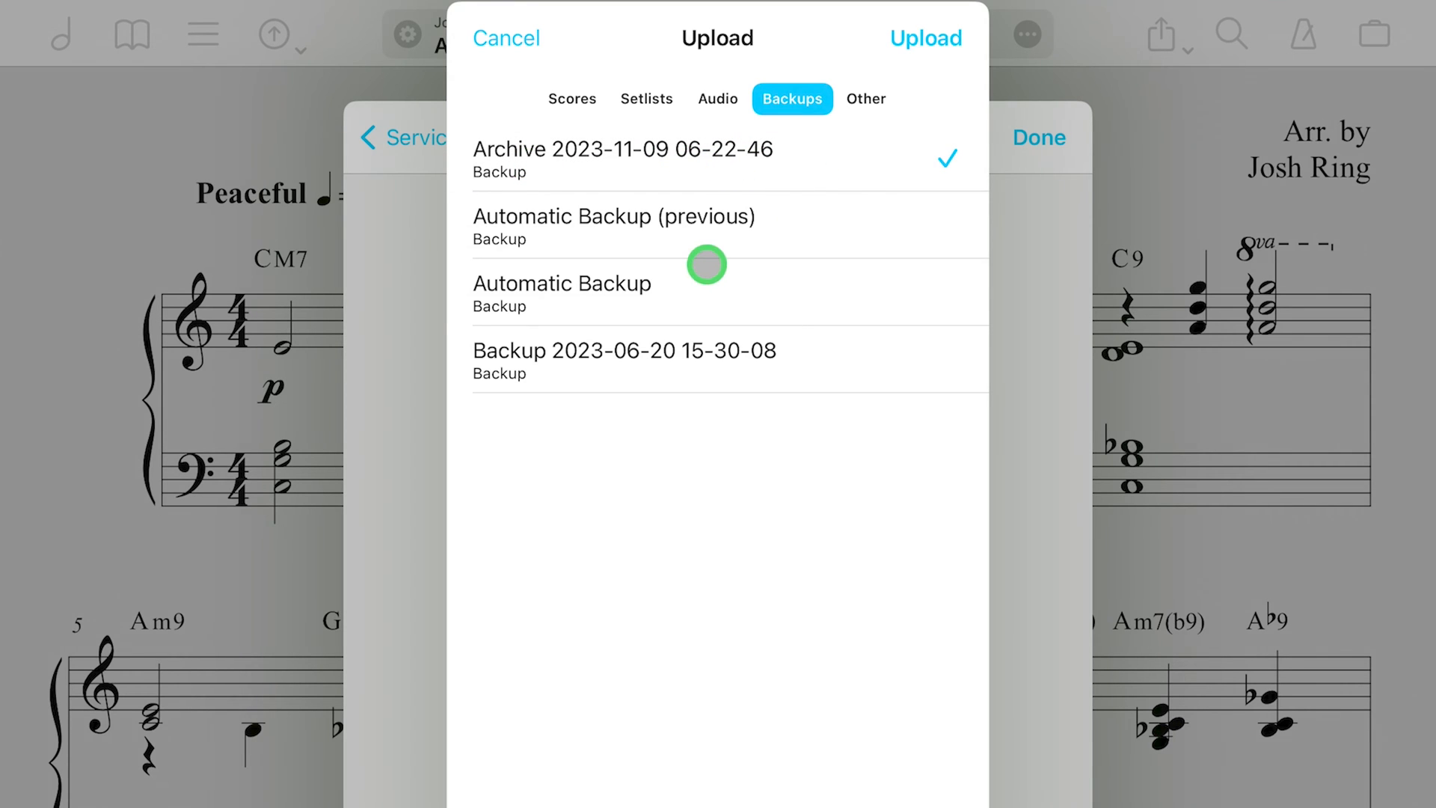
mouse_move(727, 336)
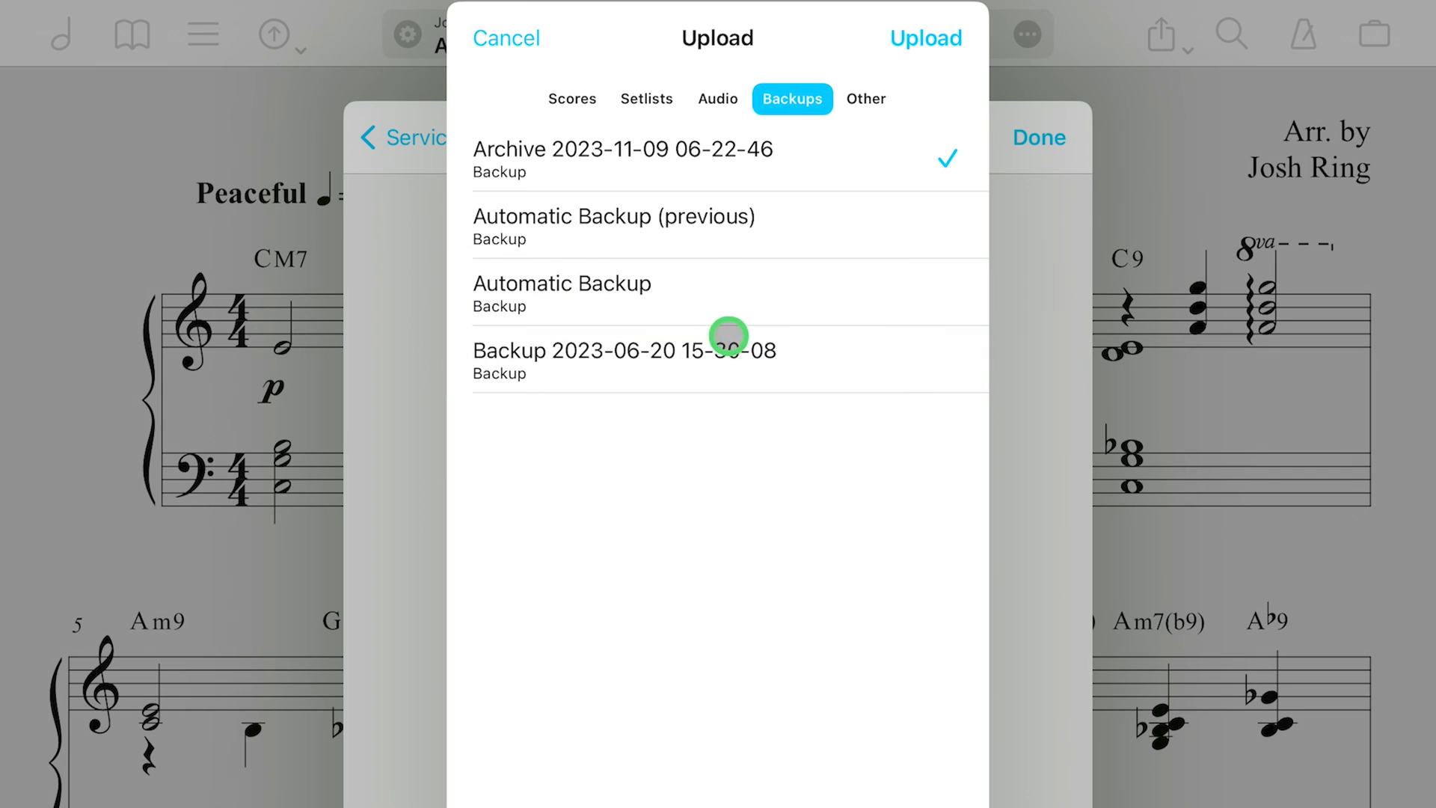
mouse_move(684, 151)
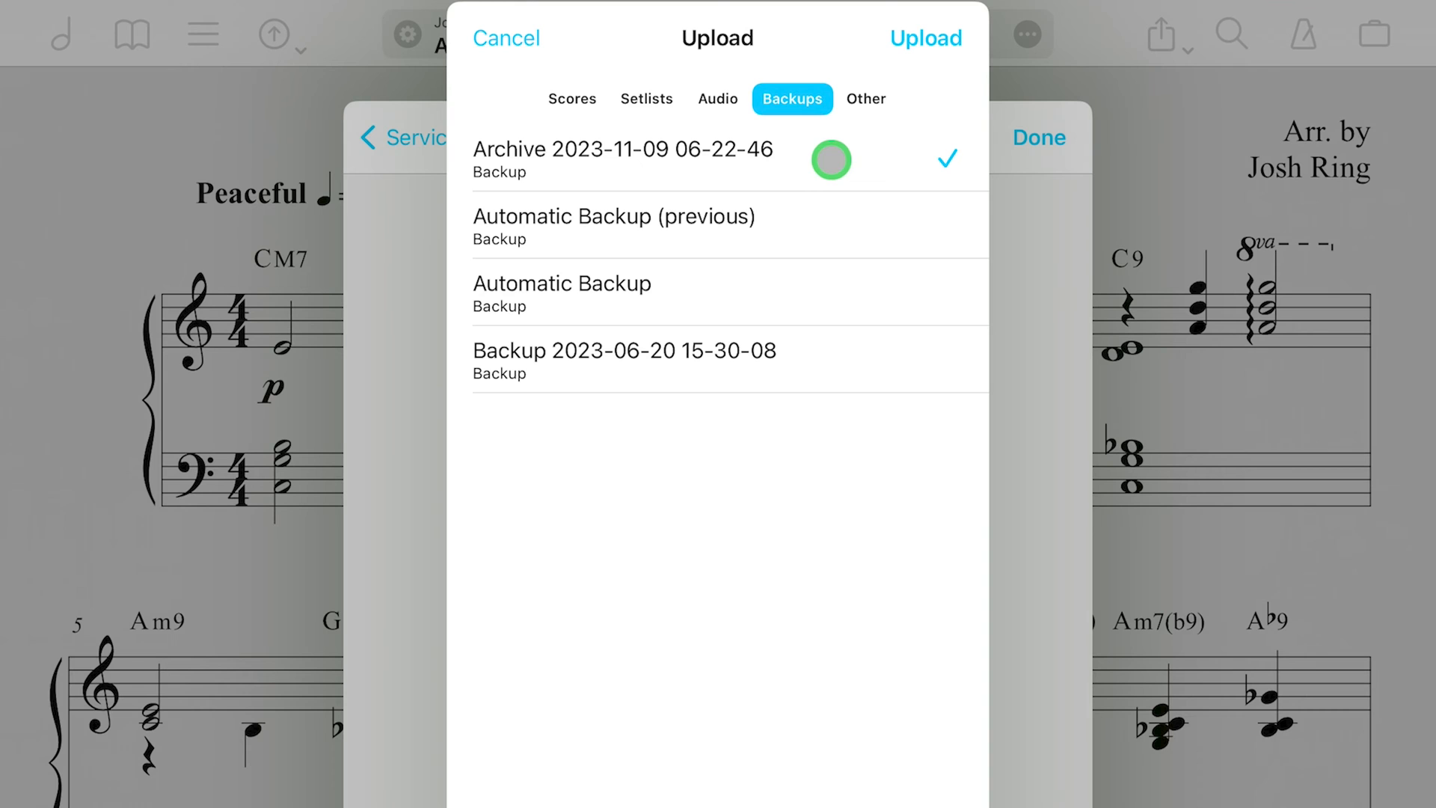
mouse_move(905, 81)
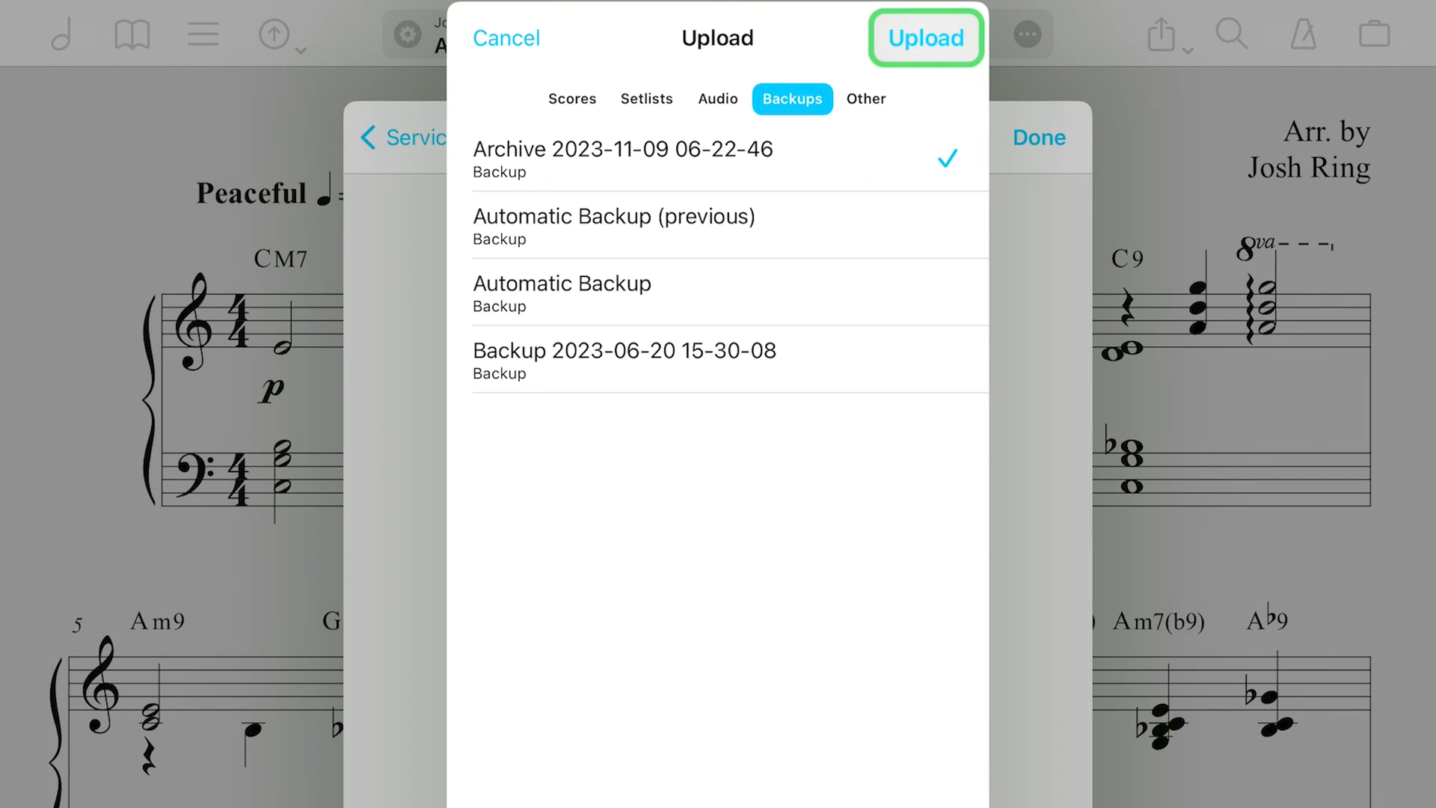
Upload the chosen archive and save it to OneDrive > Files > forScore.
left_click(925, 38)
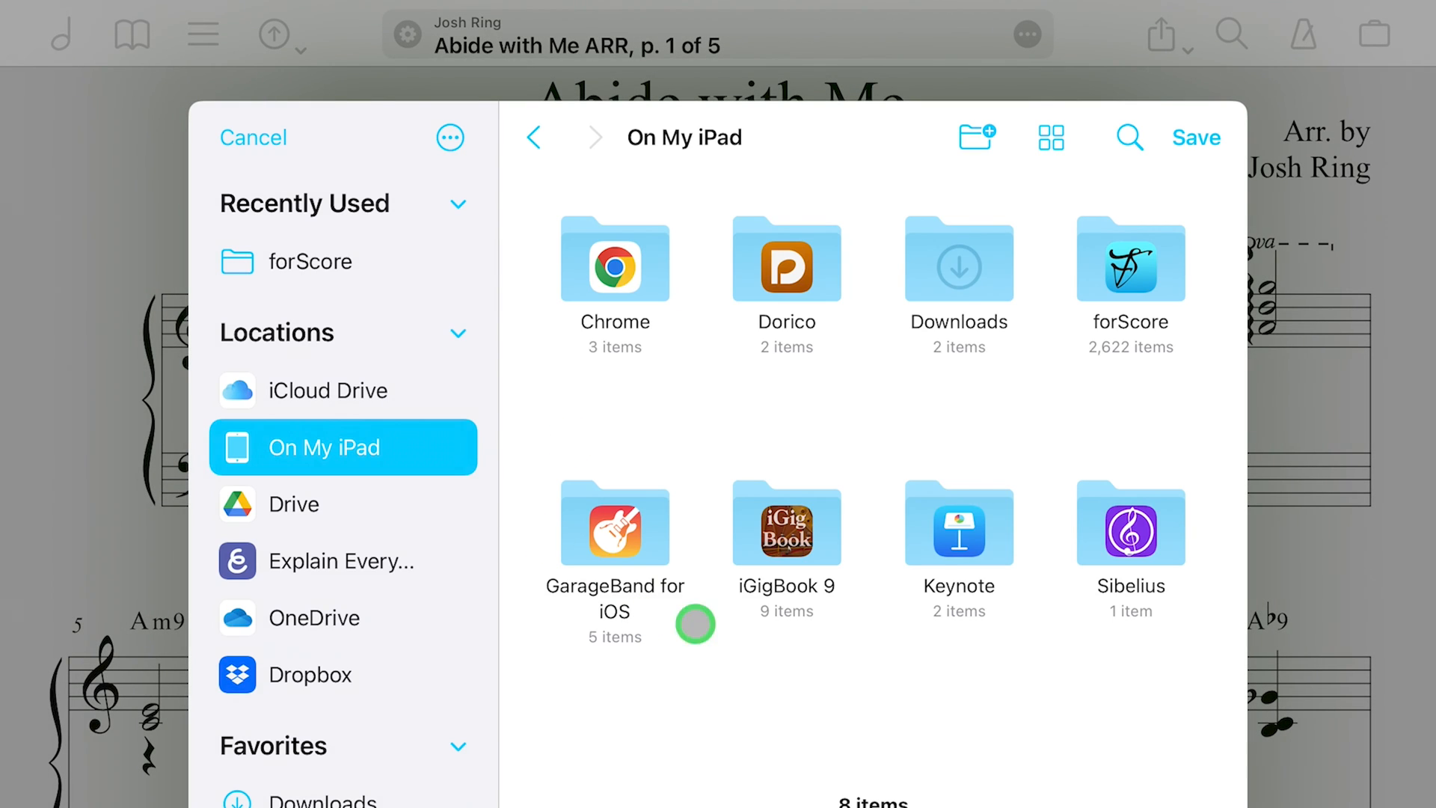
mouse_move(552, 555)
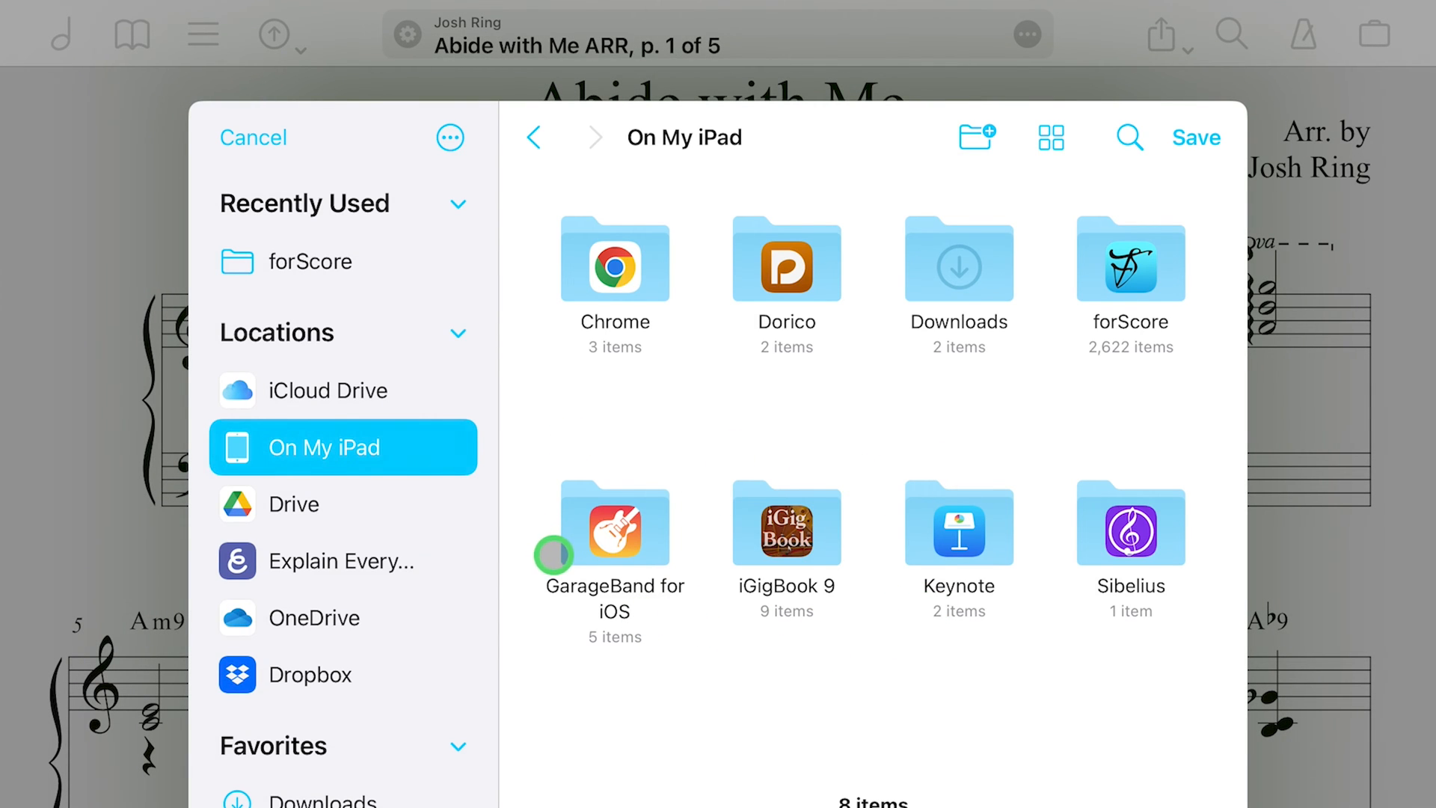
mouse_move(307, 557)
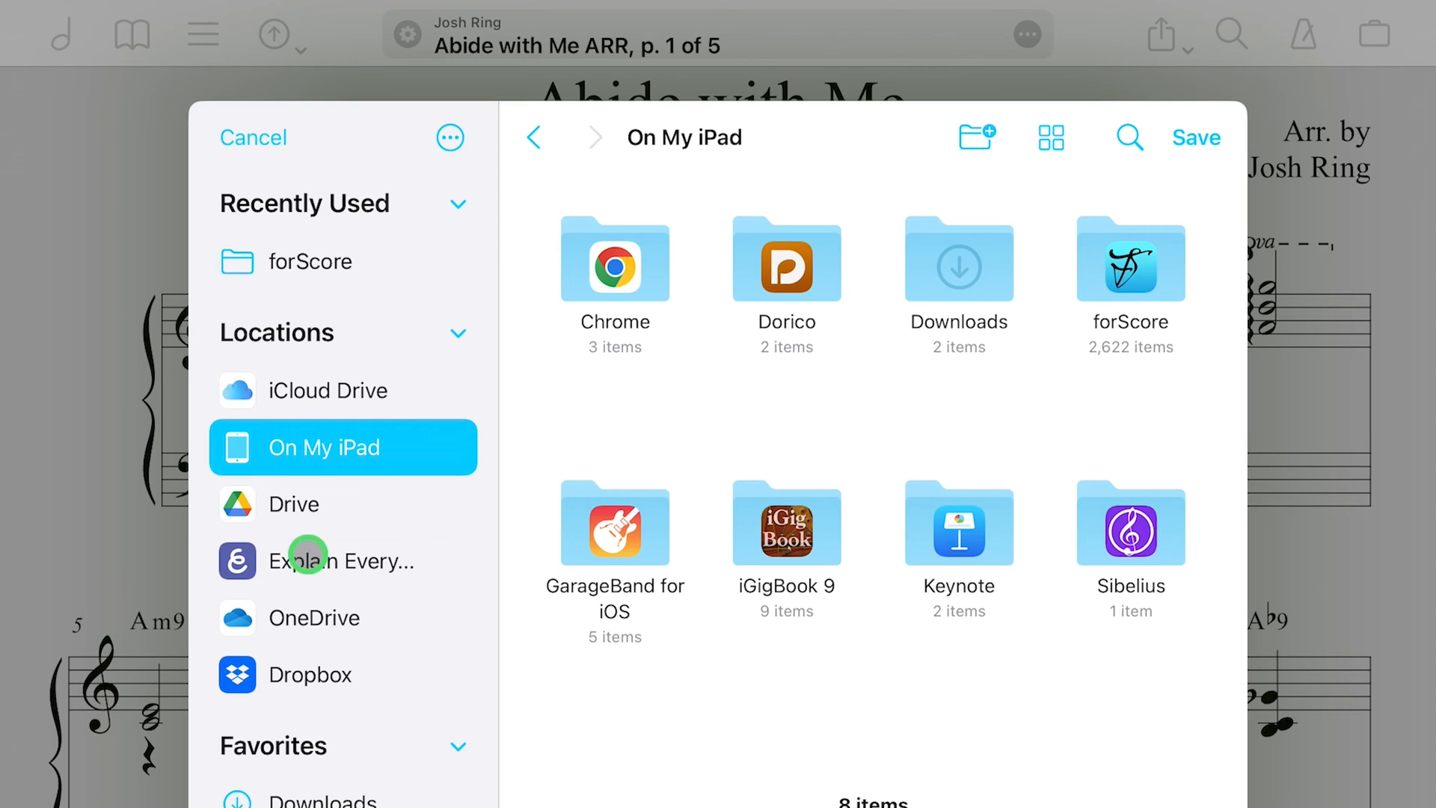
mouse_move(302, 645)
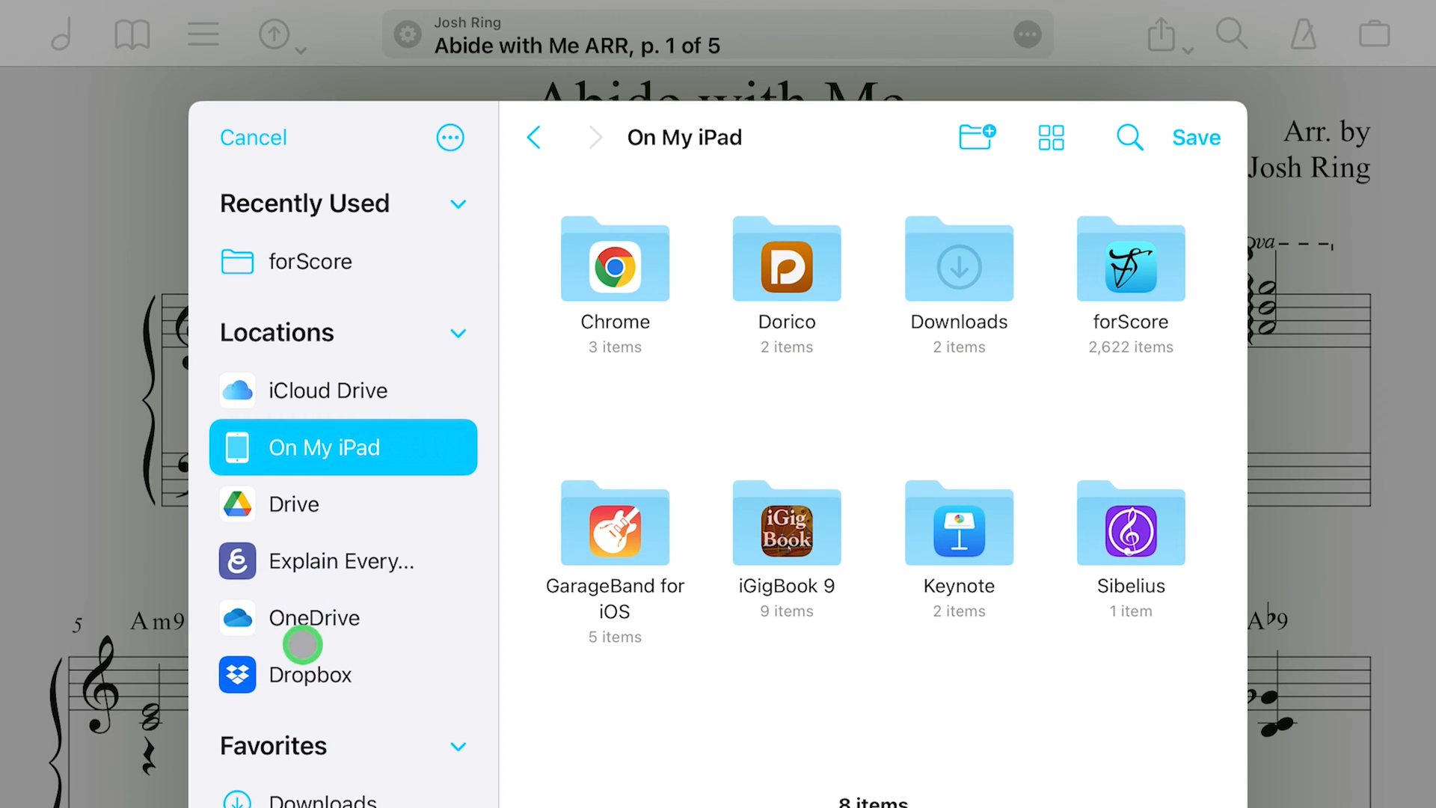
mouse_move(284, 527)
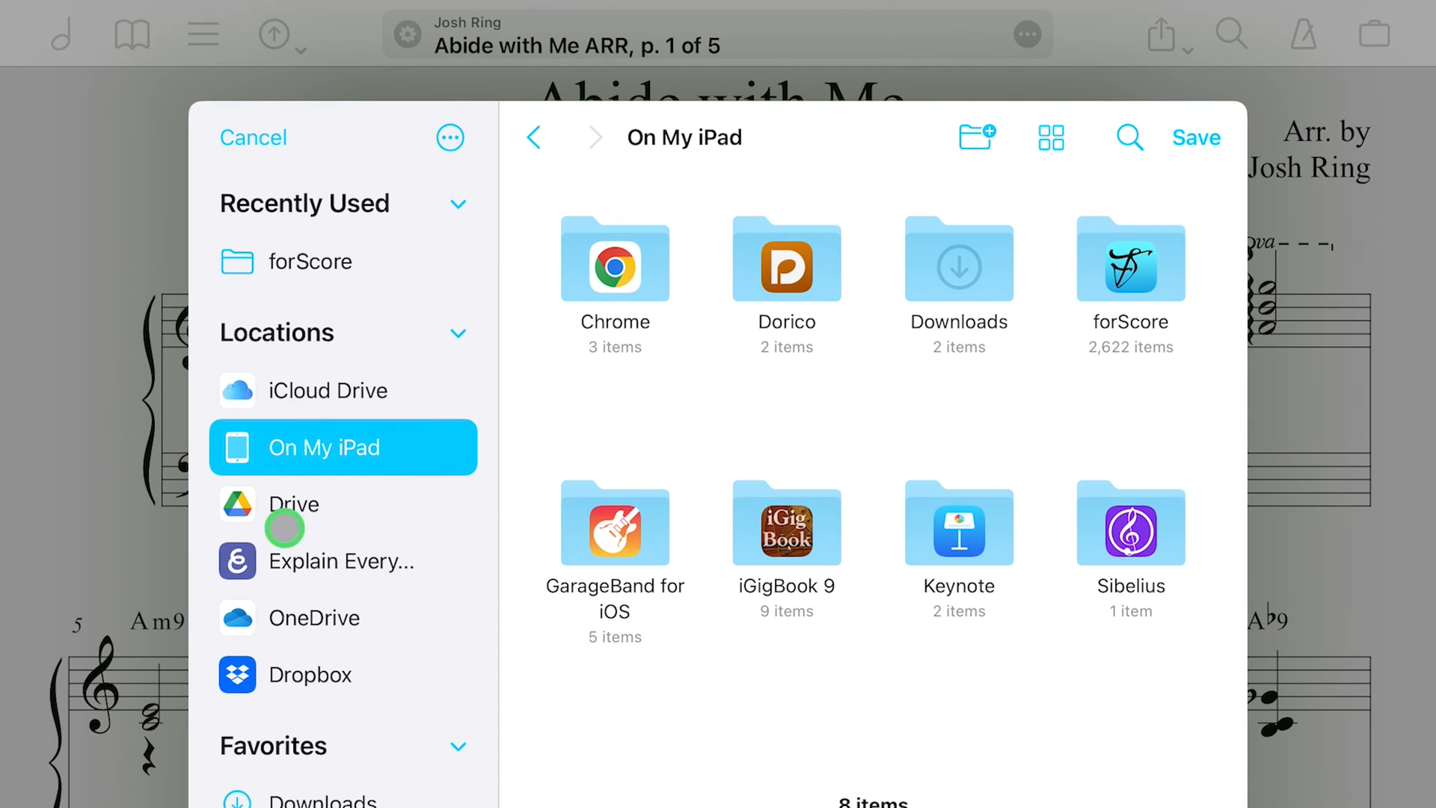
mouse_move(302, 619)
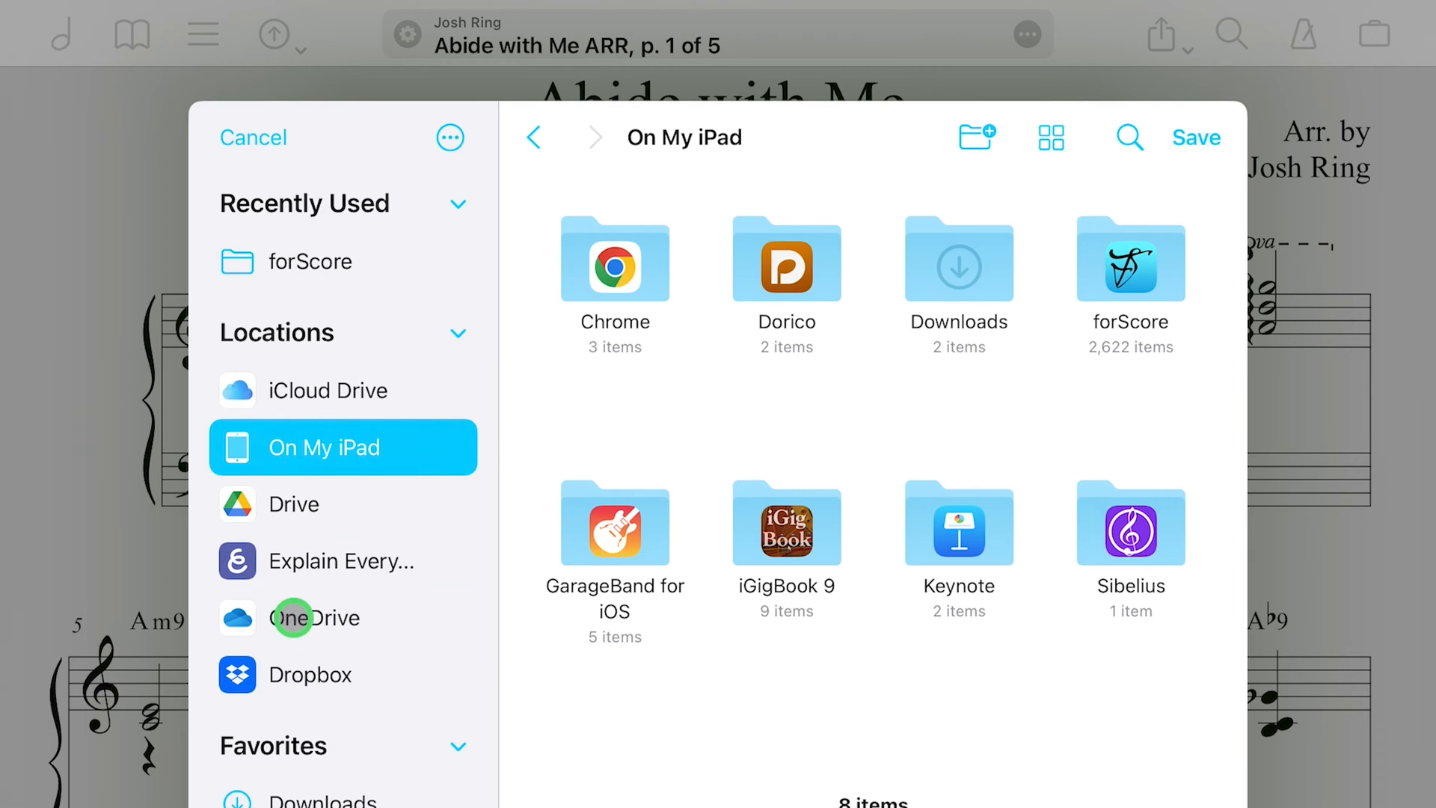
left_click(343, 618)
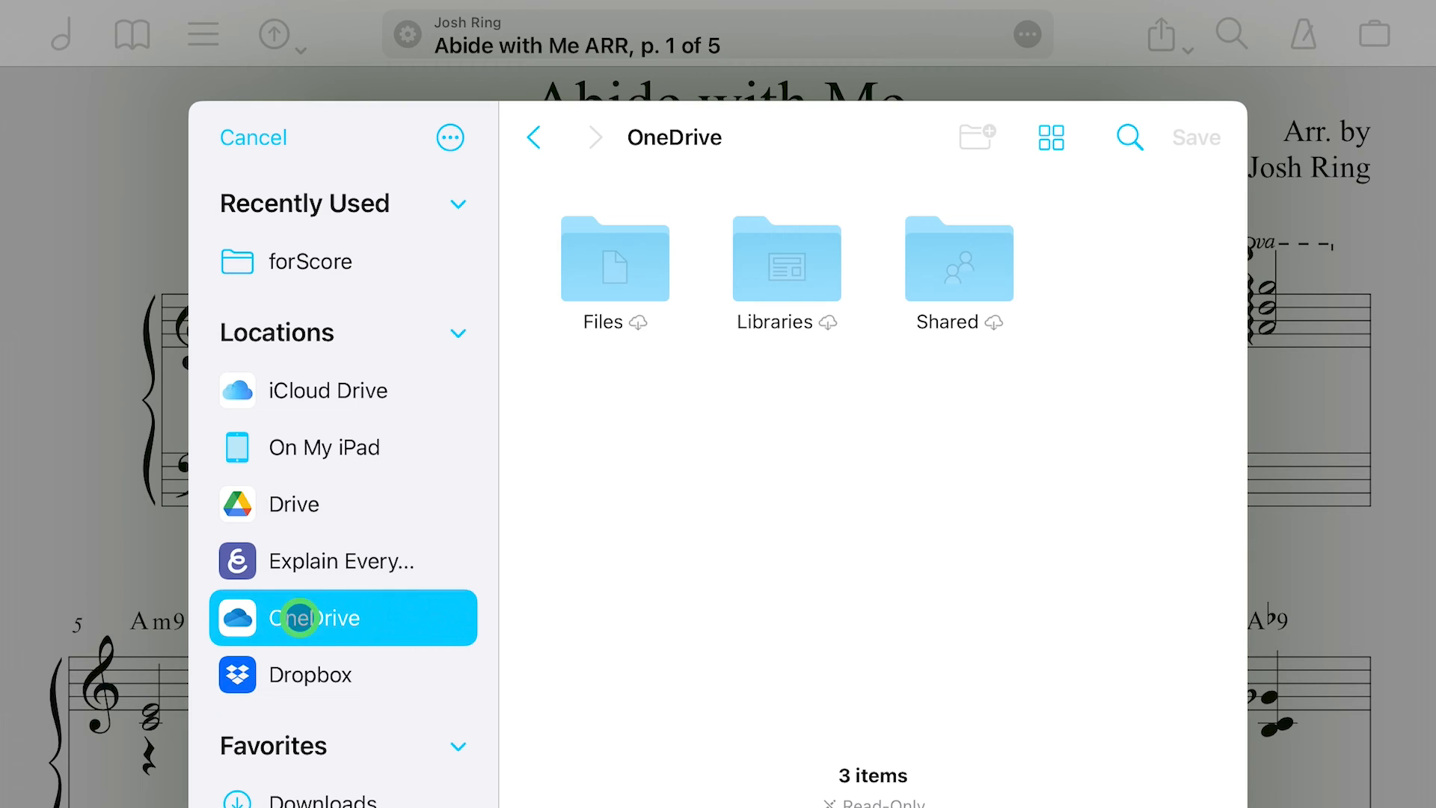
left_click(615, 266)
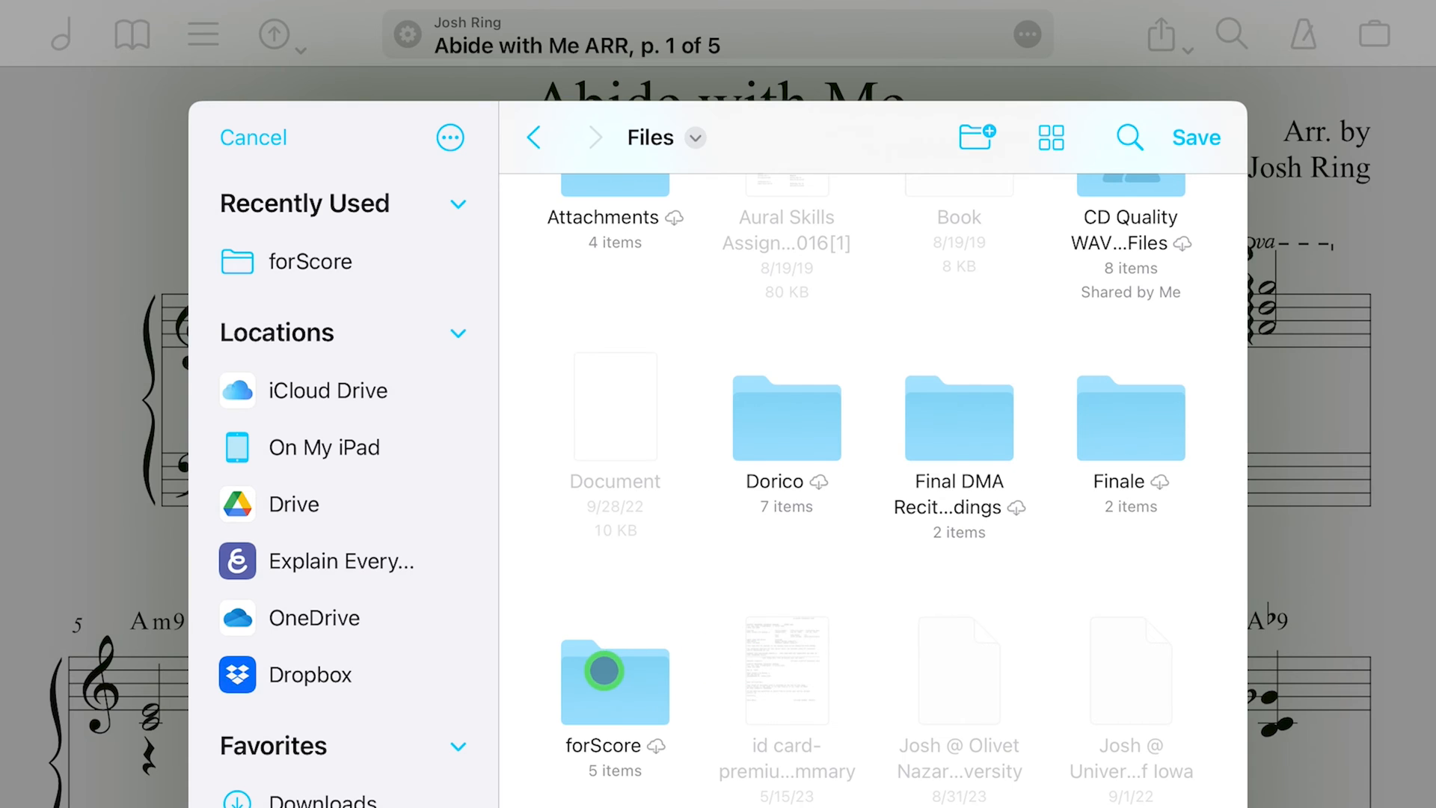
double_click(616, 682)
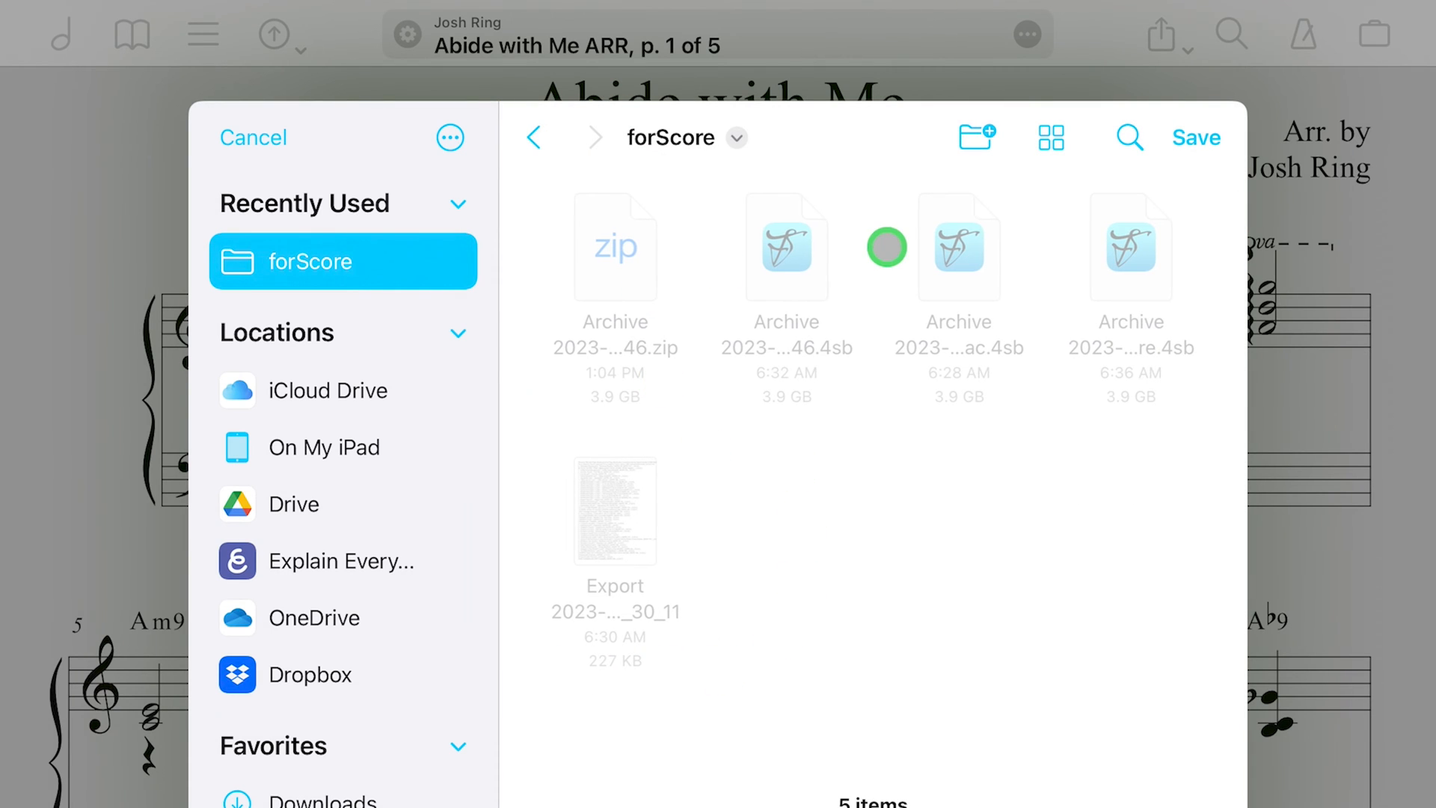
mouse_move(1084, 229)
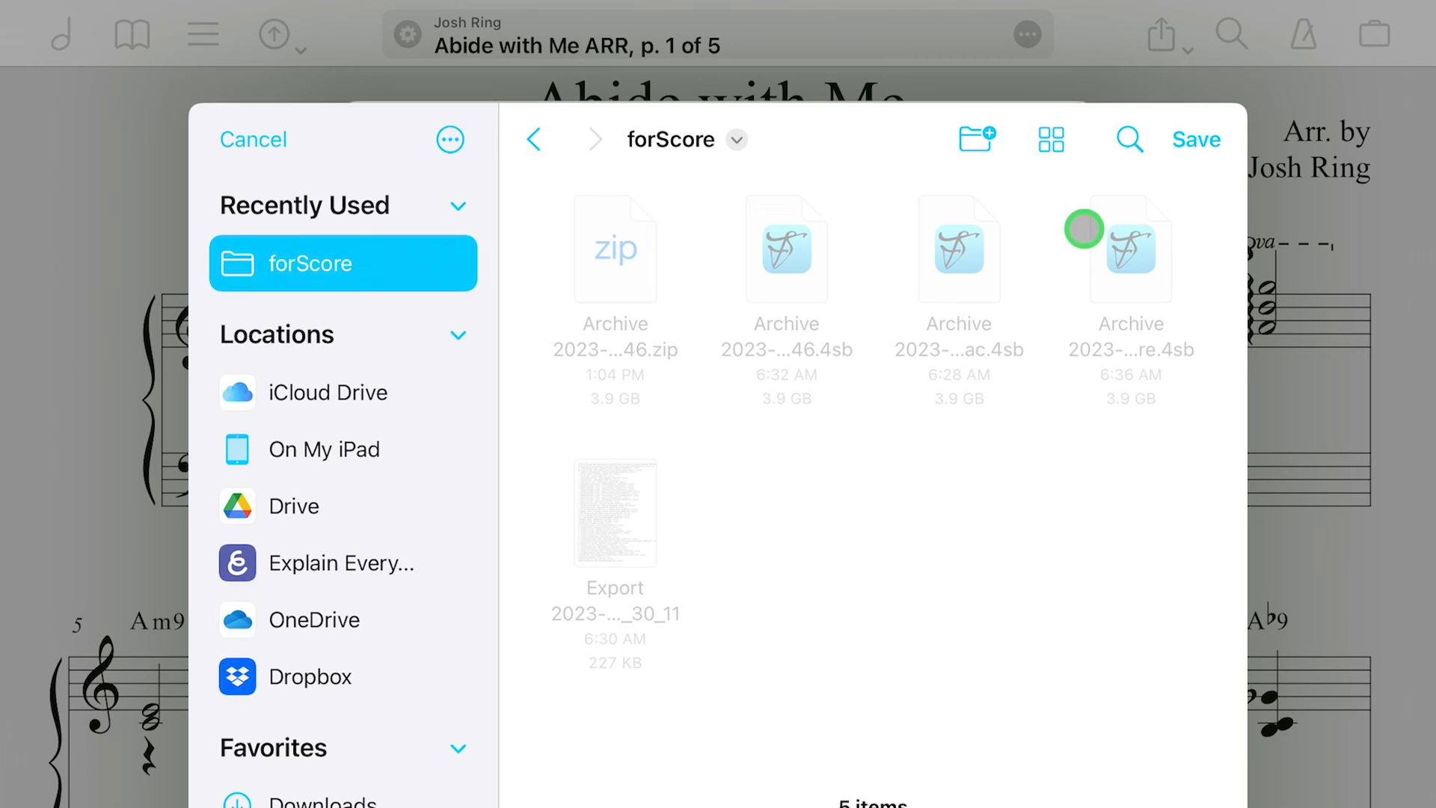
mouse_move(1196, 138)
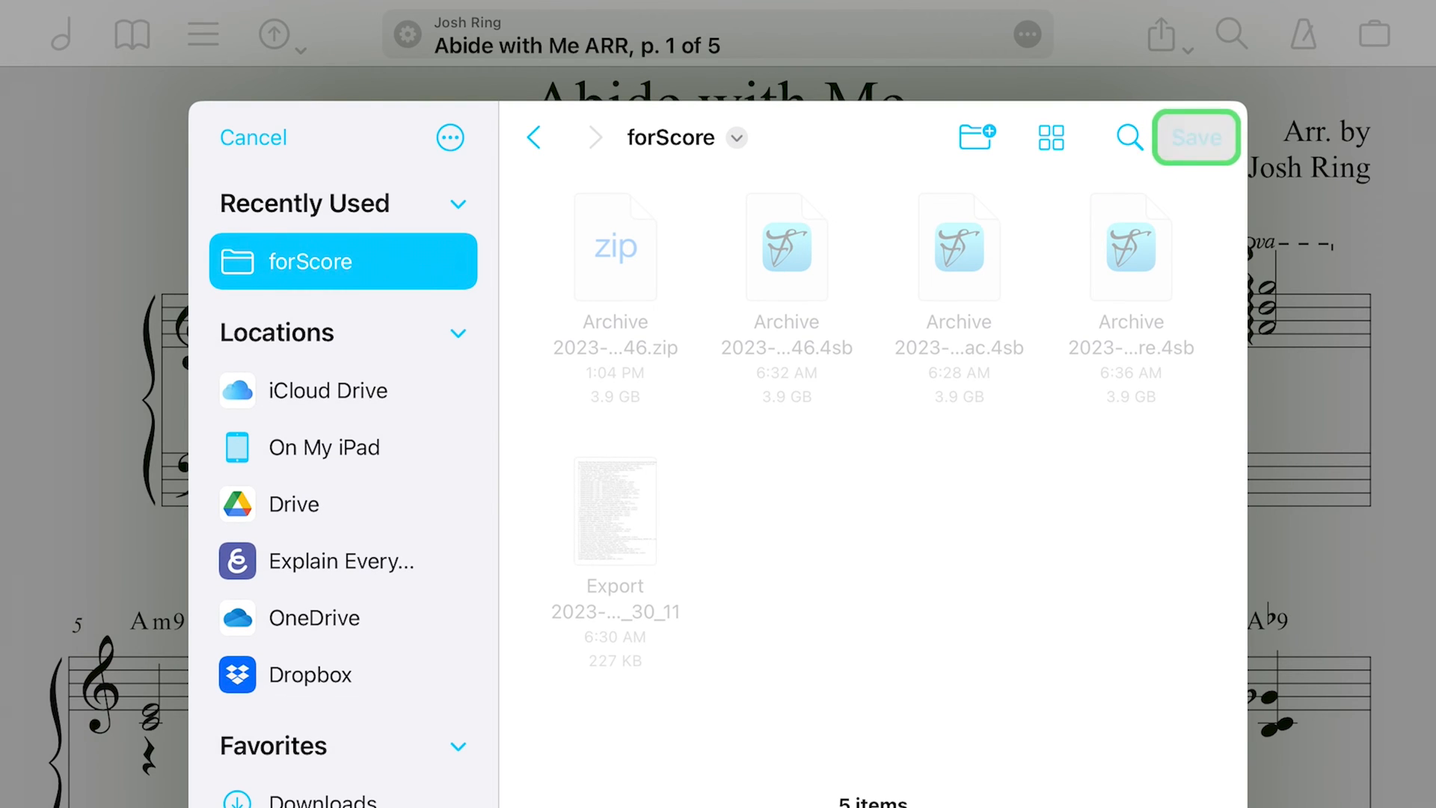
left_click(1196, 137)
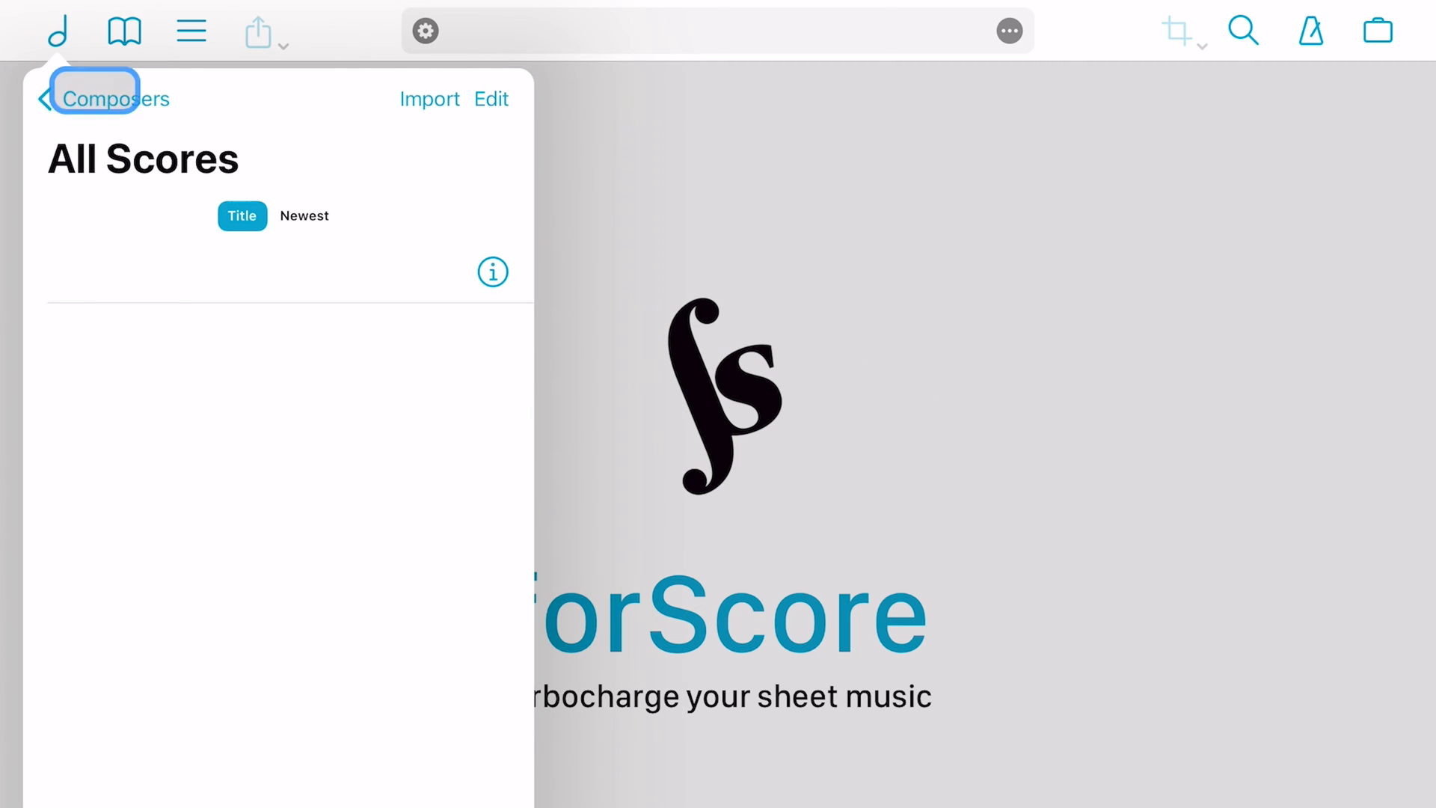
Back out of the empty library to Composers, close it, and open the briefcase menu.
left_click(114, 98)
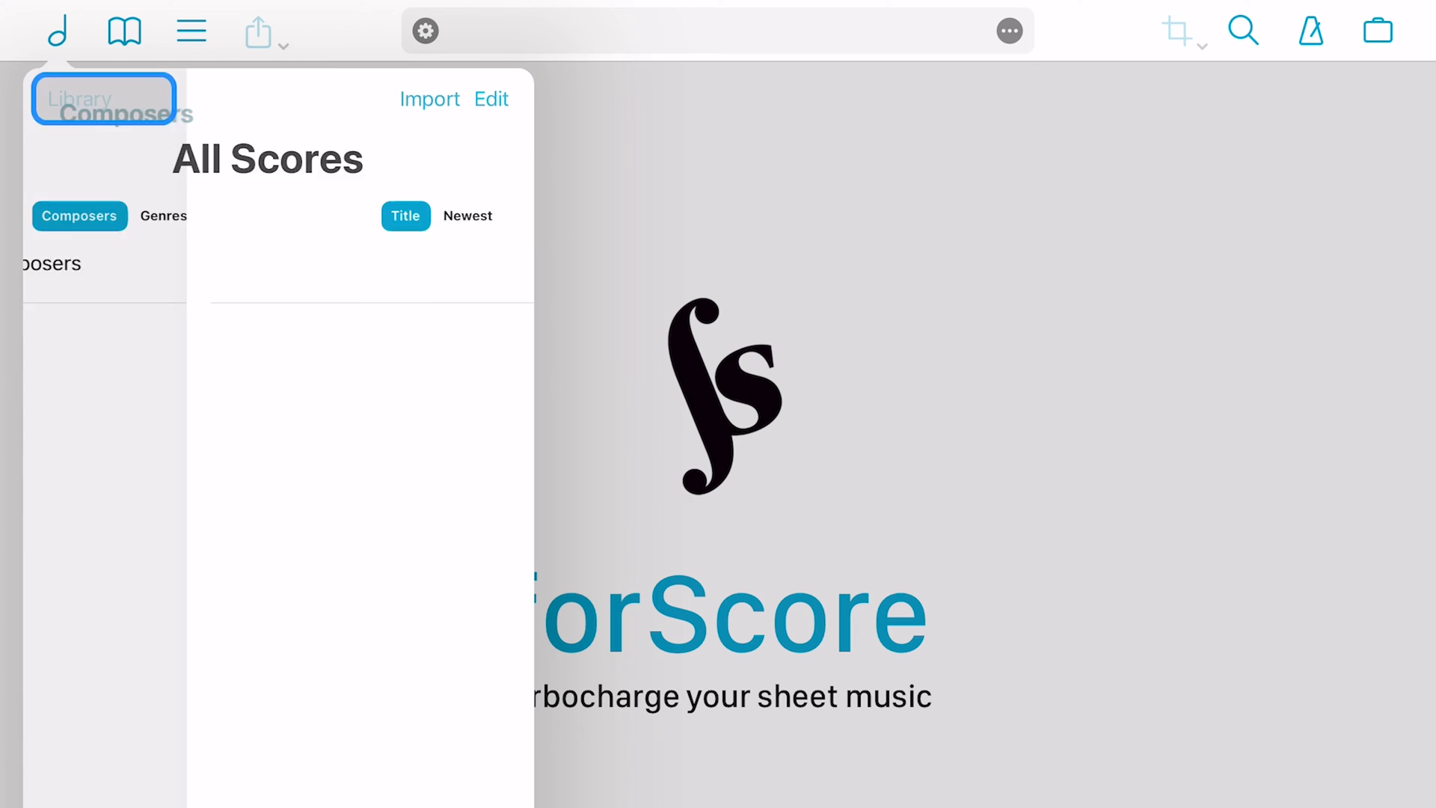
left_click(79, 99)
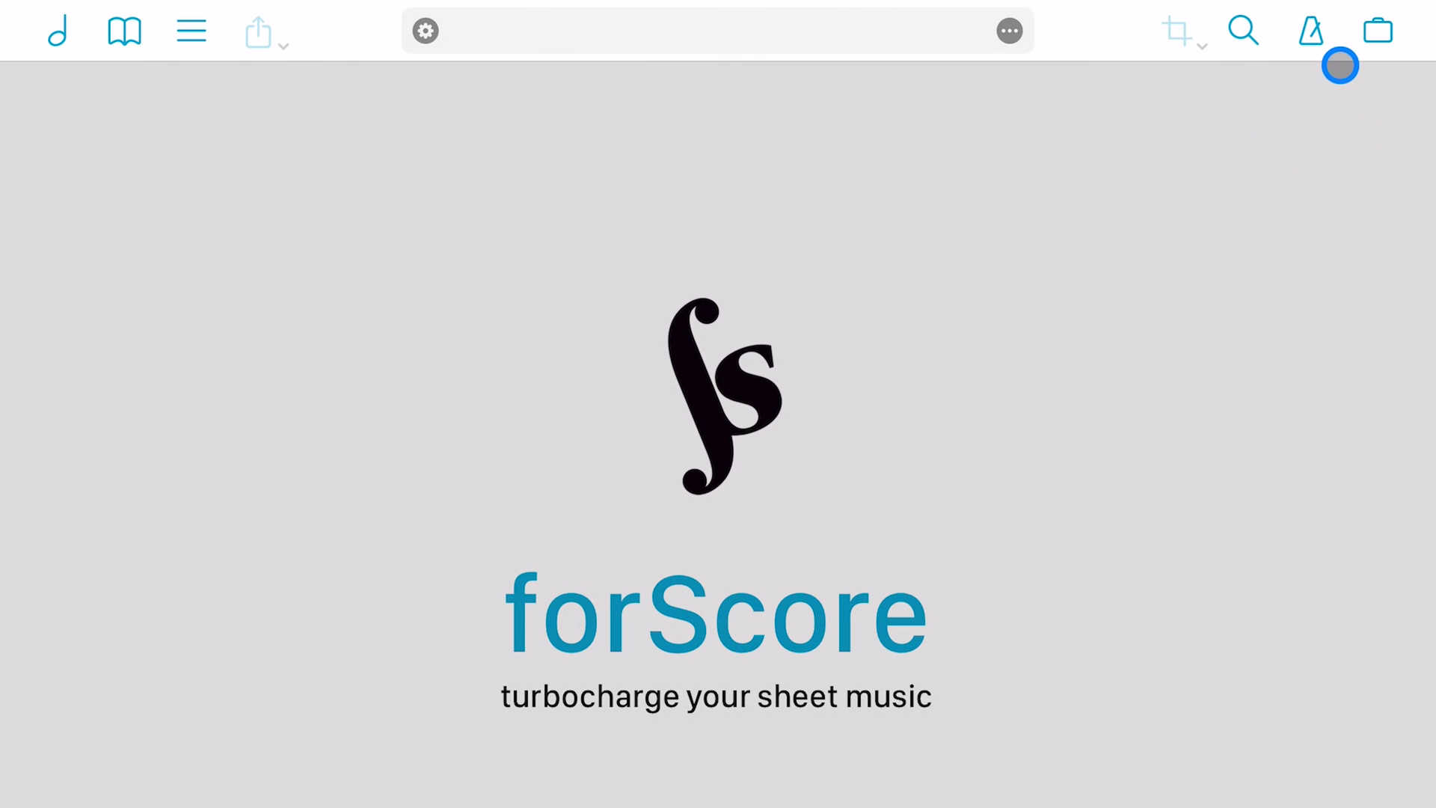
left_click(1377, 30)
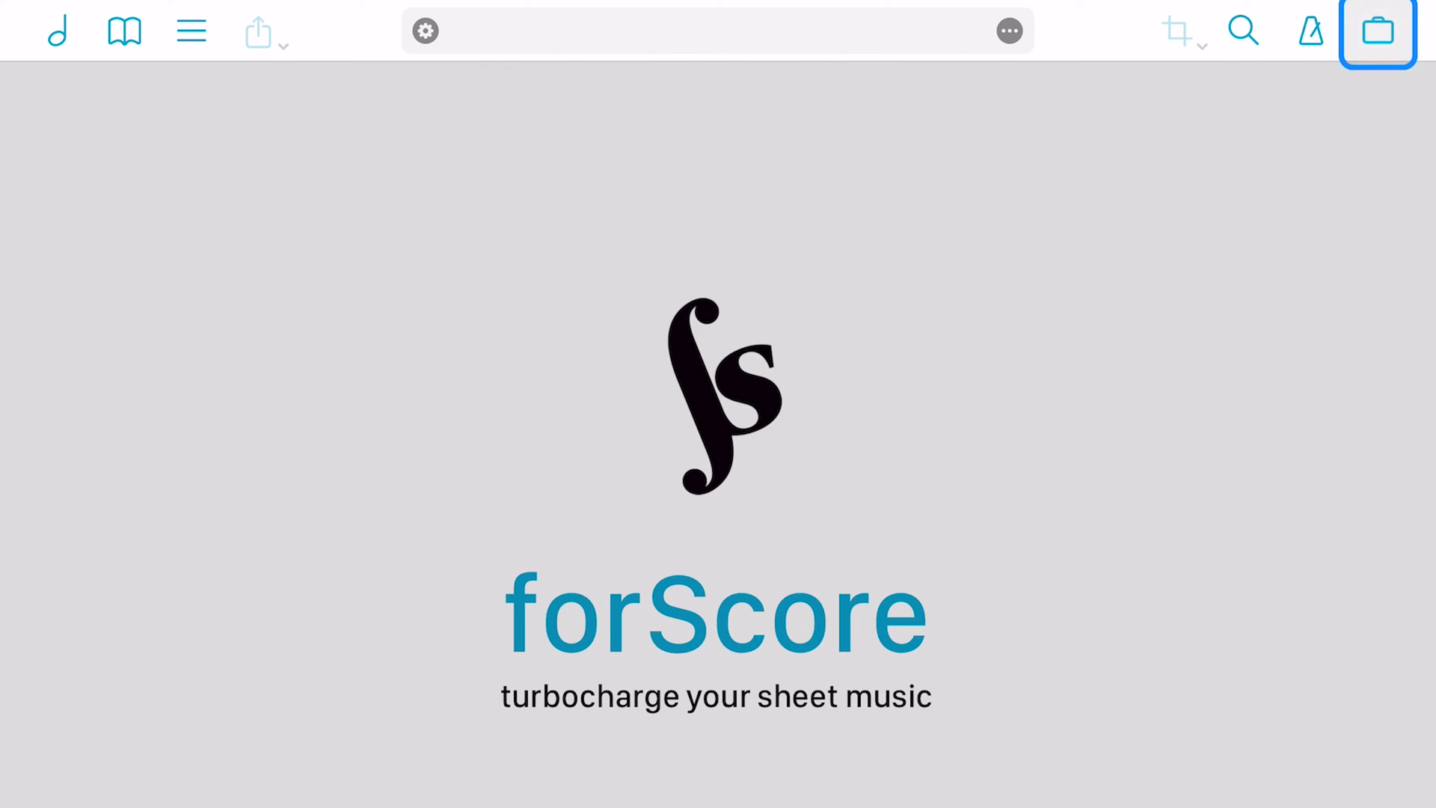
left_click(1378, 30)
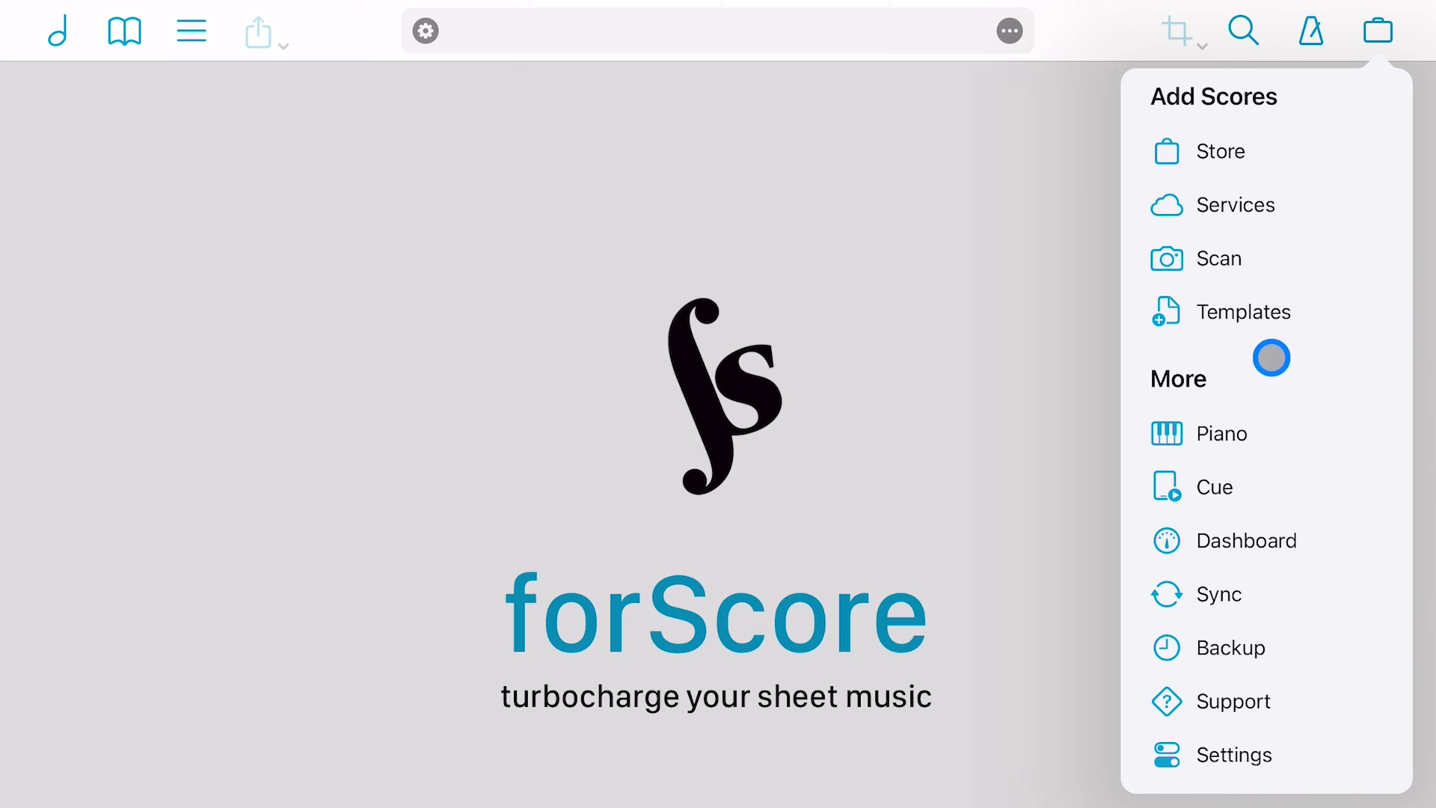
mouse_move(1267, 687)
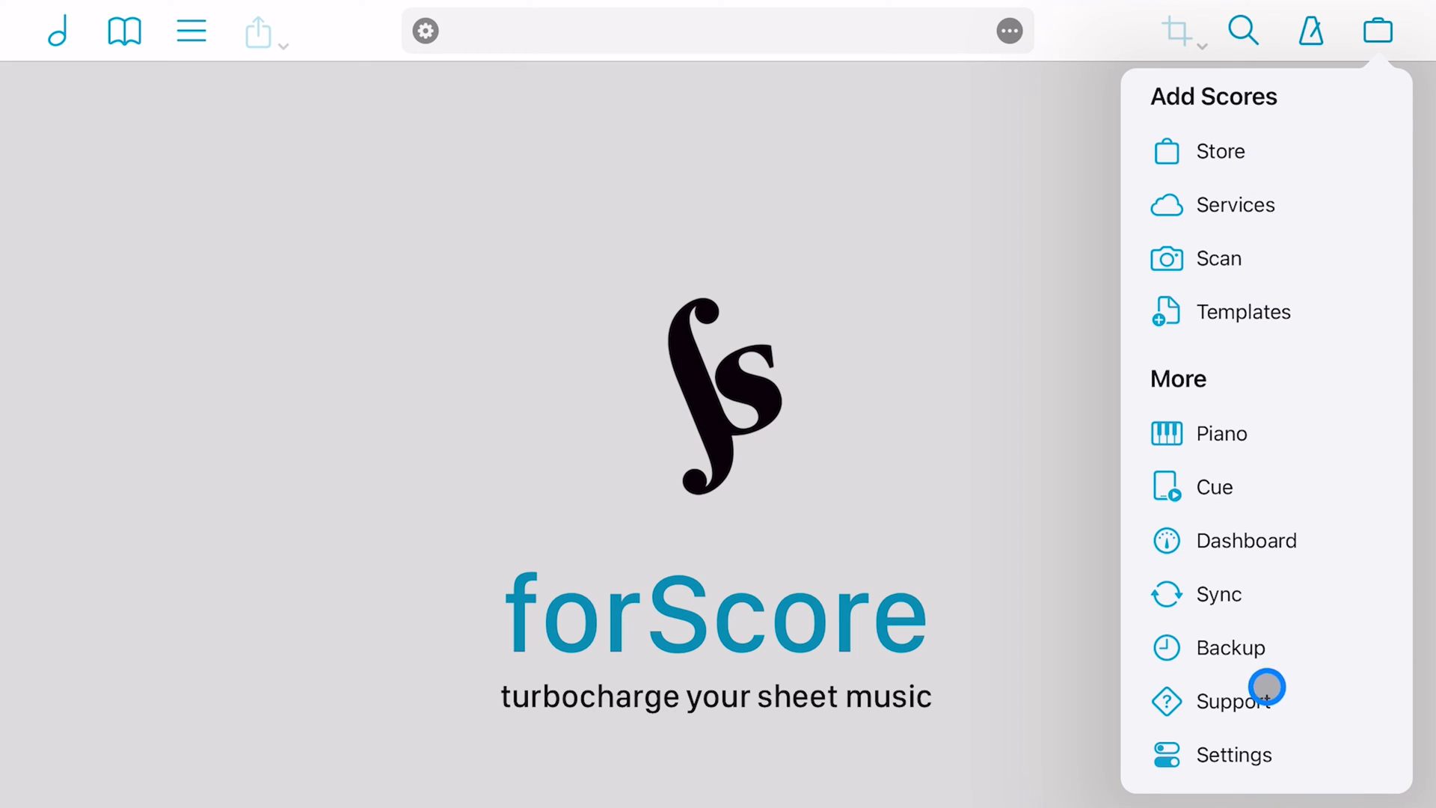
mouse_move(1260, 311)
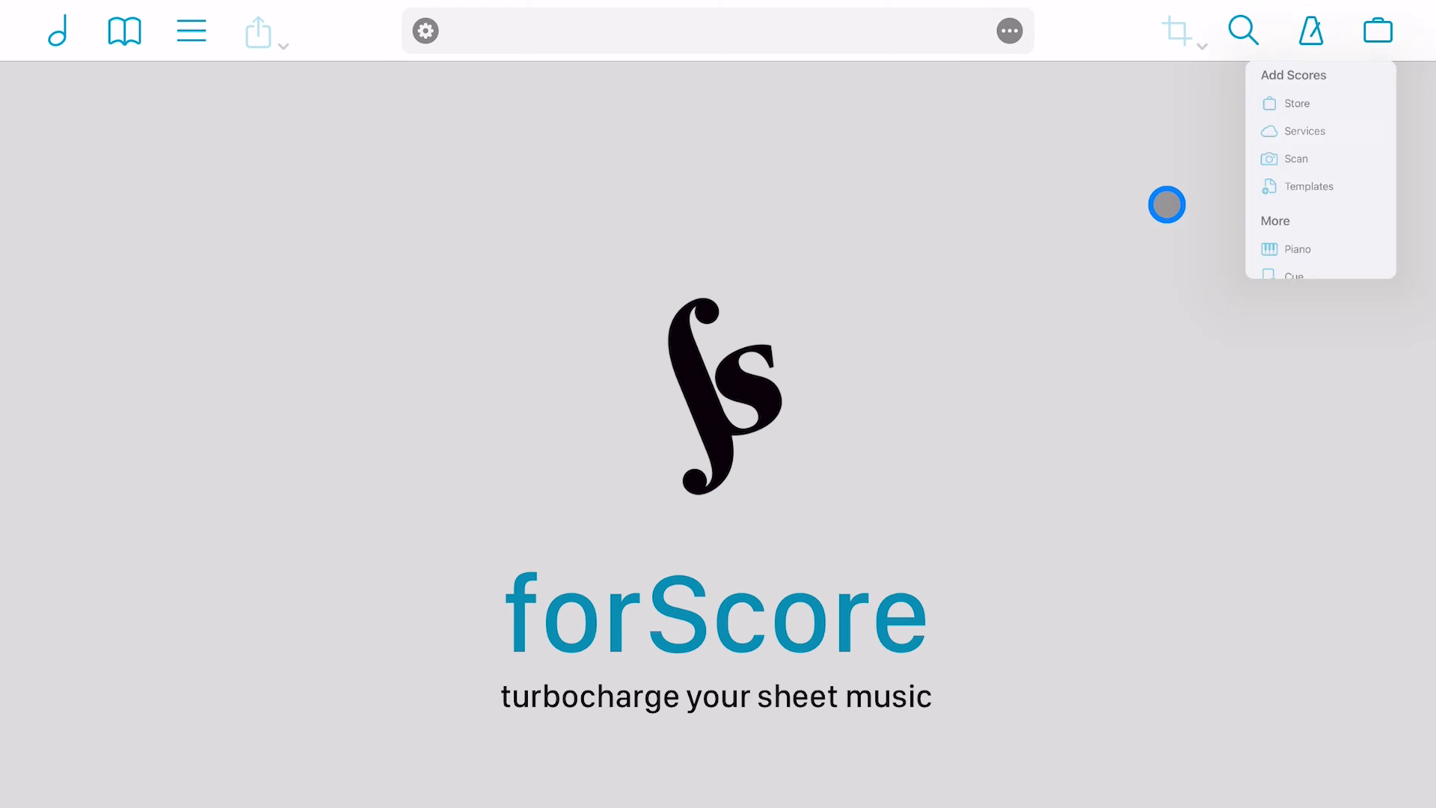
left_click(1306, 131)
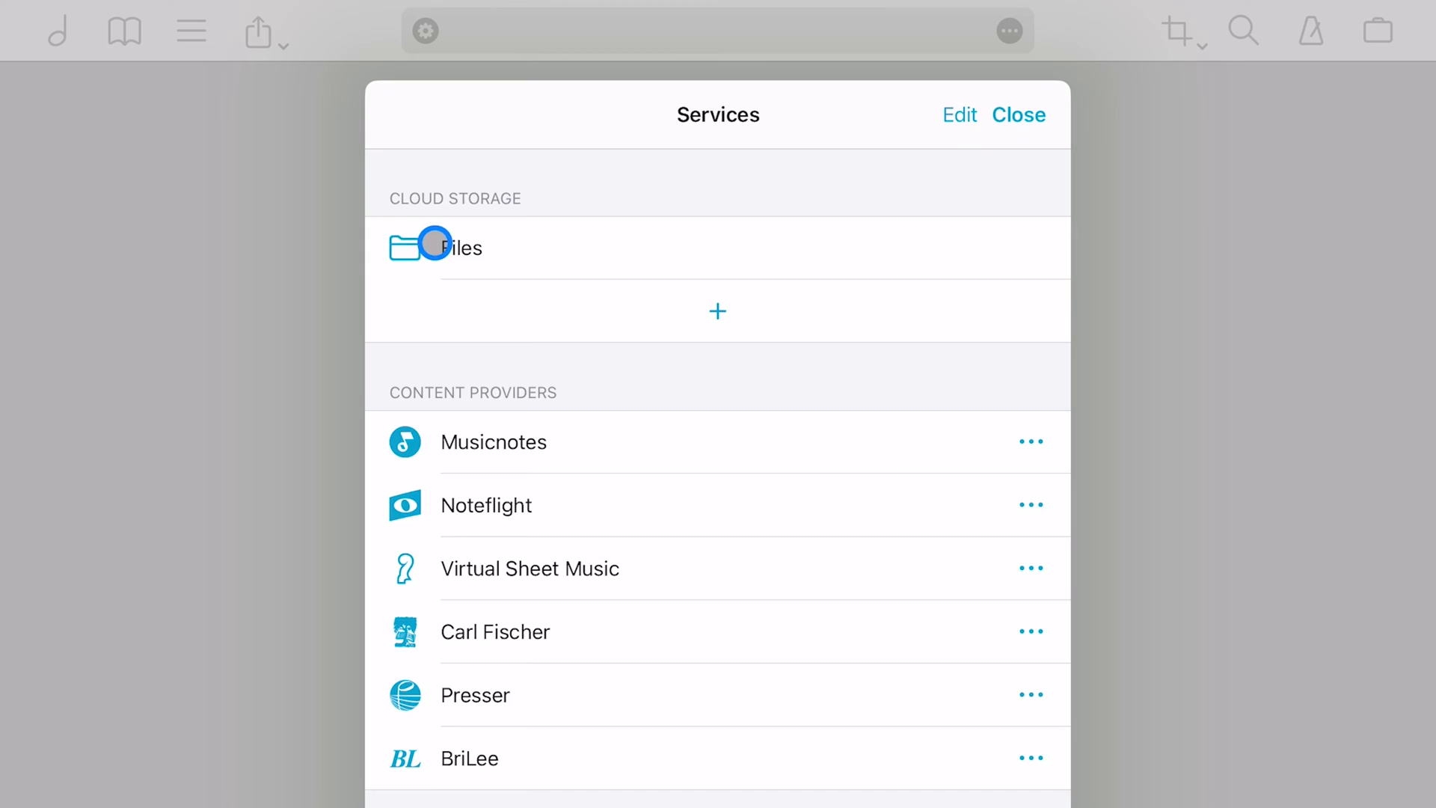
left_click(459, 248)
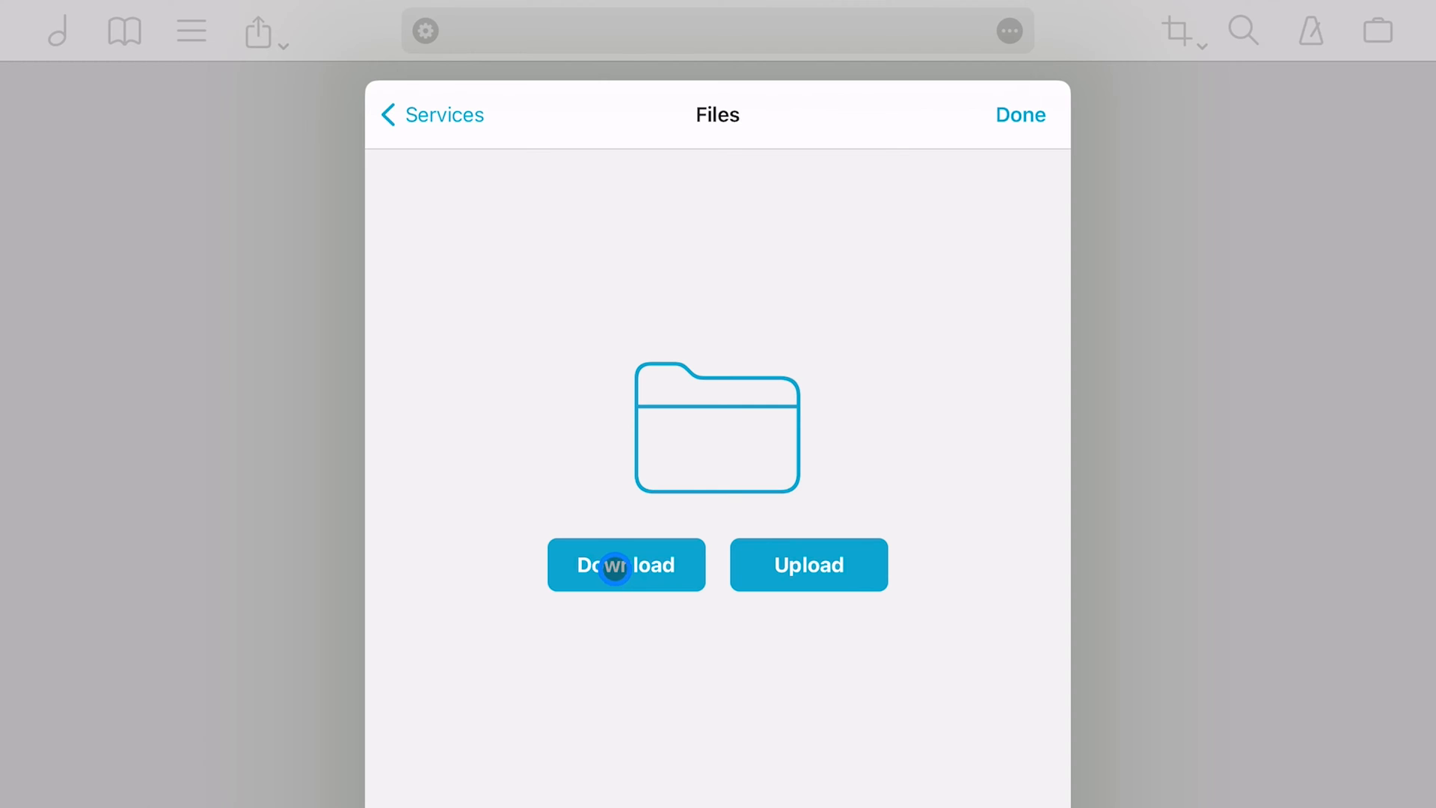
left_click(625, 564)
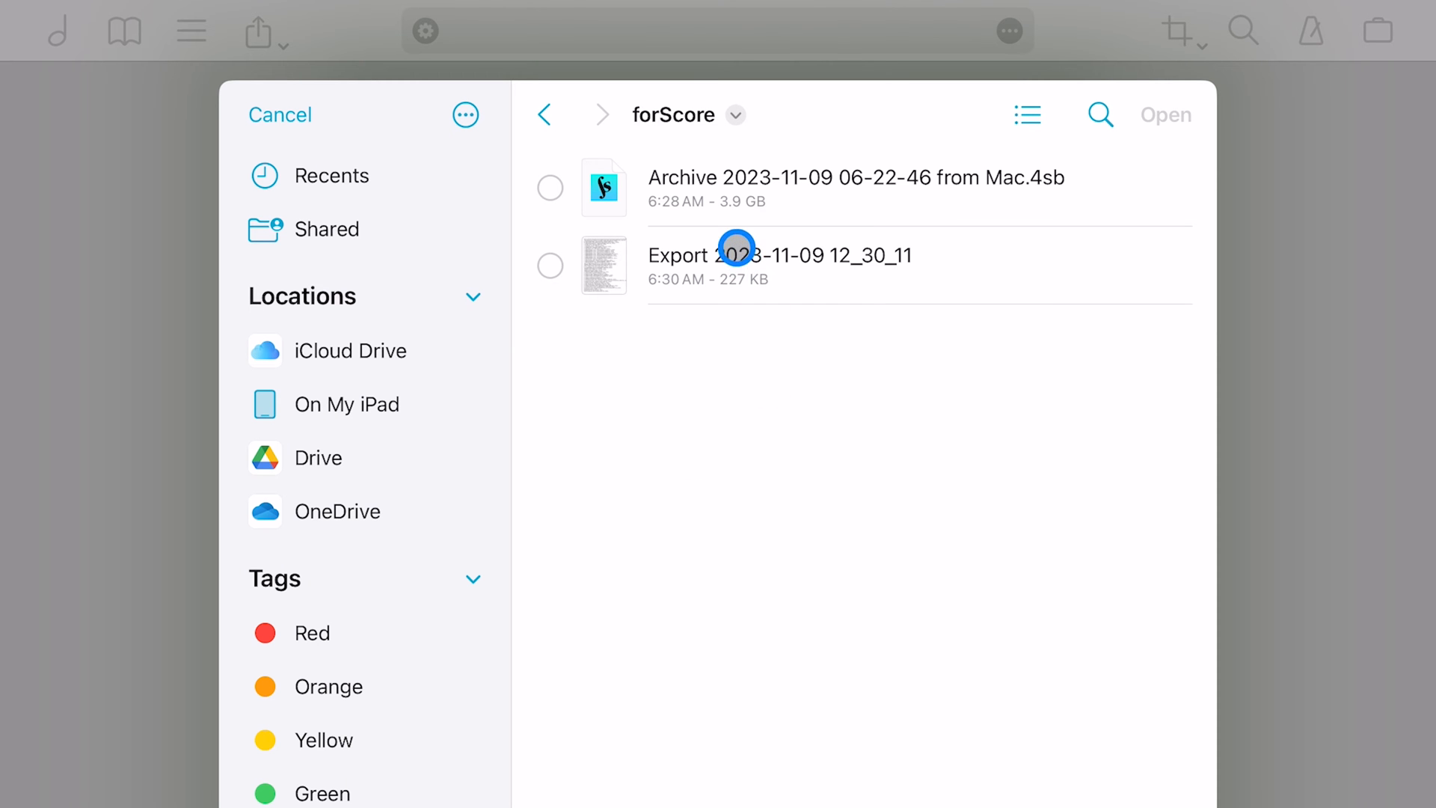
left_click(687, 115)
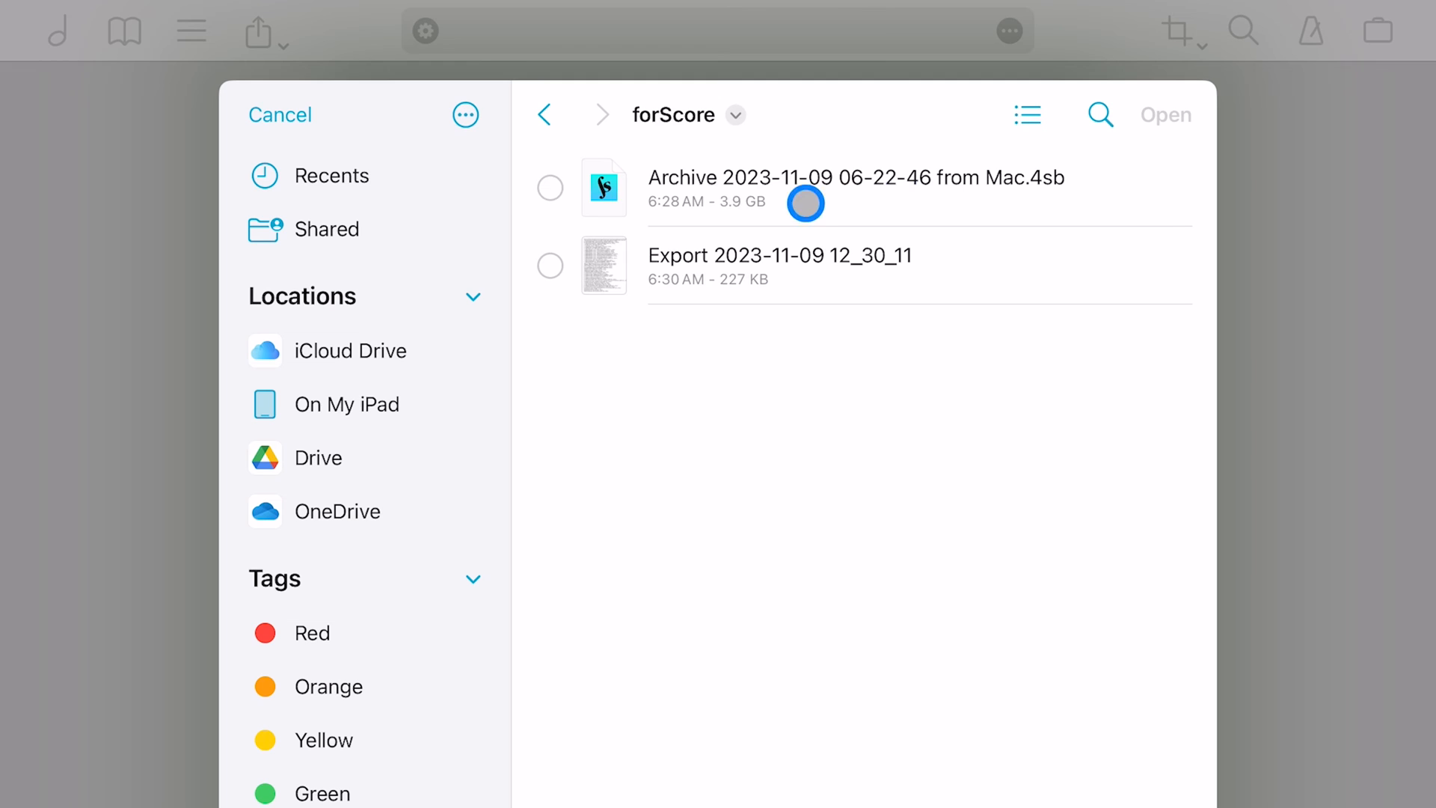
left_click(548, 191)
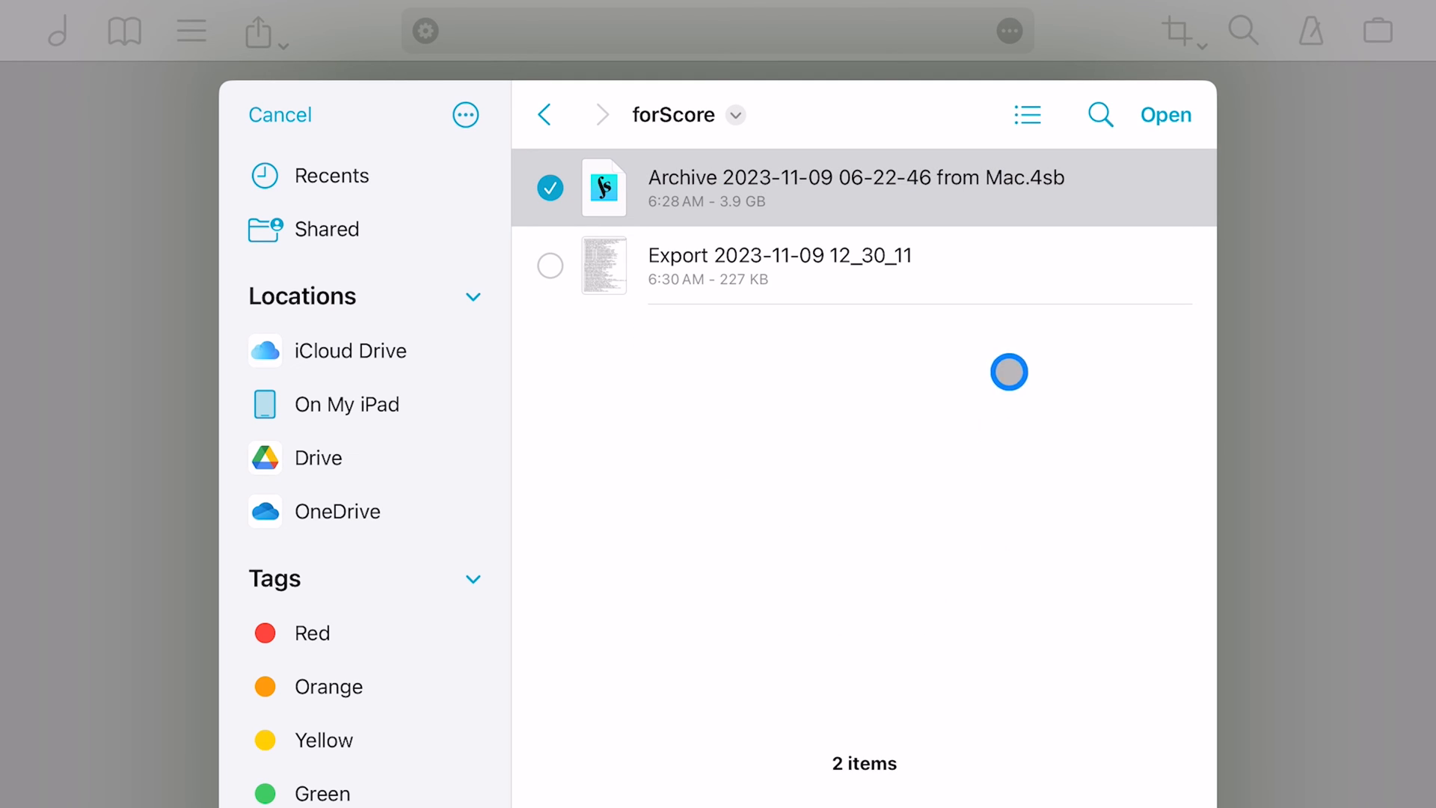
left_click(1165, 114)
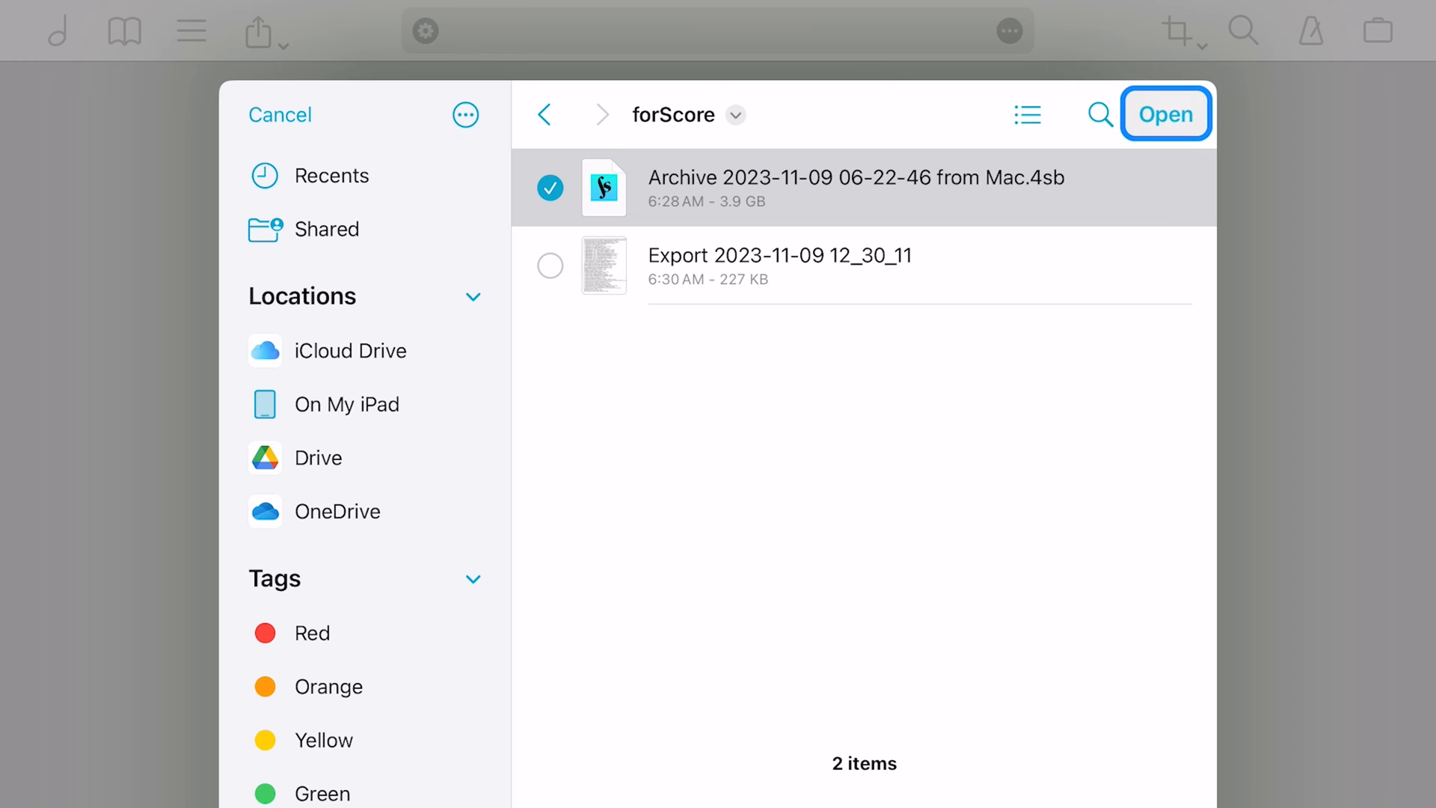
left_click(1166, 114)
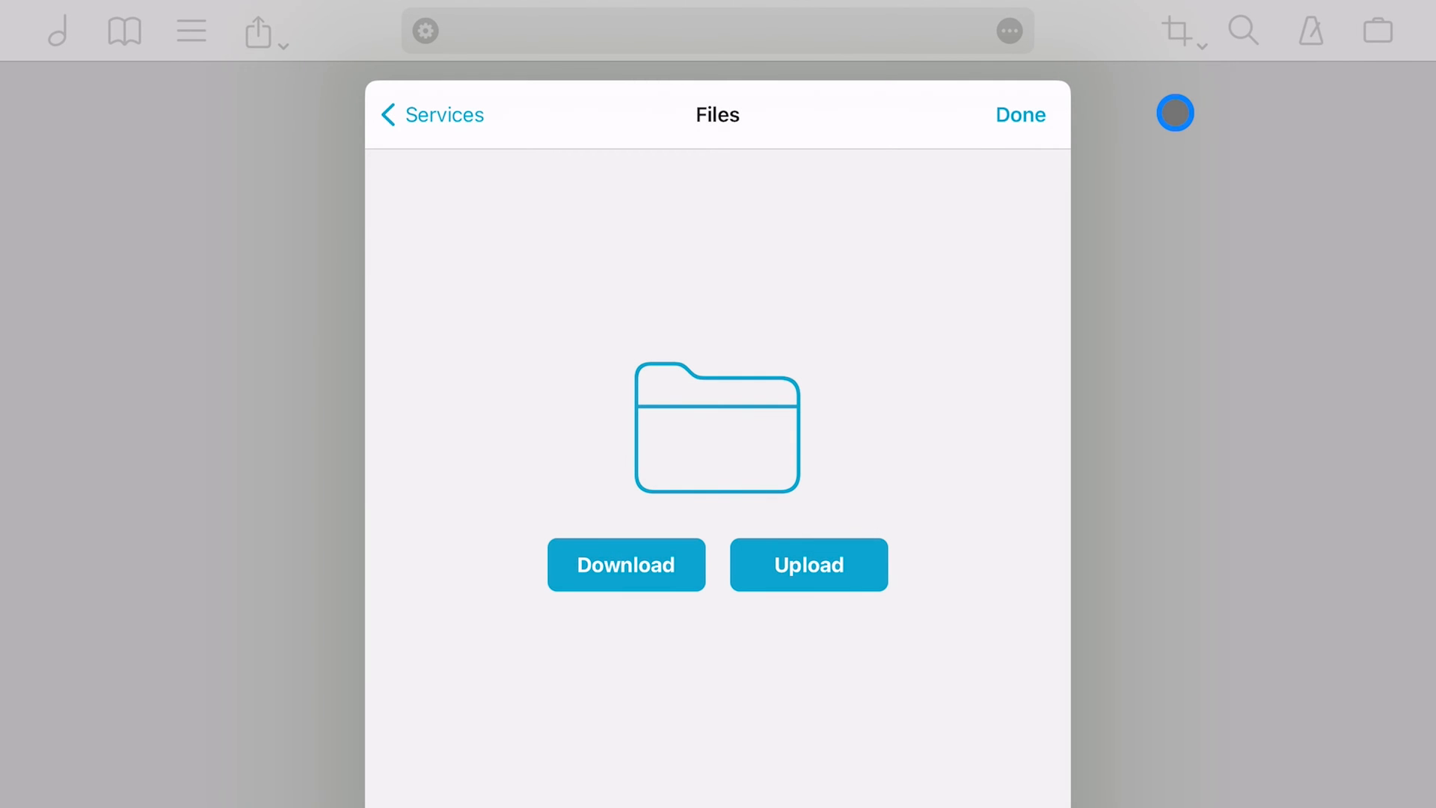
left_click(1020, 115)
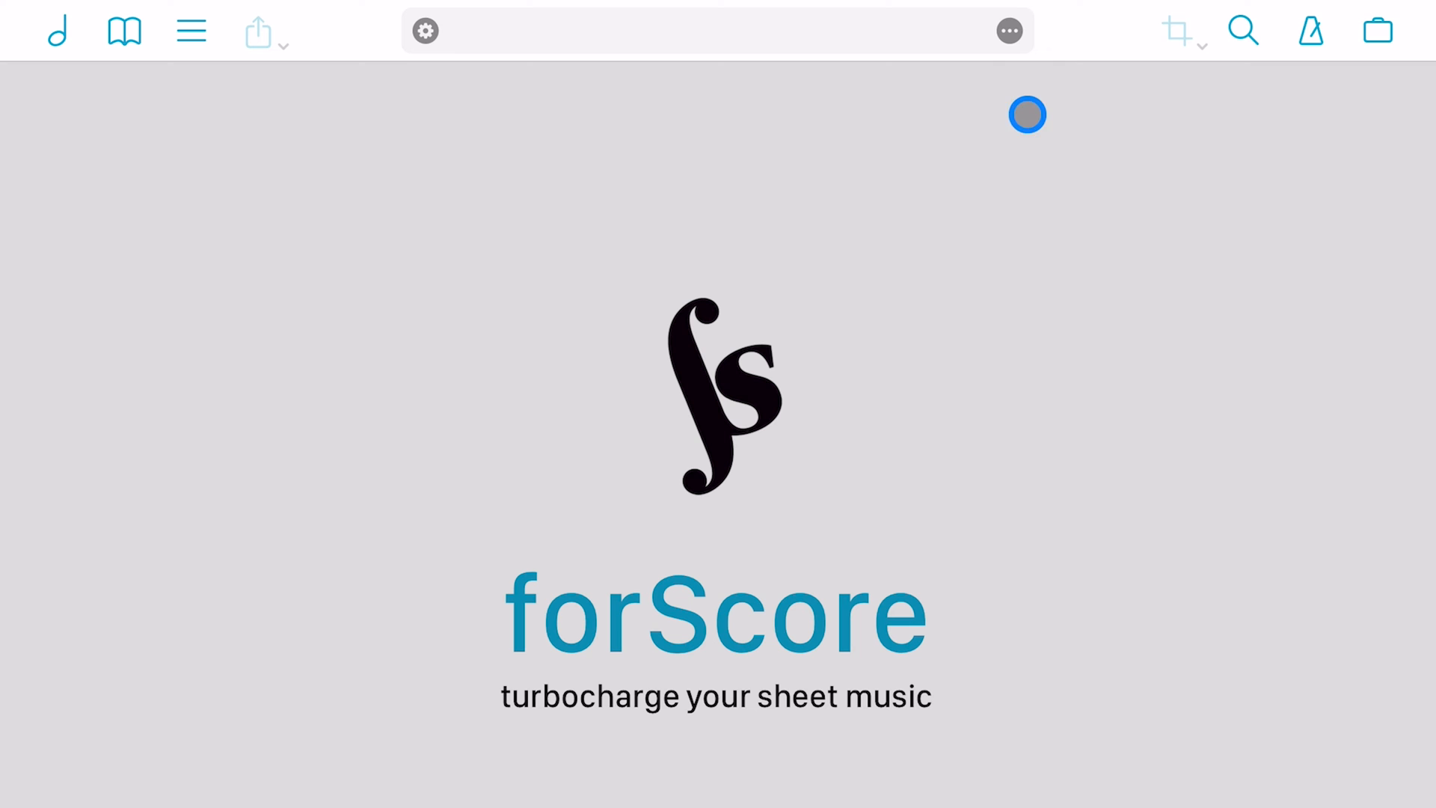
Restore Library & Settings from the Archive from Mac entry in Backups.
left_click(1377, 30)
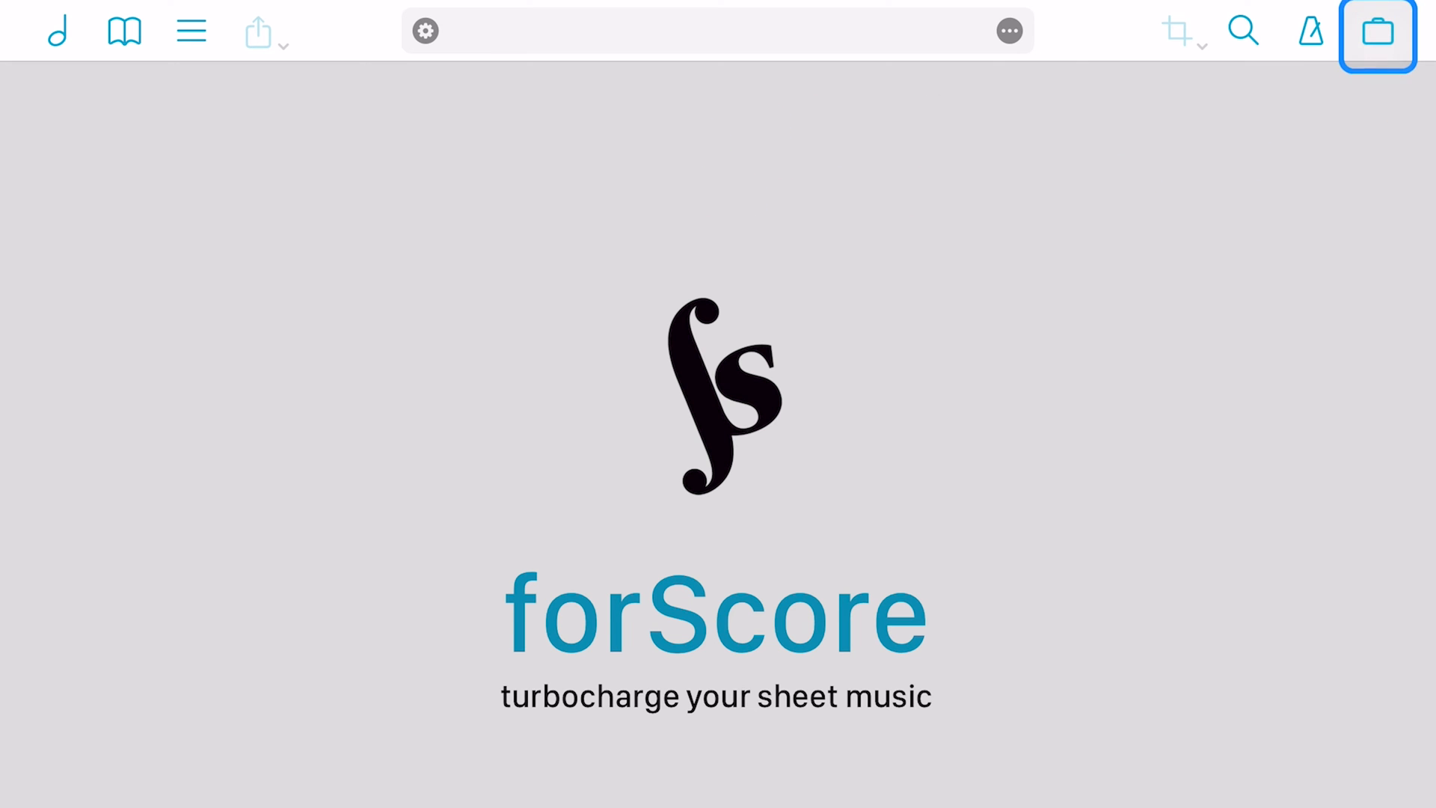
left_click(1376, 29)
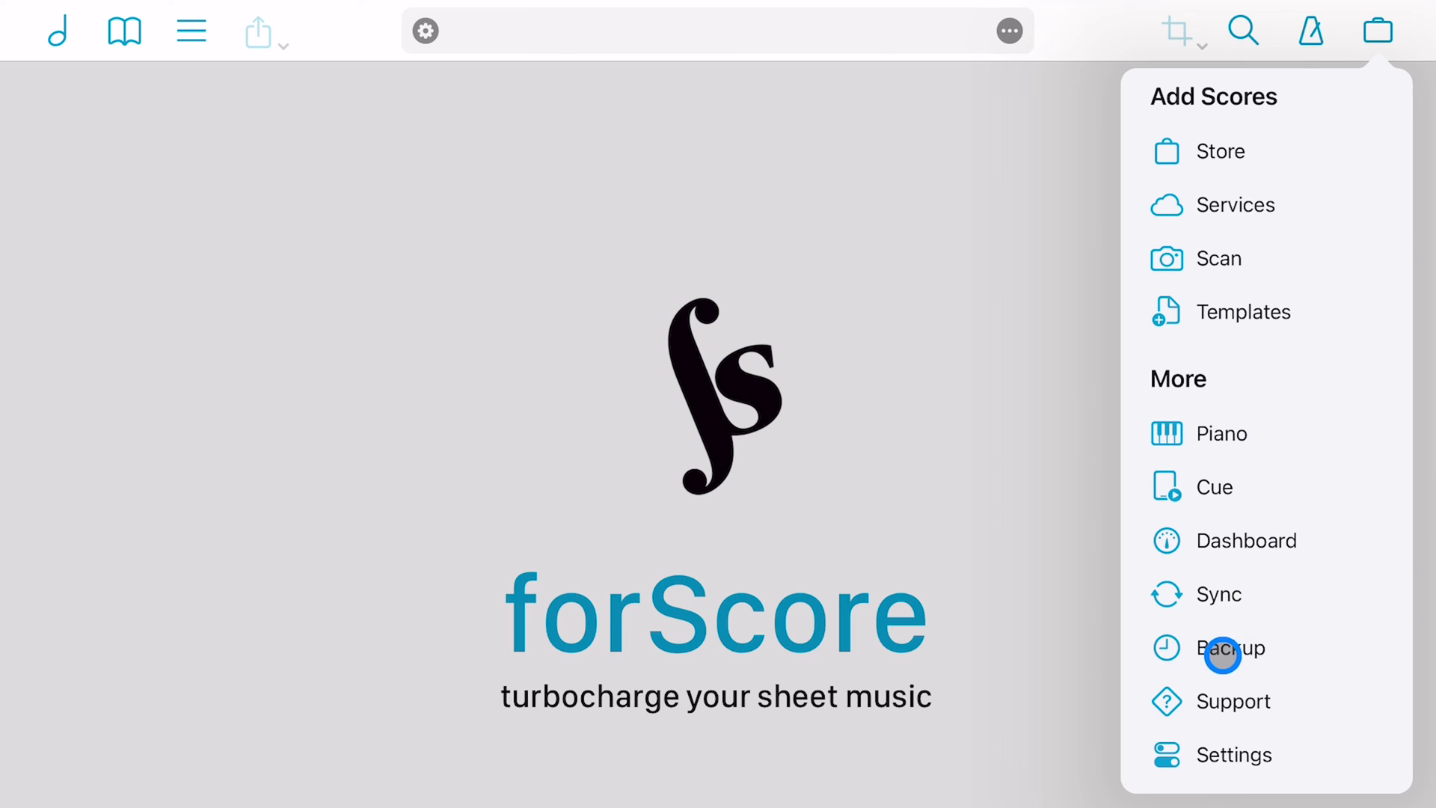
left_click(1232, 648)
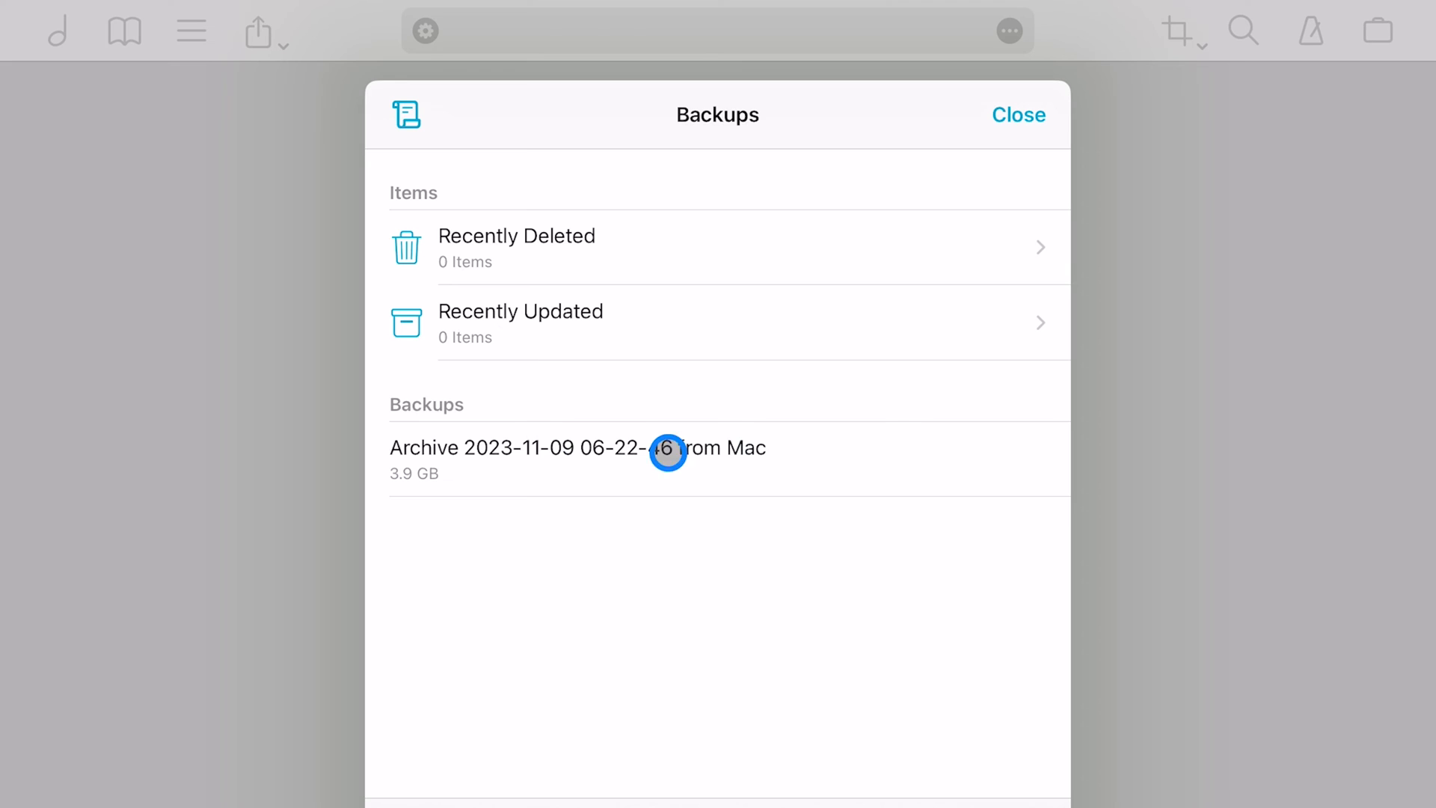
left_click(577, 448)
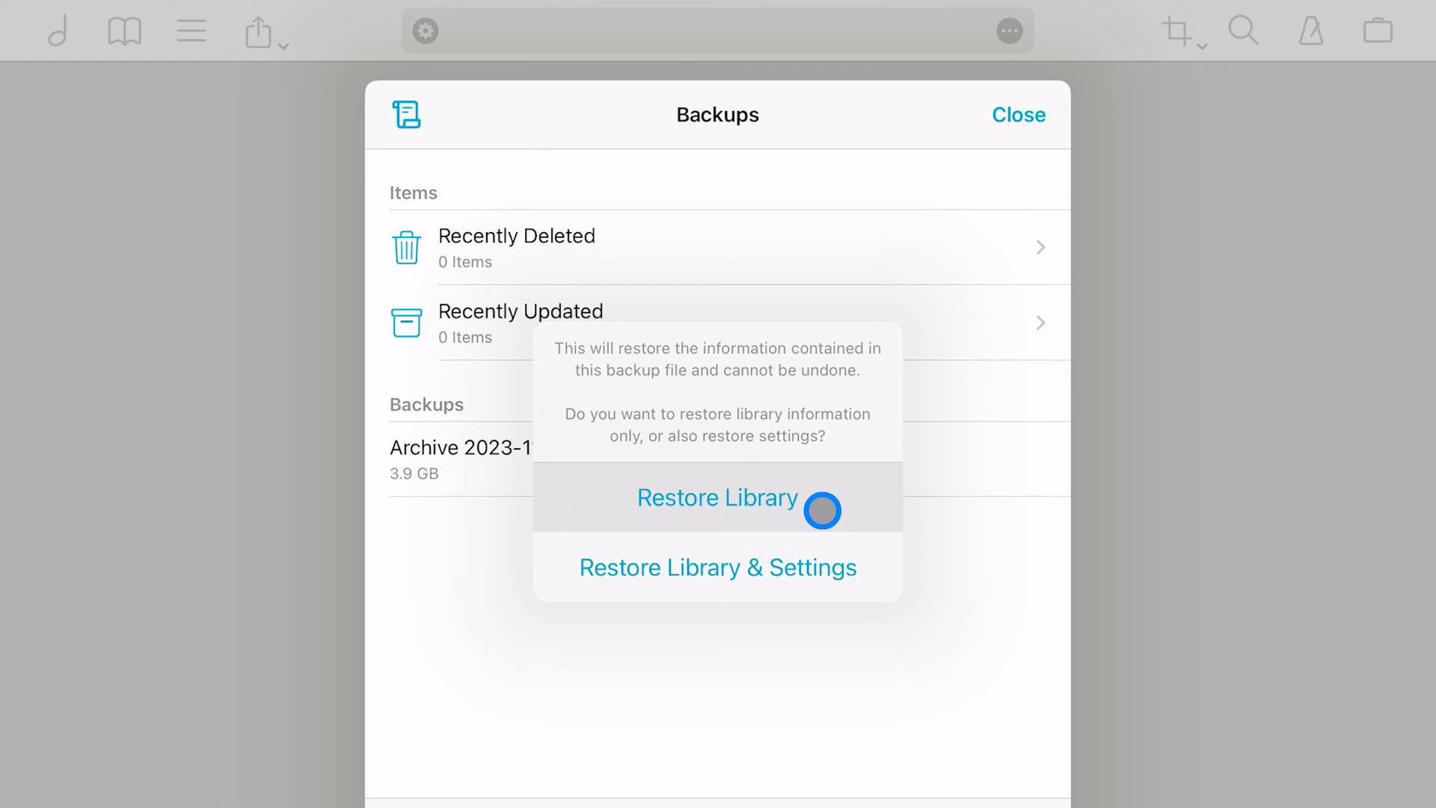
mouse_move(718, 567)
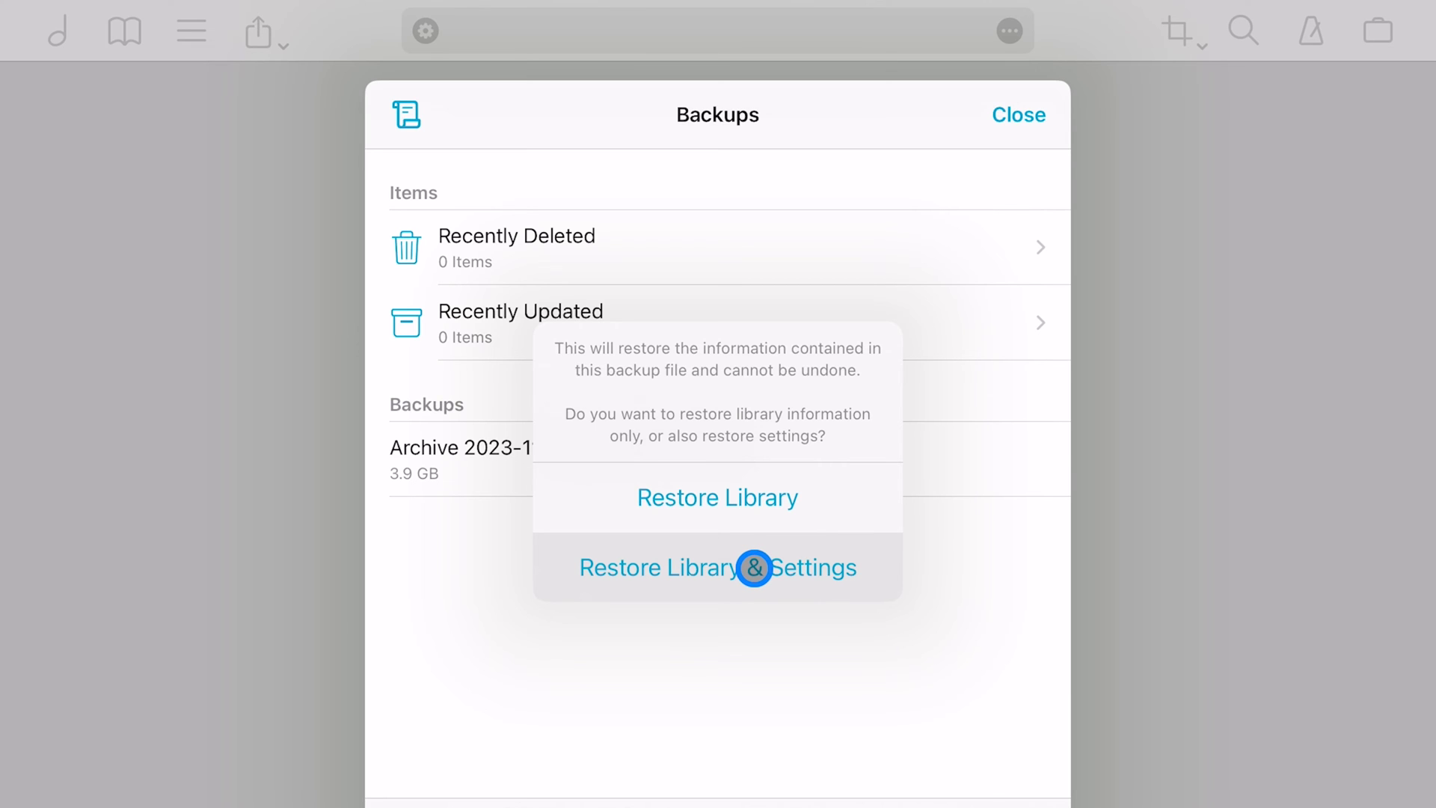
left_click(718, 567)
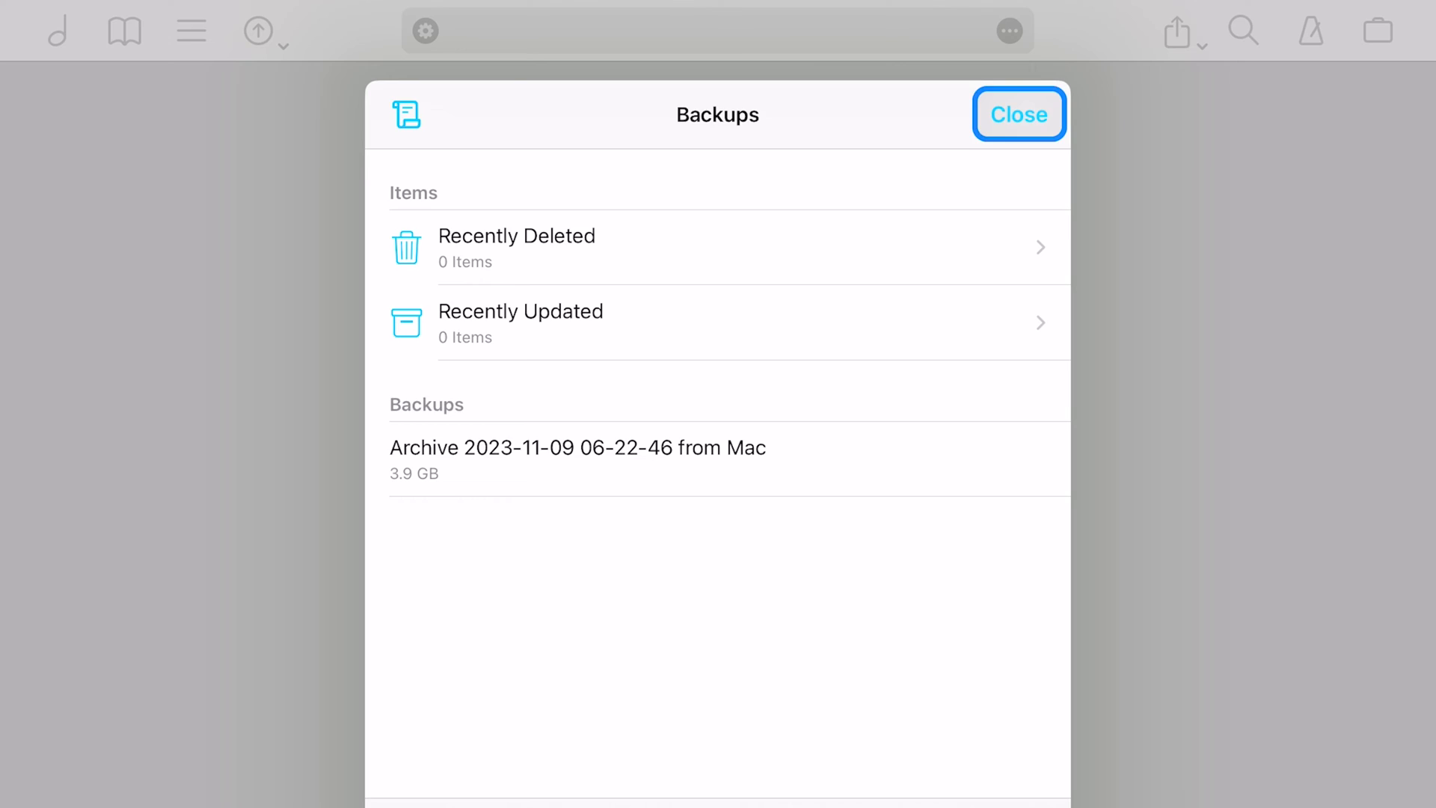
Close Backups and browse the restored 2740-score library by composer.
left_click(1019, 114)
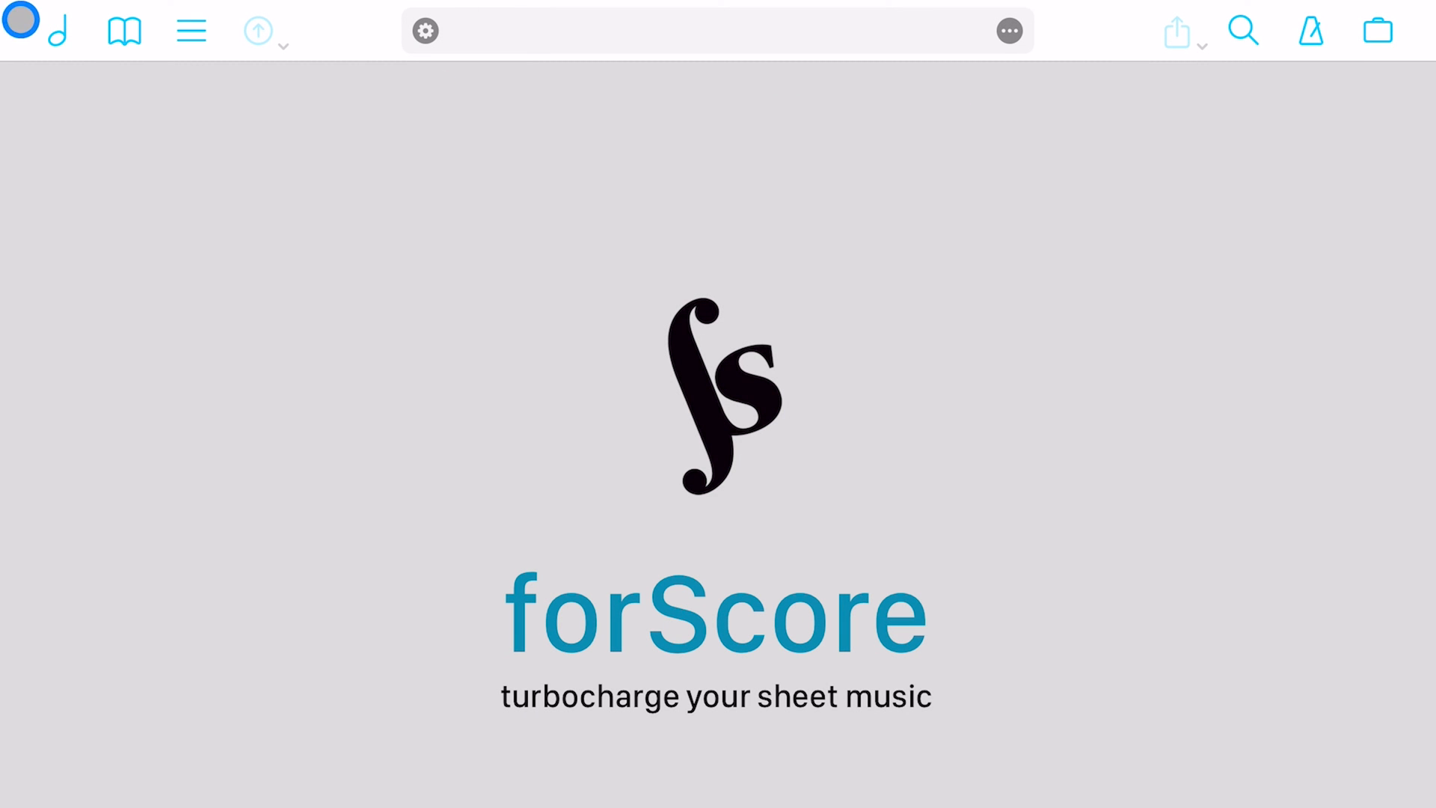
left_click(57, 29)
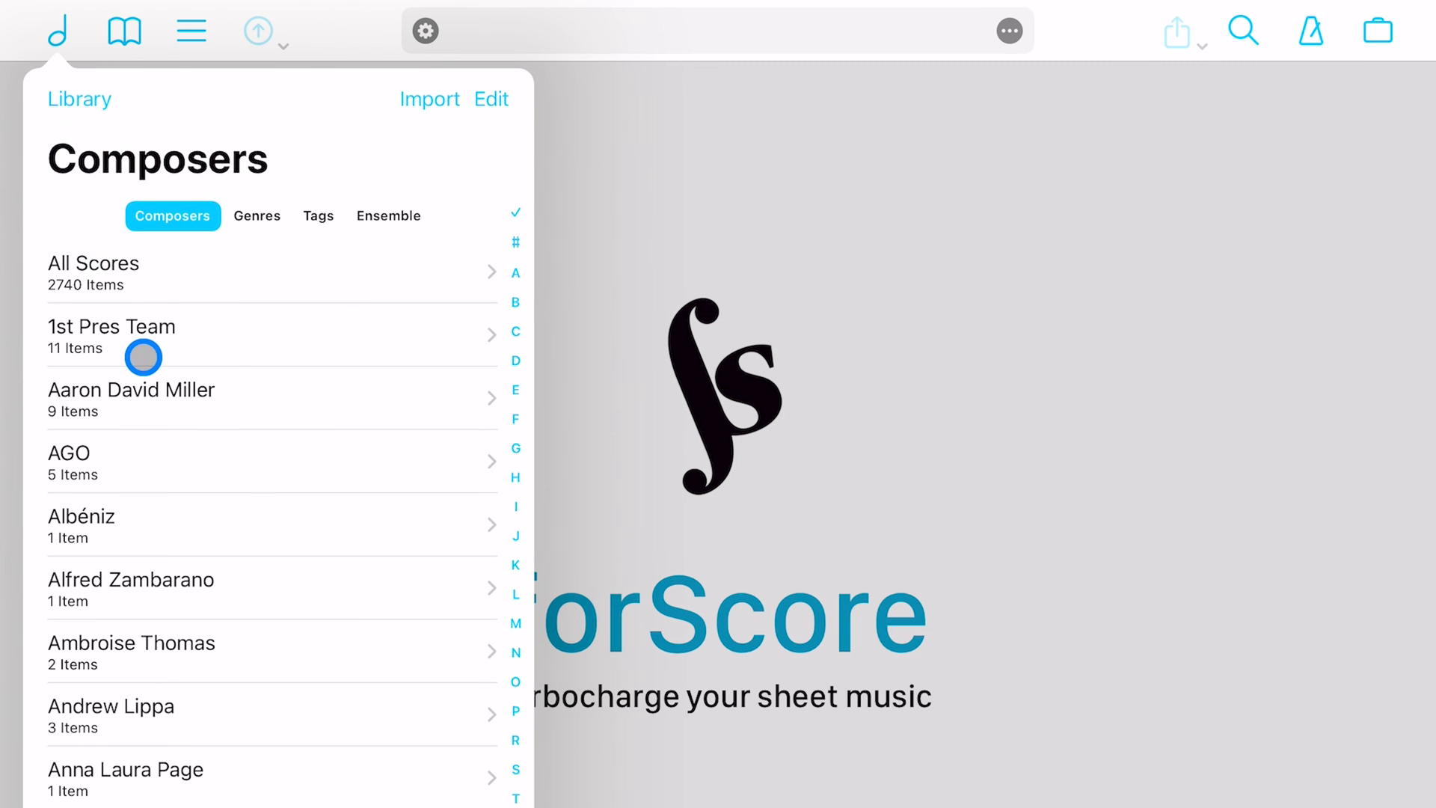
mouse_move(52, 316)
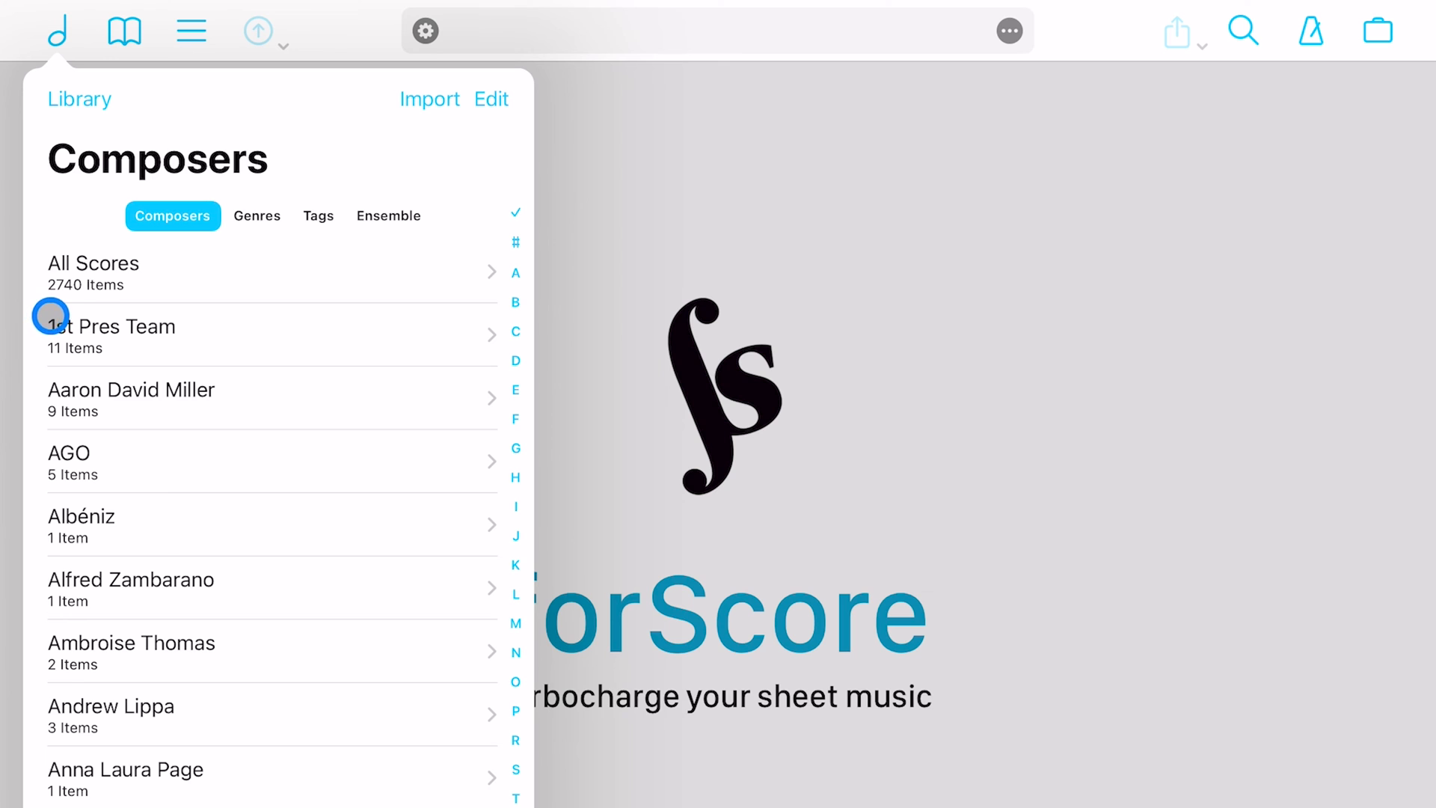
mouse_move(208, 319)
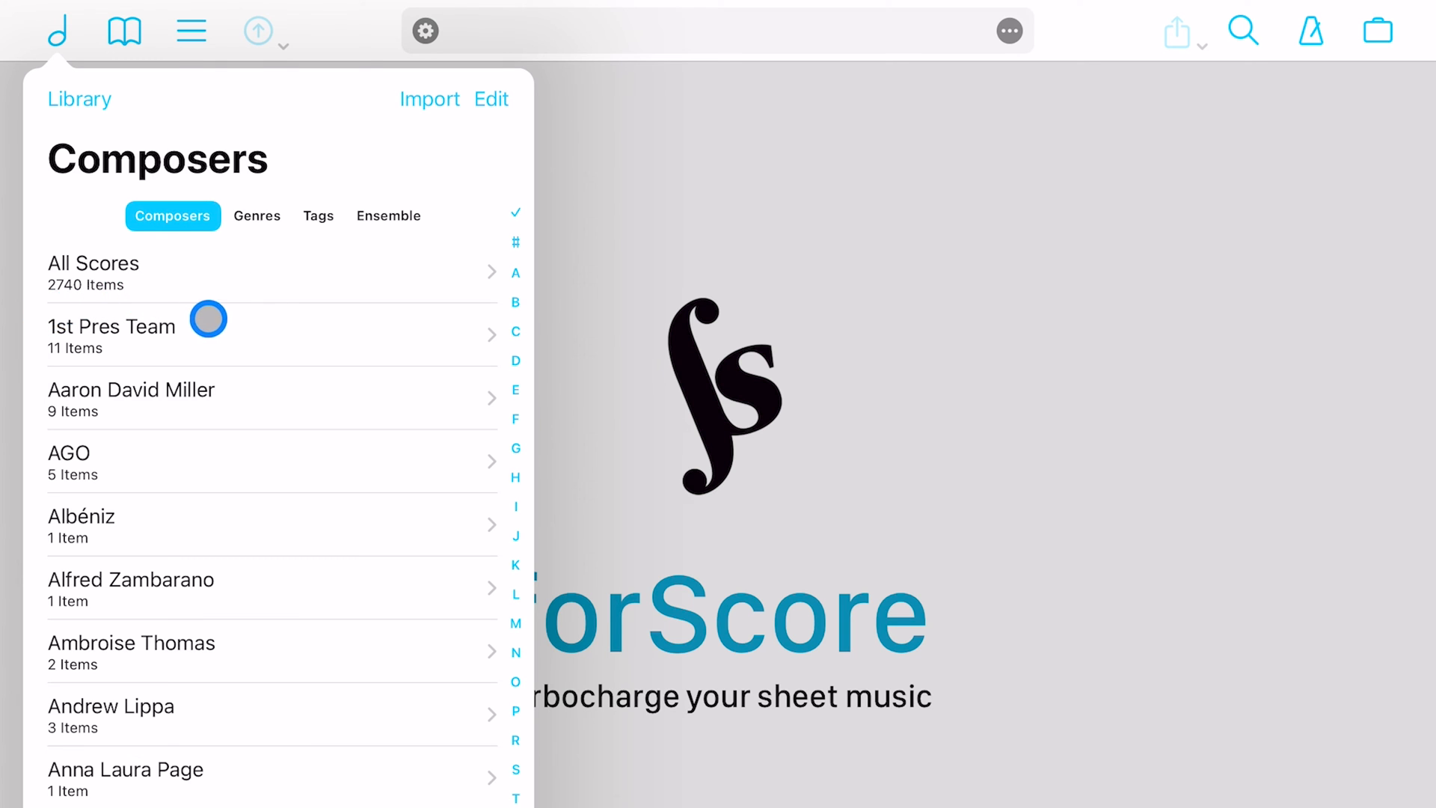
scroll("down", 3)
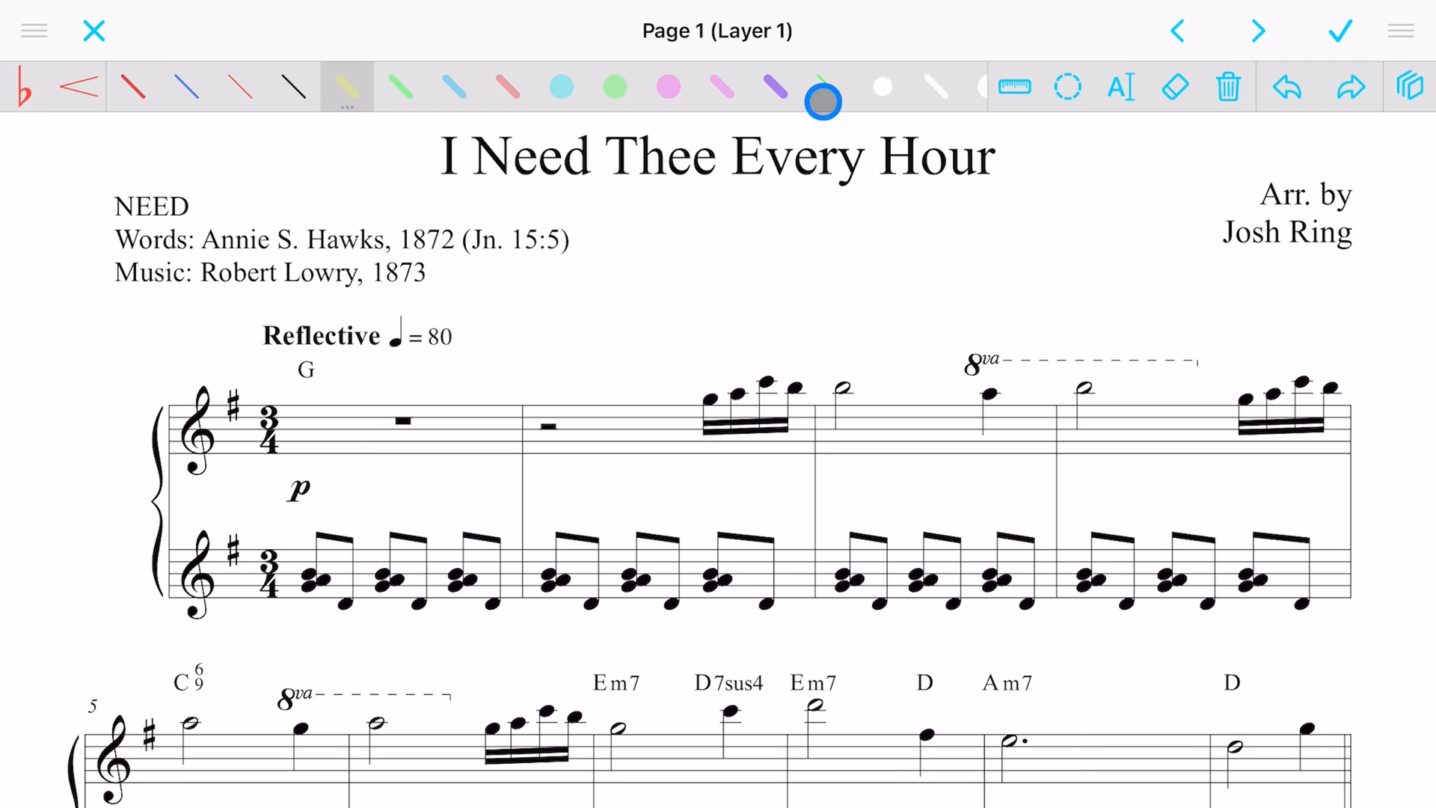
left_click(1338, 29)
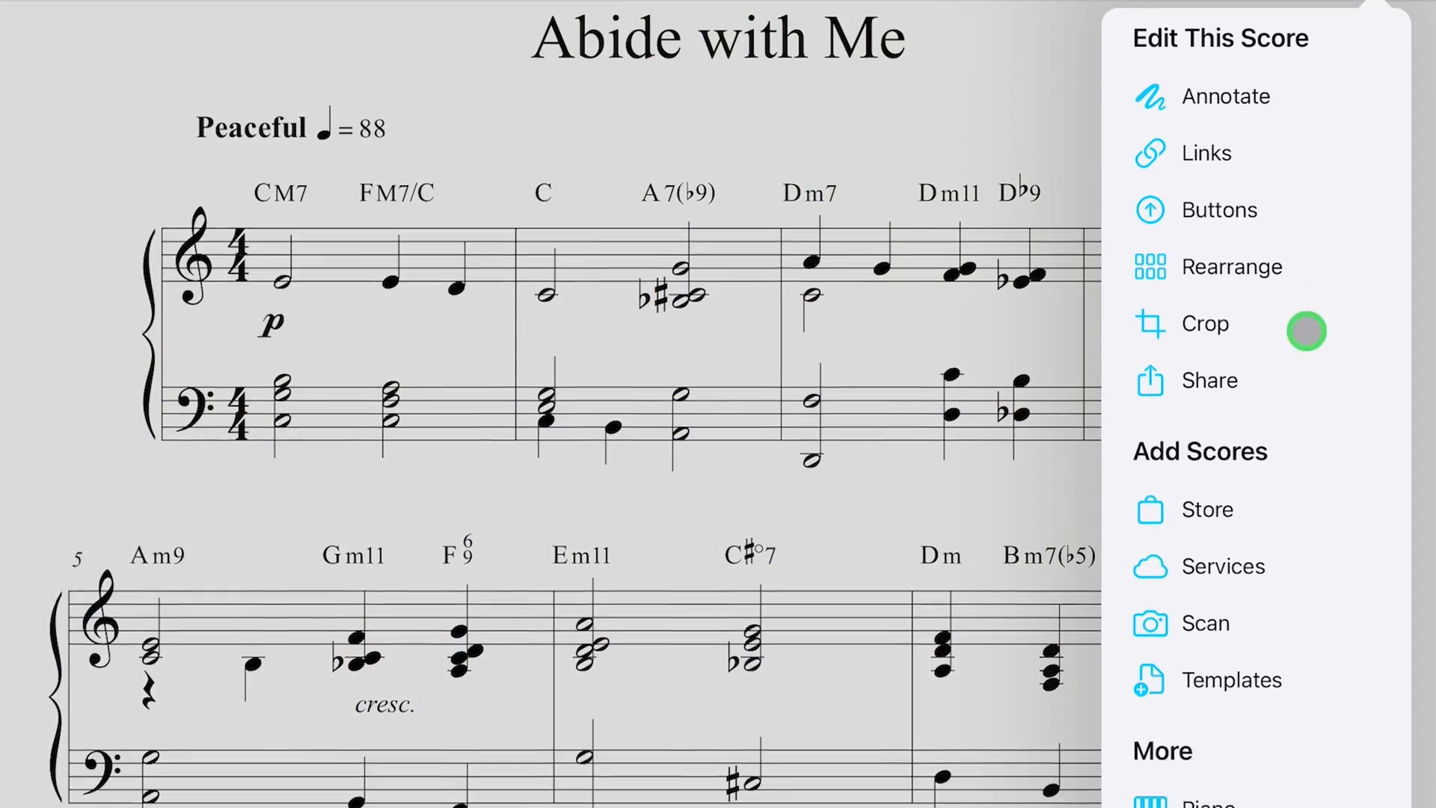
Turn on the Sync with iCloud toggle in the briefcase menu's Sync settings.
scroll("down", 3)
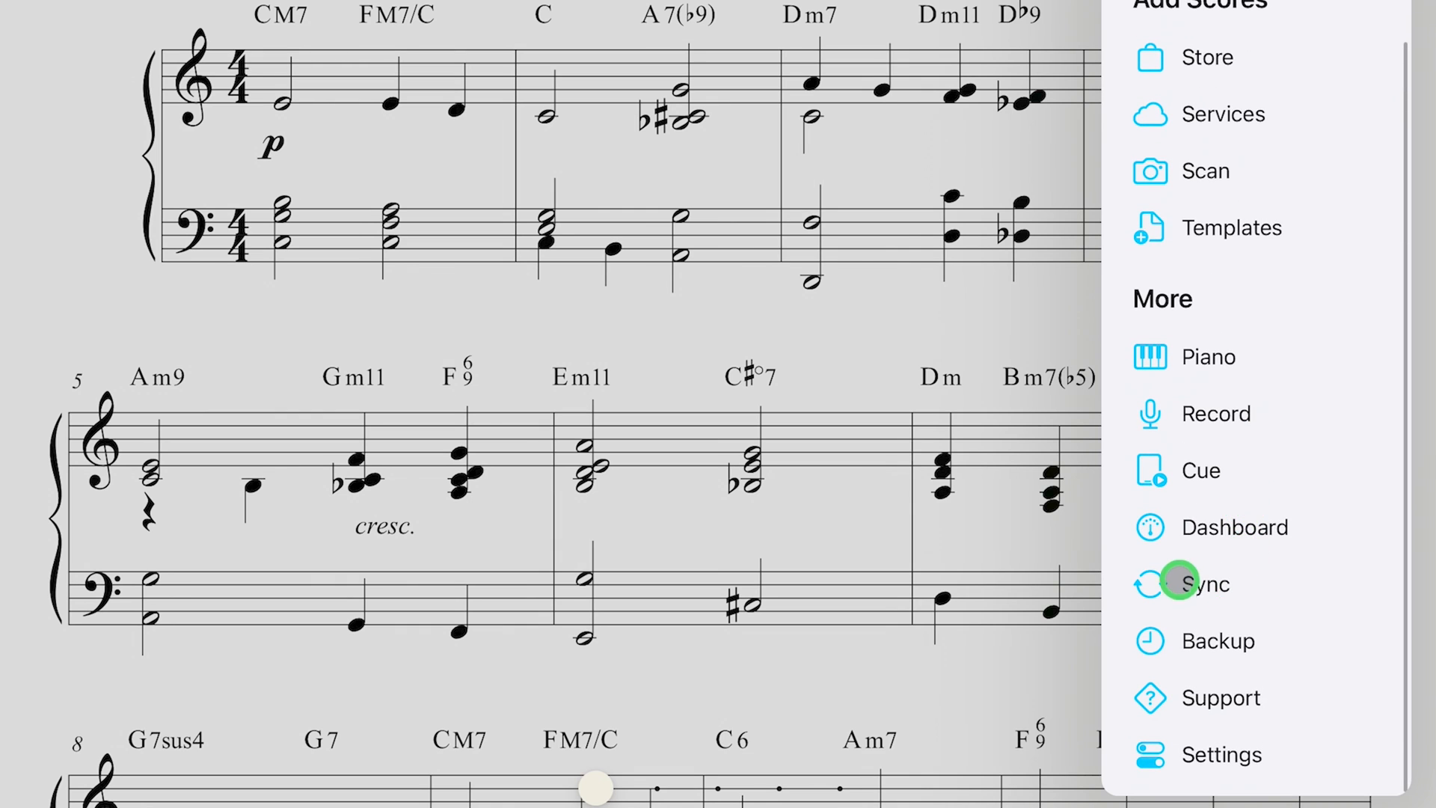
left_click(1202, 583)
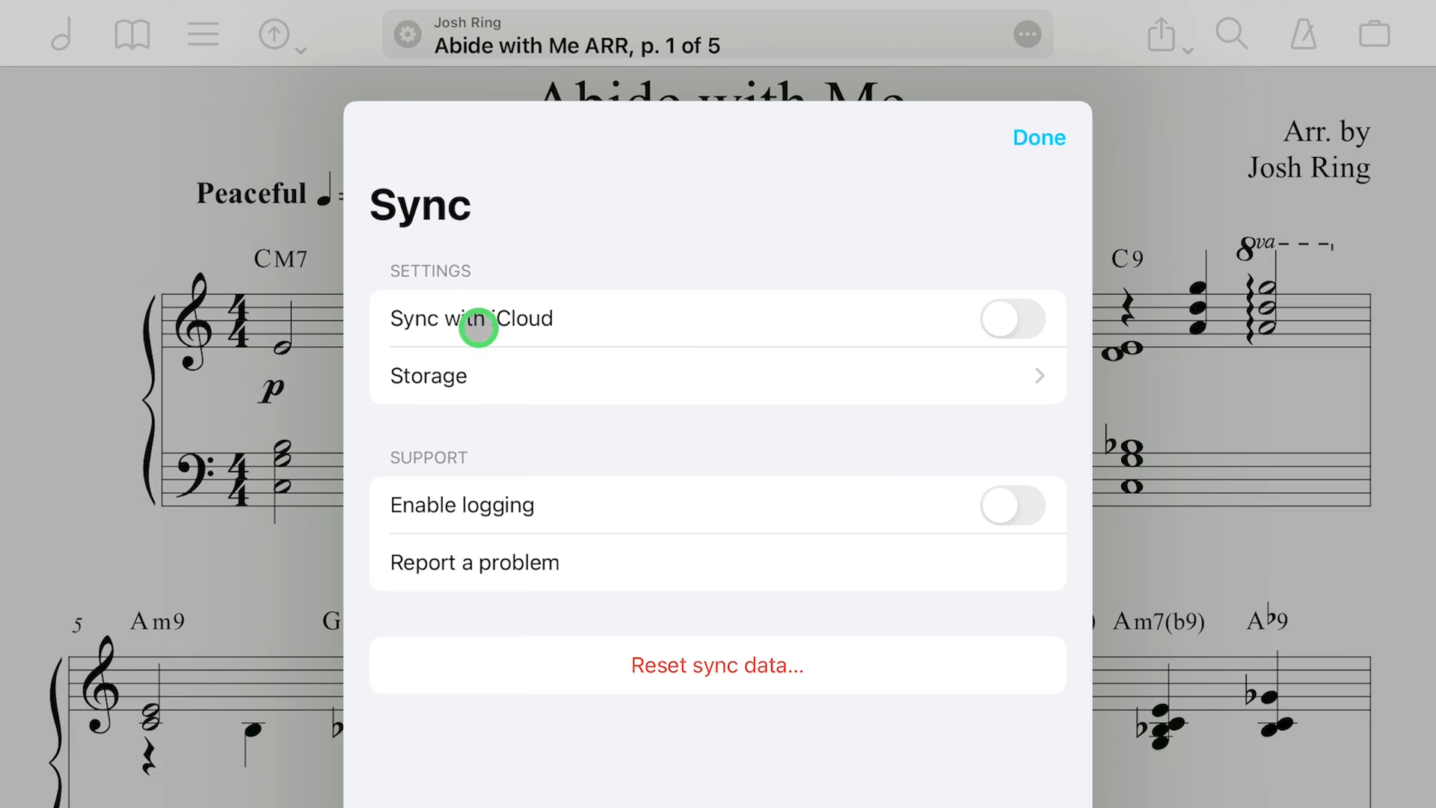
left_click(1012, 318)
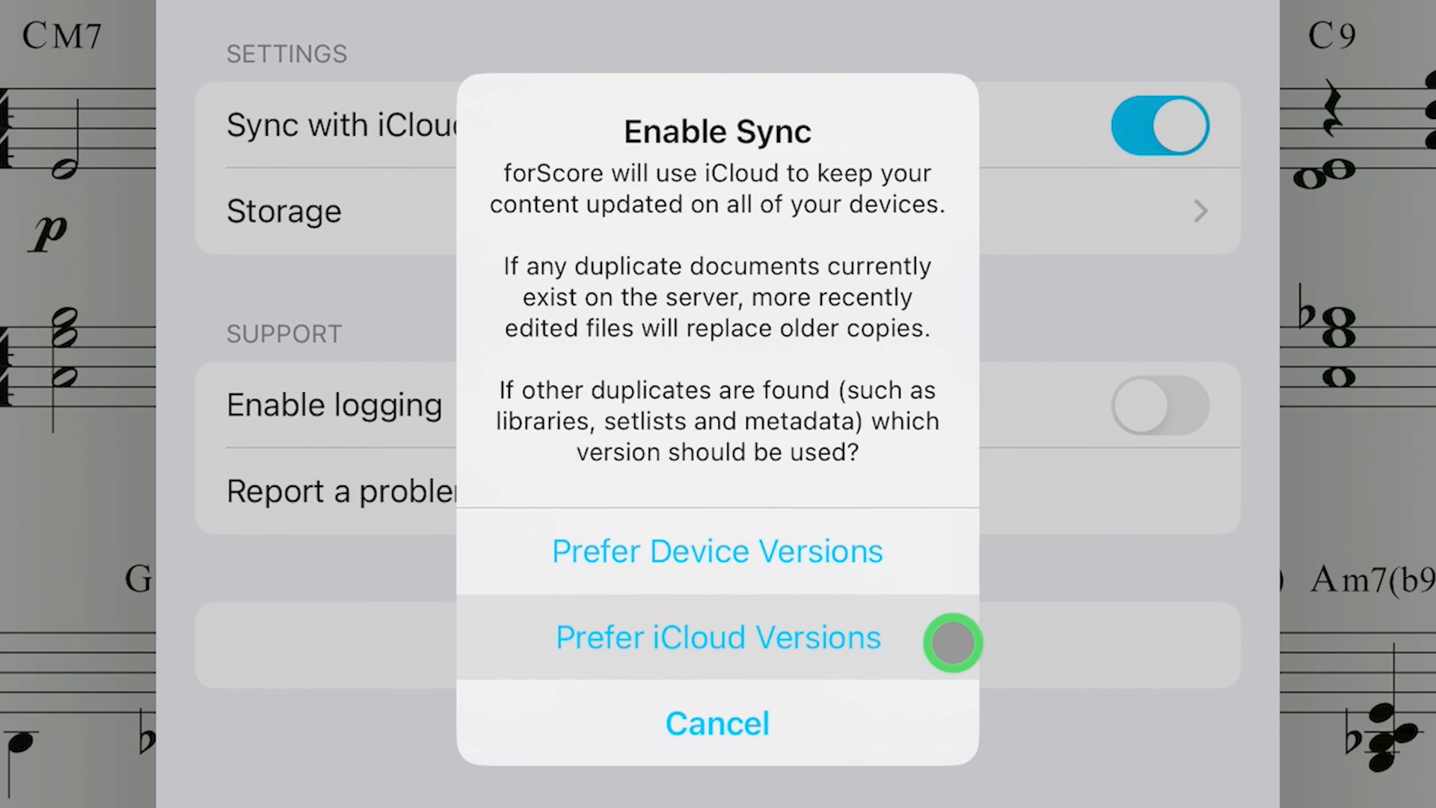
mouse_move(937, 639)
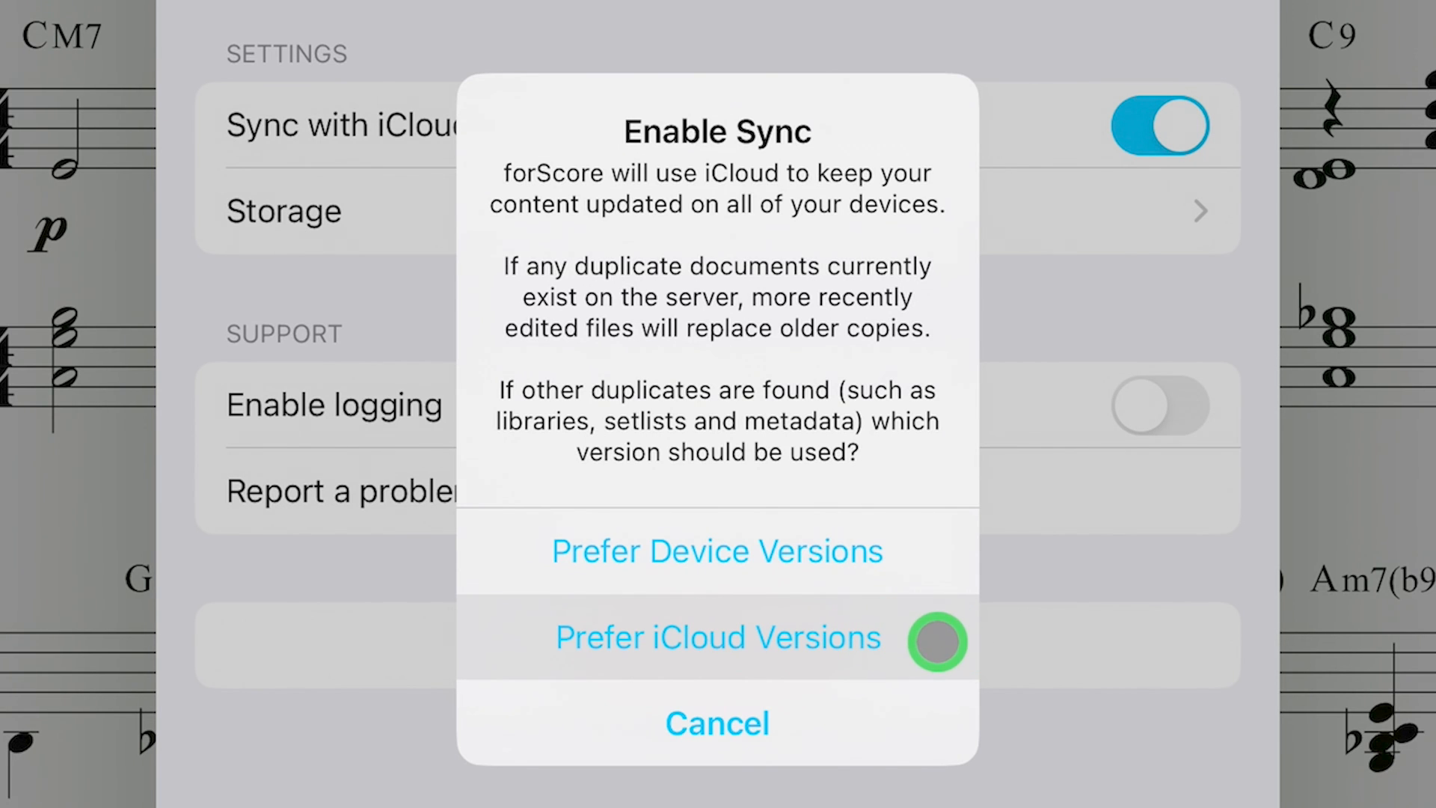
mouse_move(865, 634)
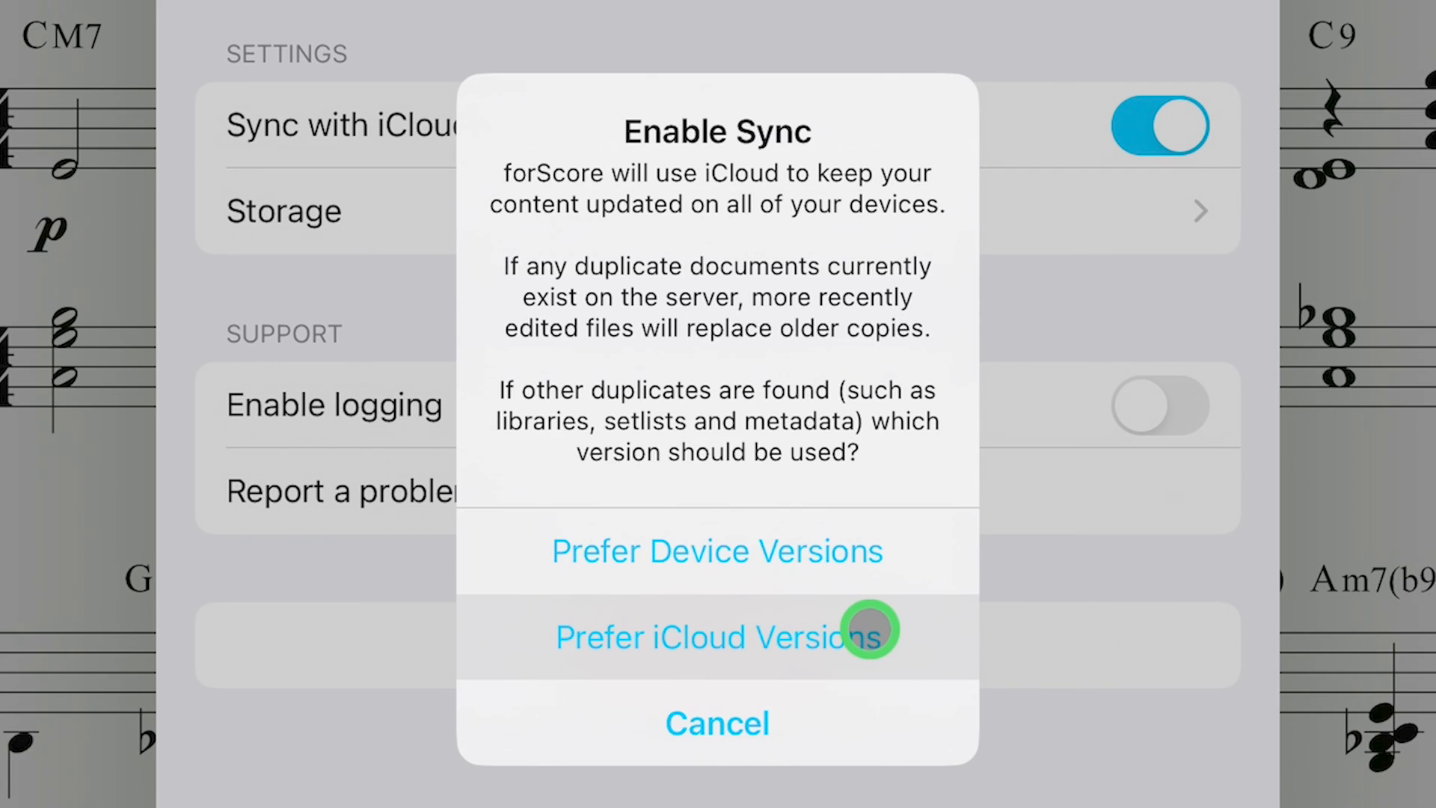
mouse_move(911, 563)
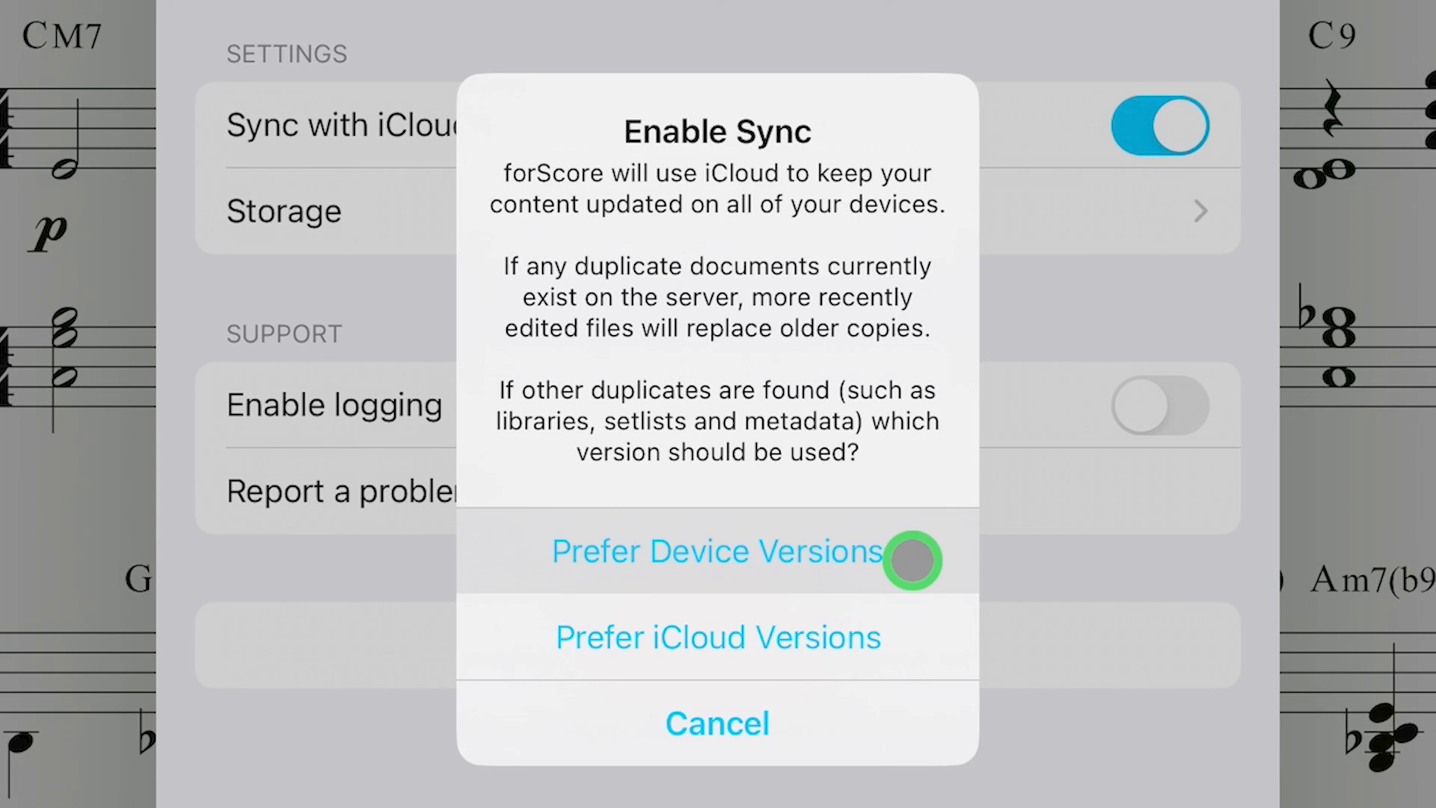
mouse_move(906, 629)
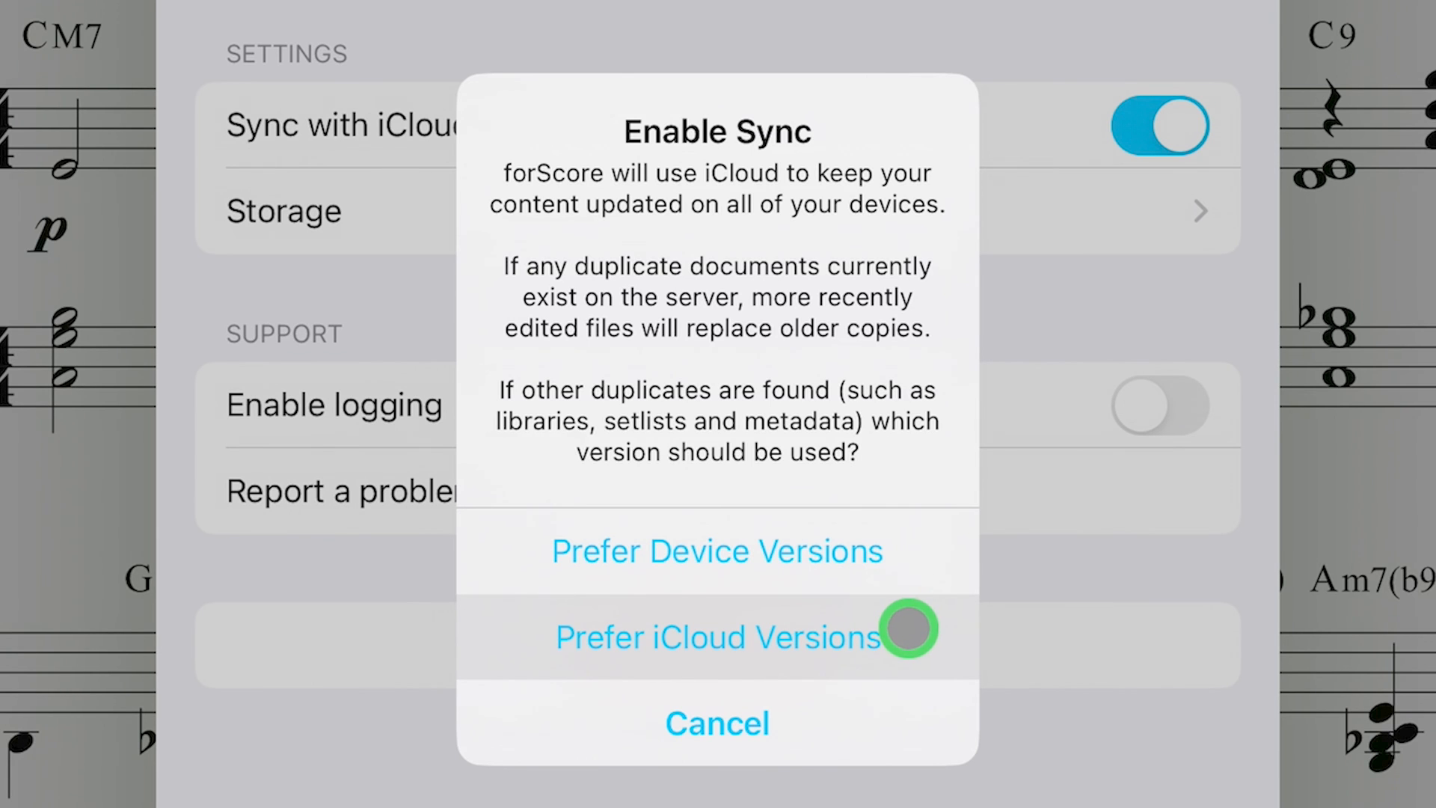
mouse_move(889, 644)
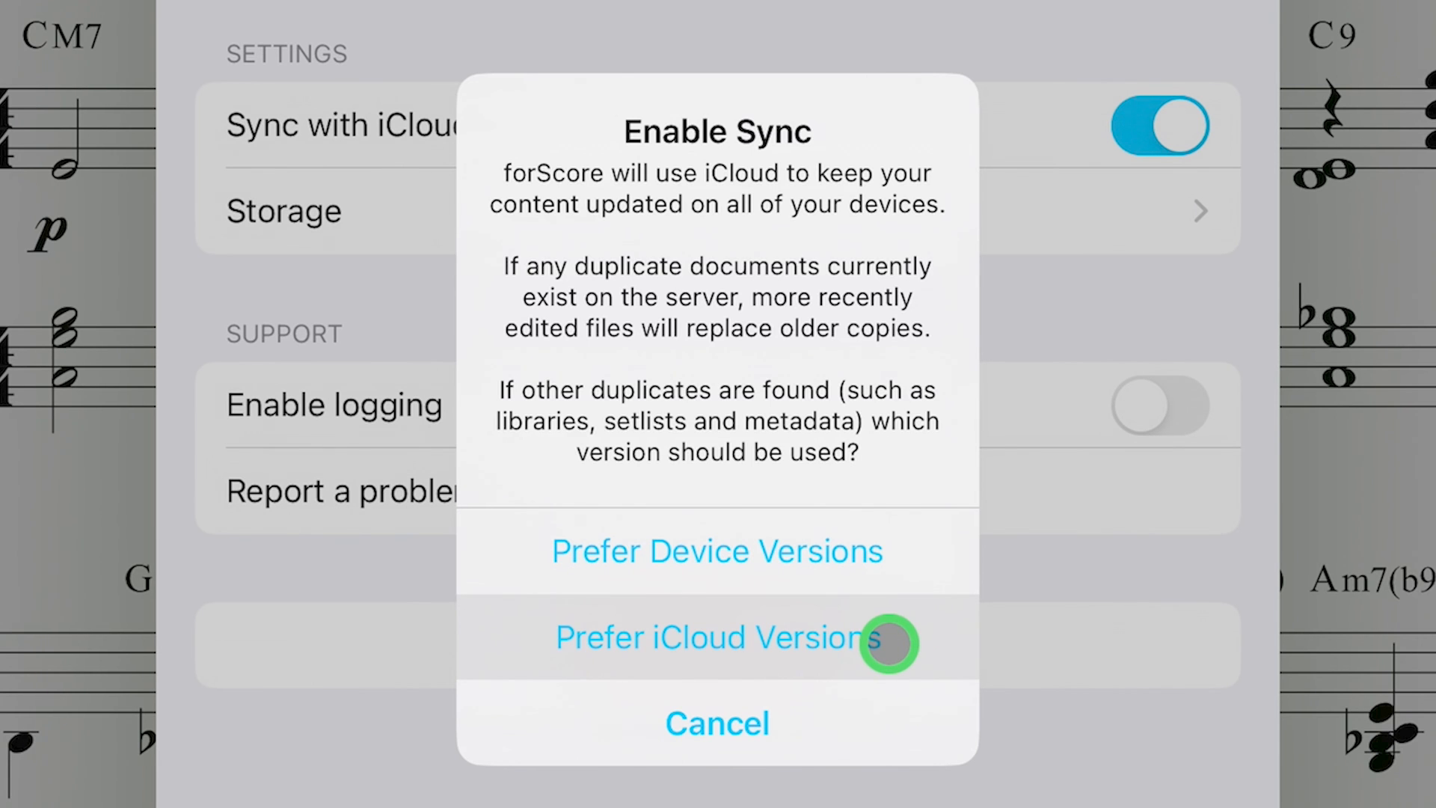
mouse_move(925, 641)
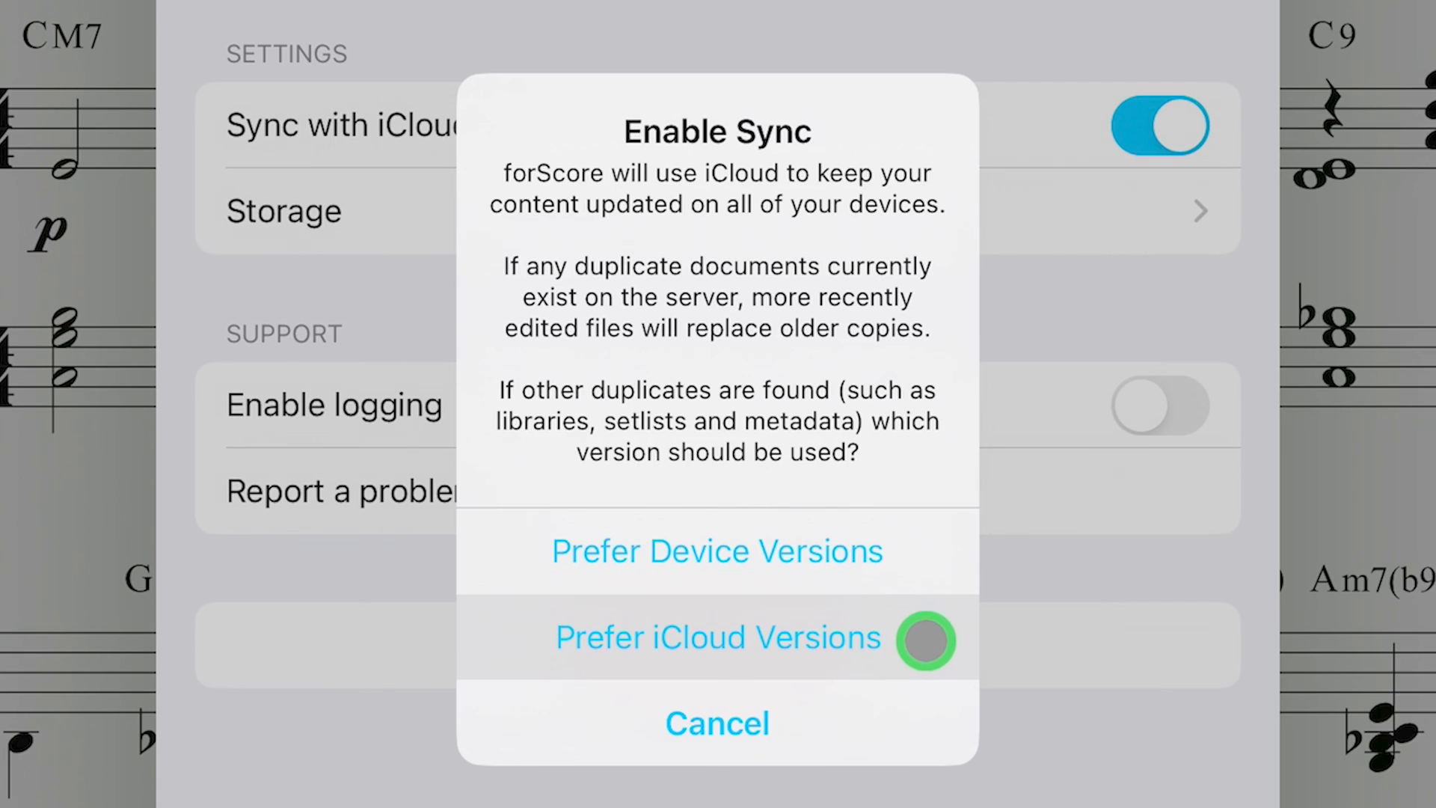
Keep iCloud versions for duplicates and open Storage to confirm Do not backup is on.
left_click(717, 636)
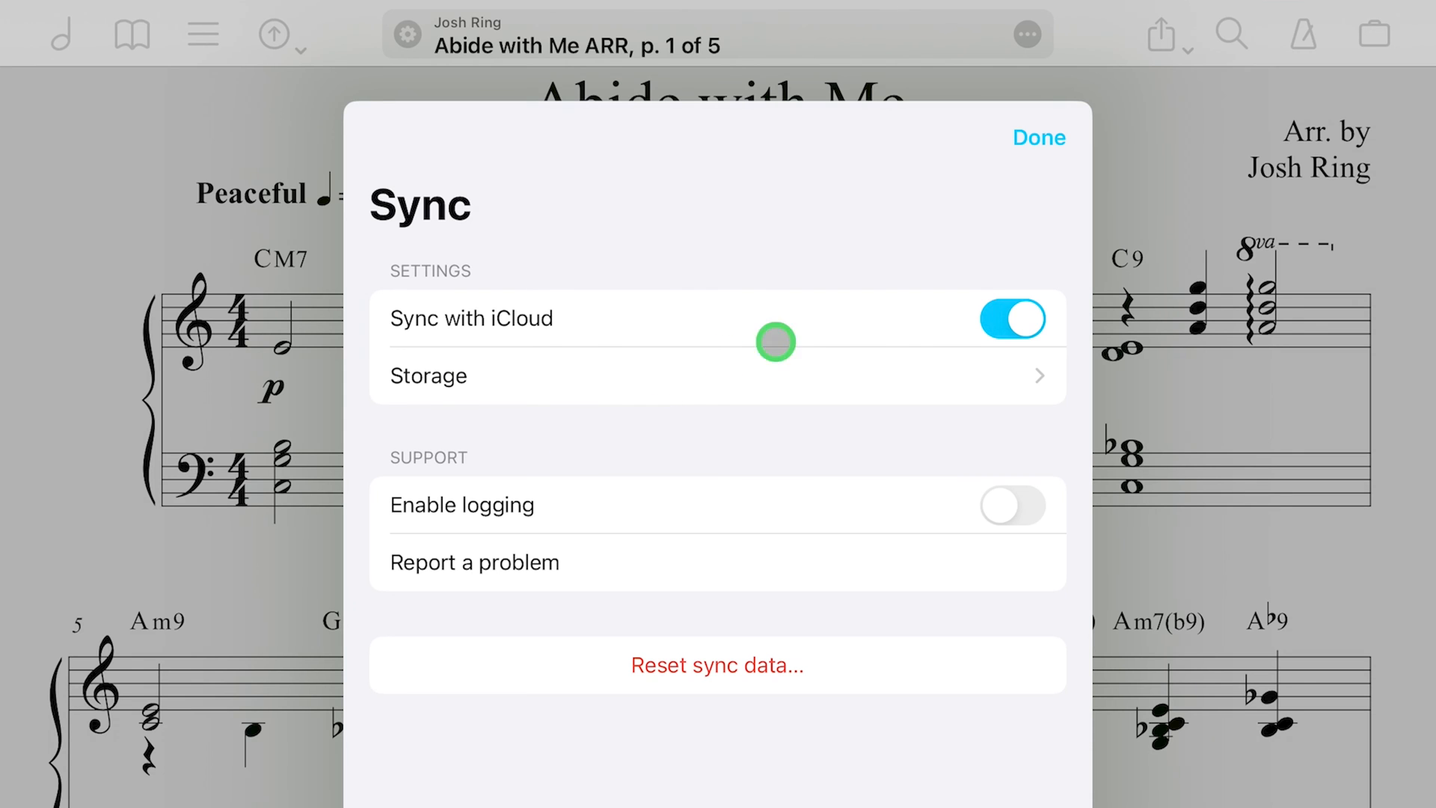
mouse_move(558, 382)
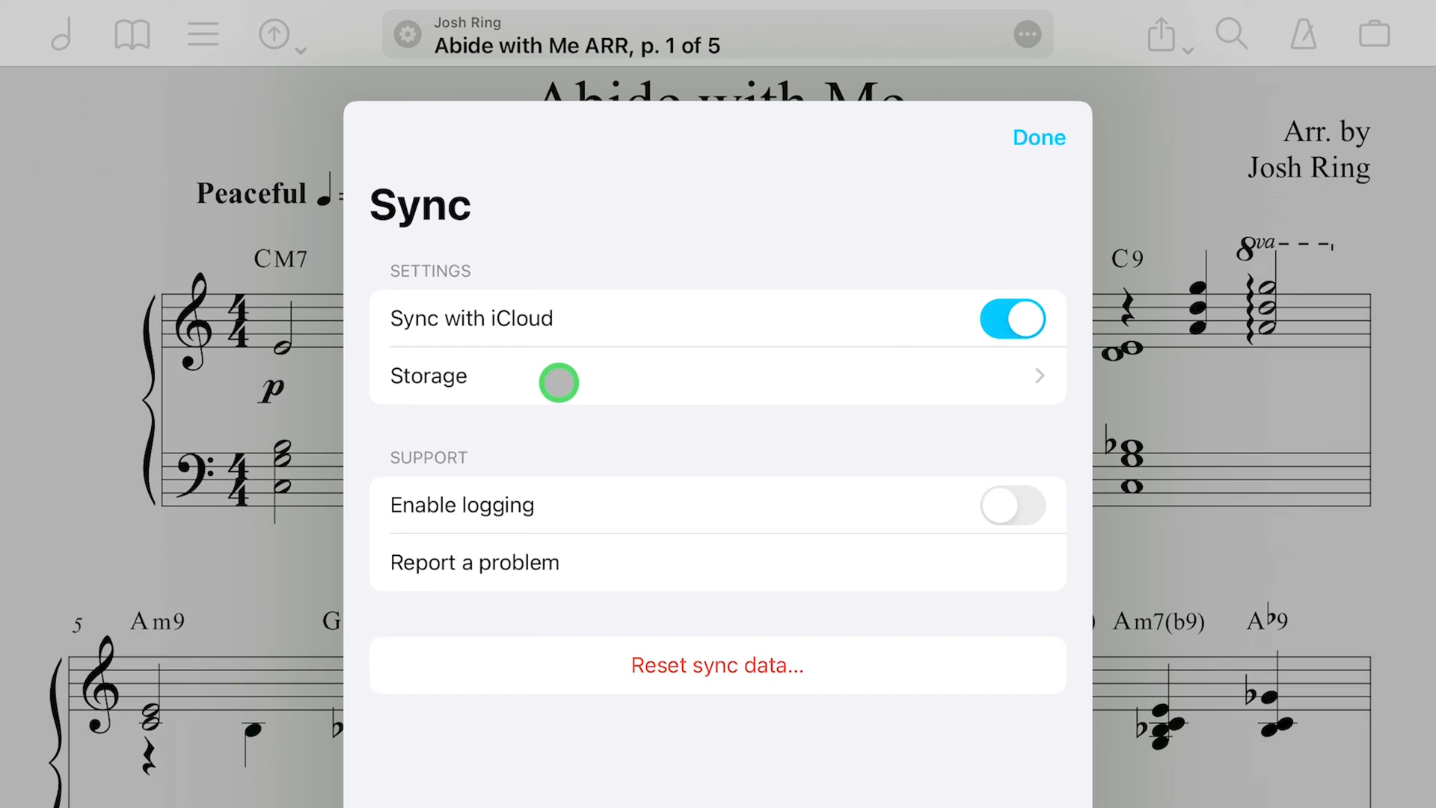
left_click(557, 376)
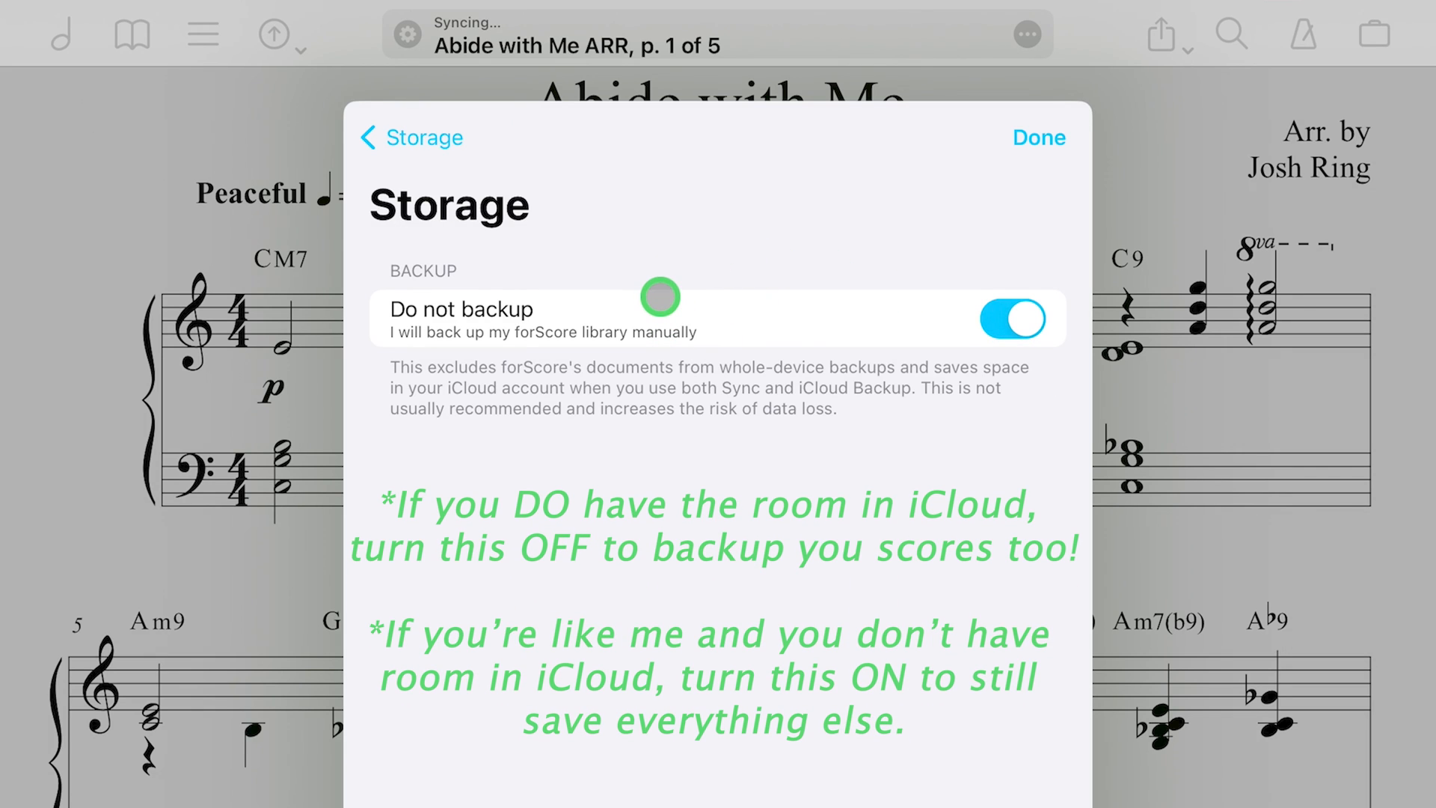
mouse_move(678, 349)
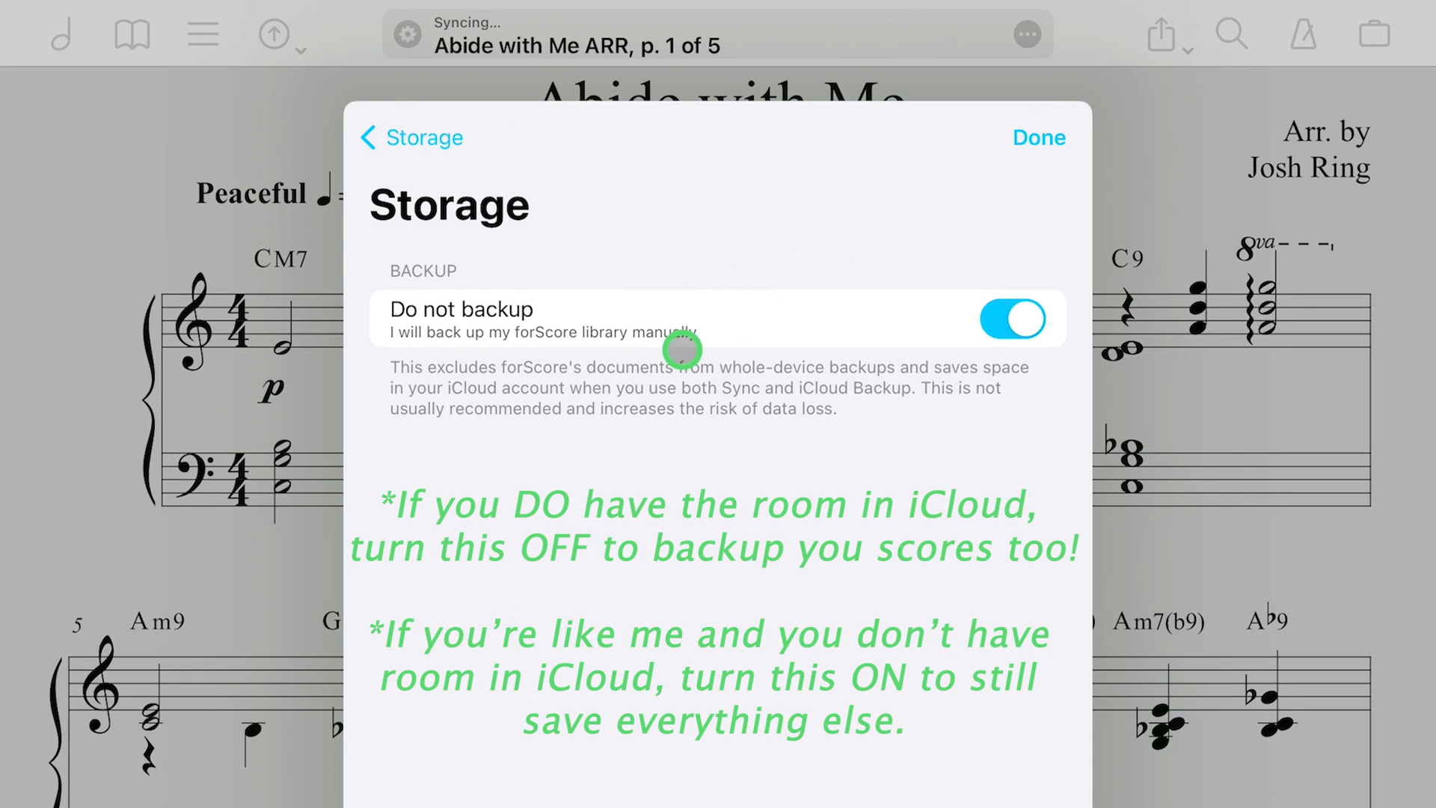
mouse_move(843, 350)
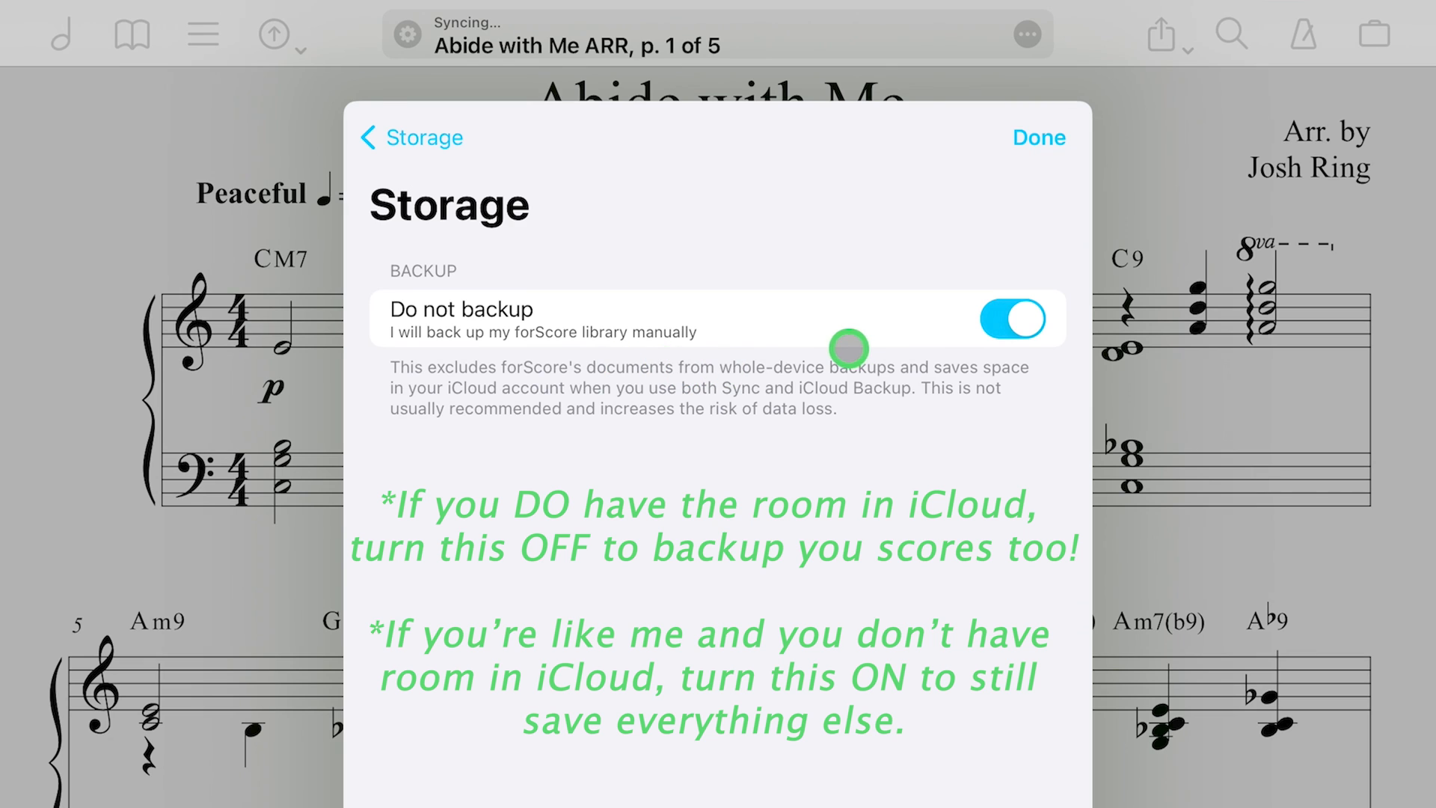
mouse_move(852, 331)
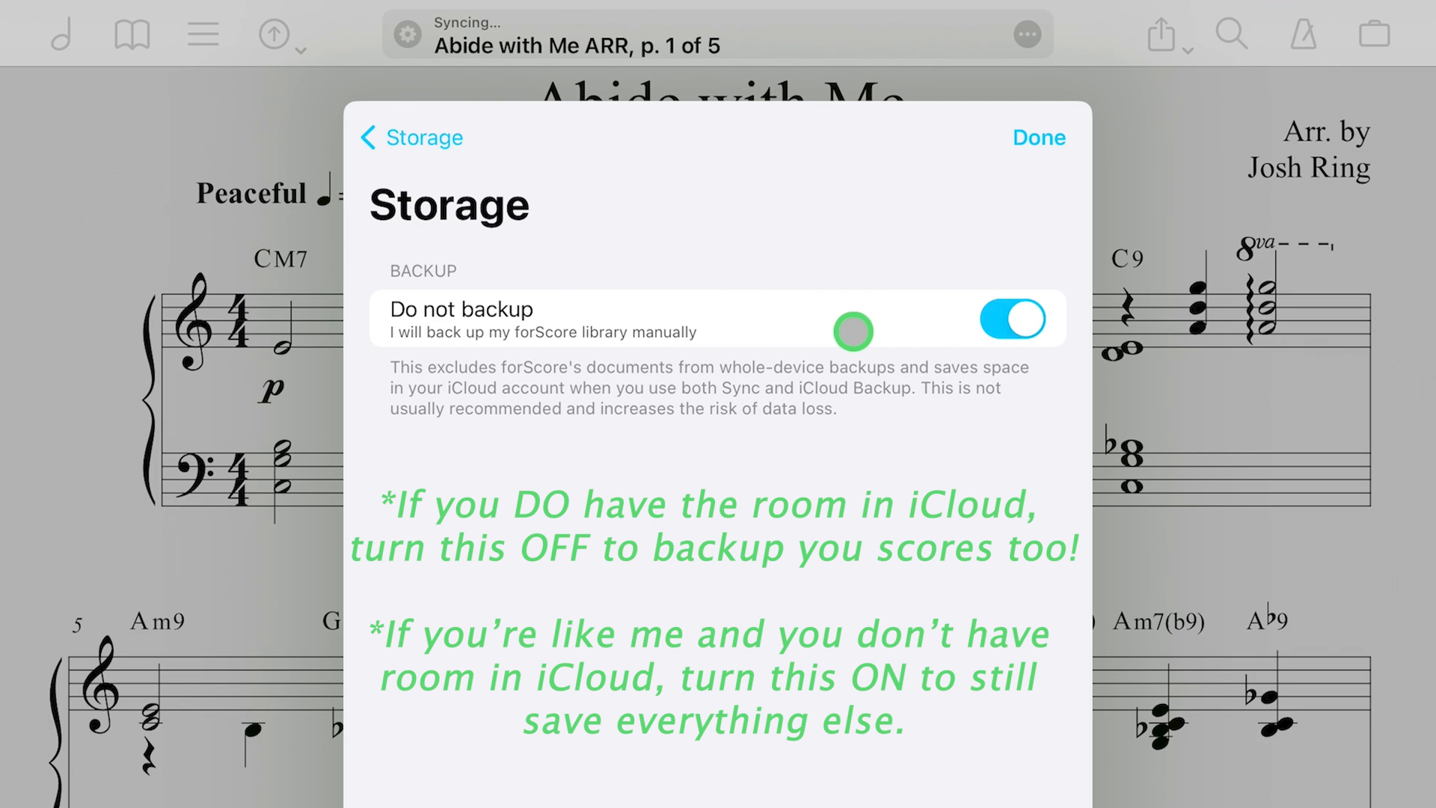
mouse_move(891, 317)
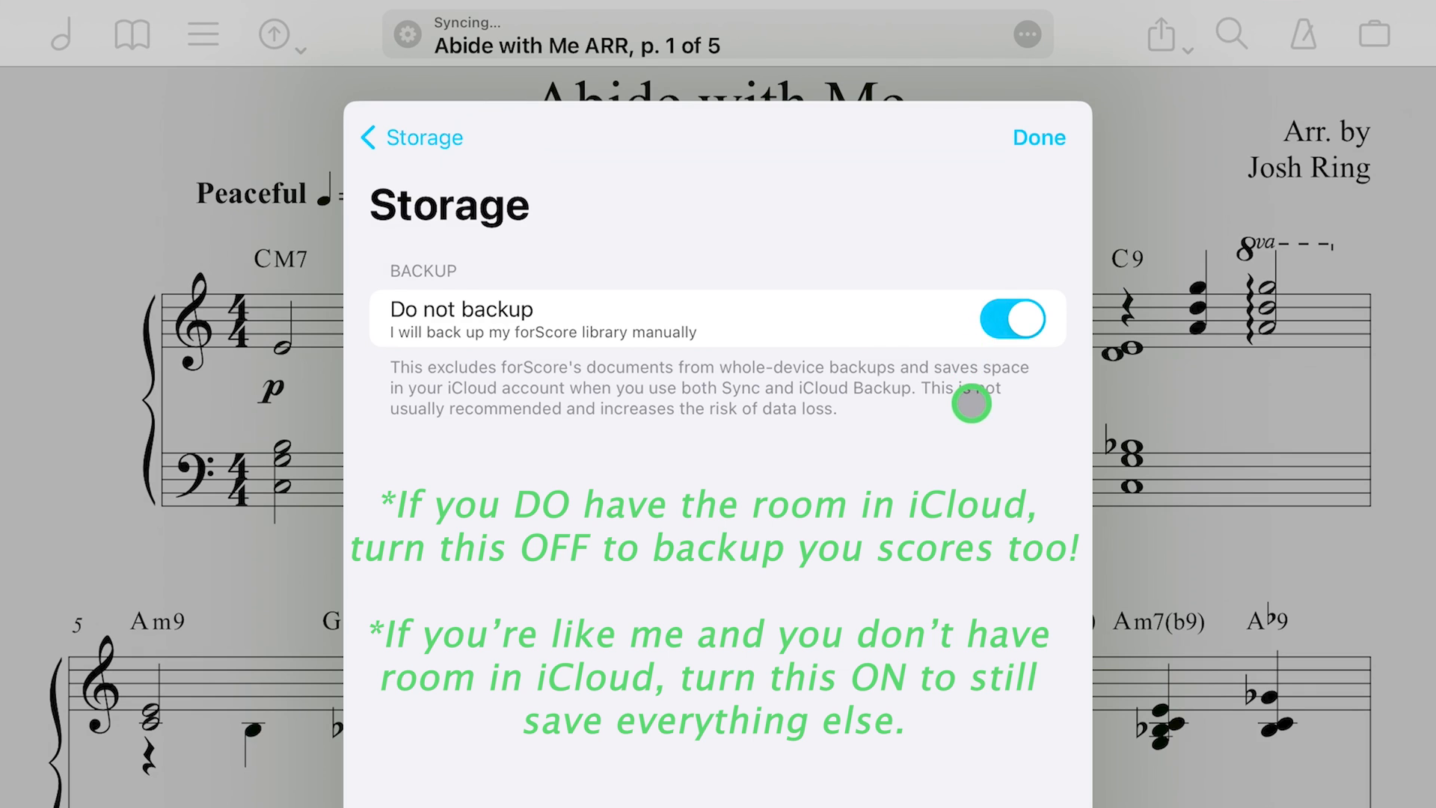
mouse_move(974, 380)
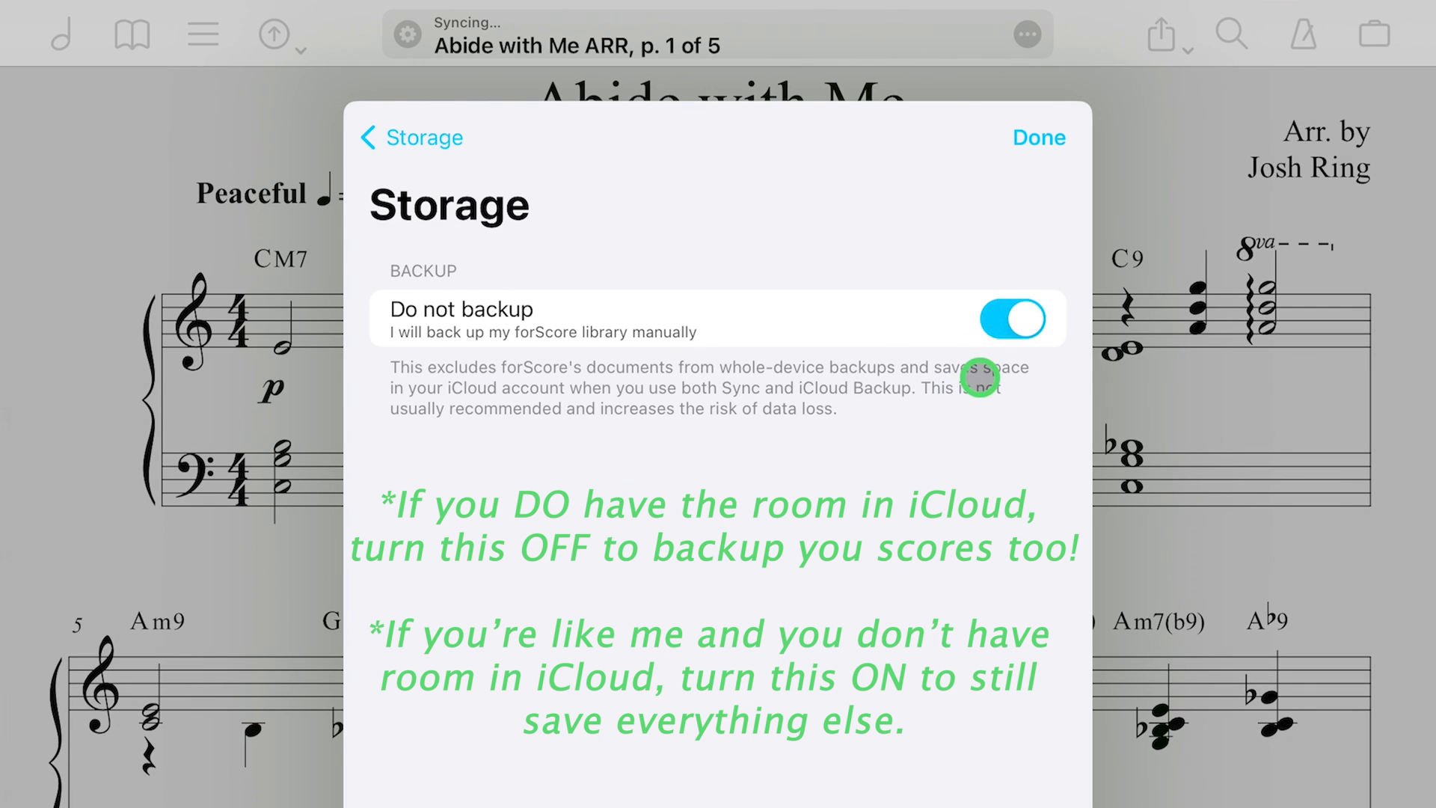
mouse_move(939, 383)
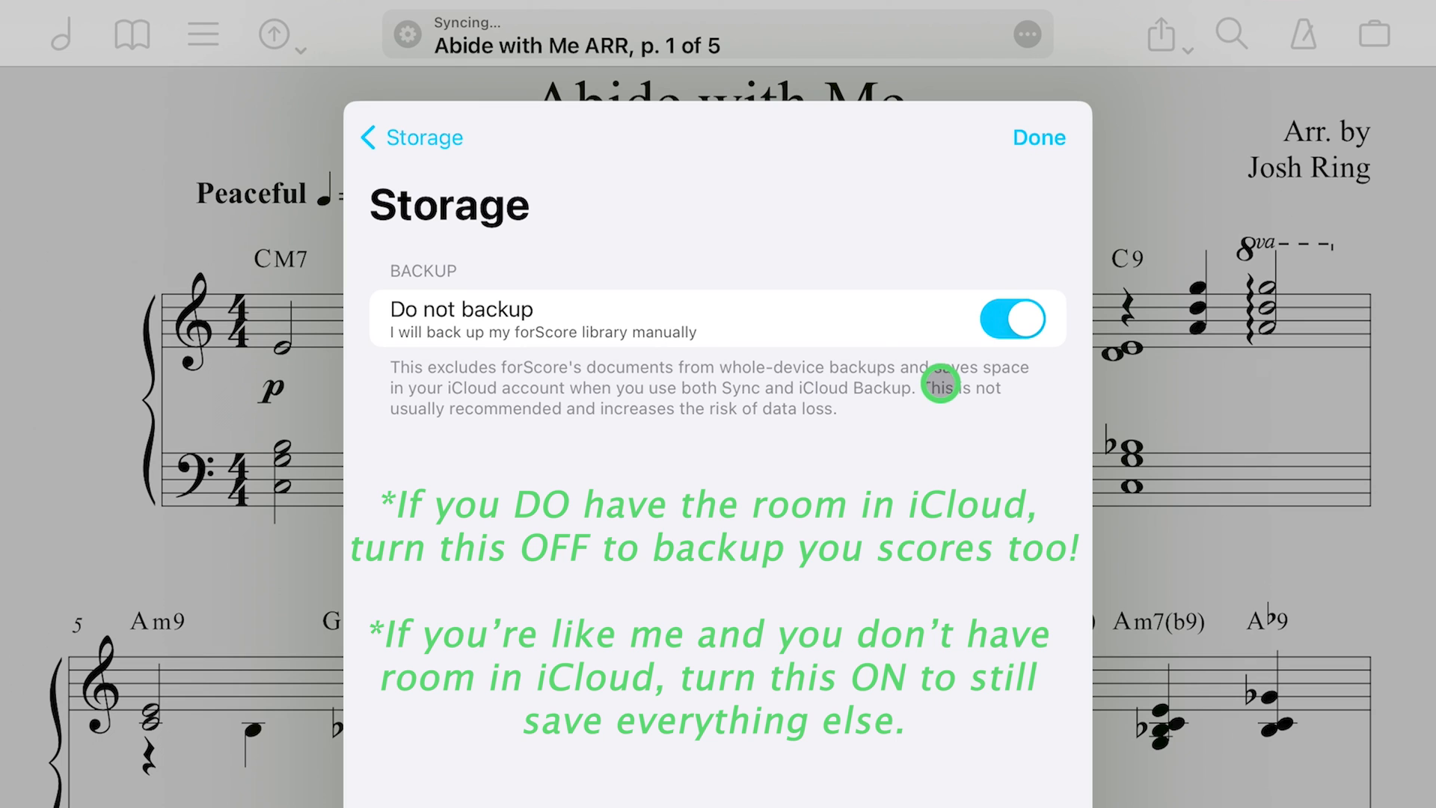